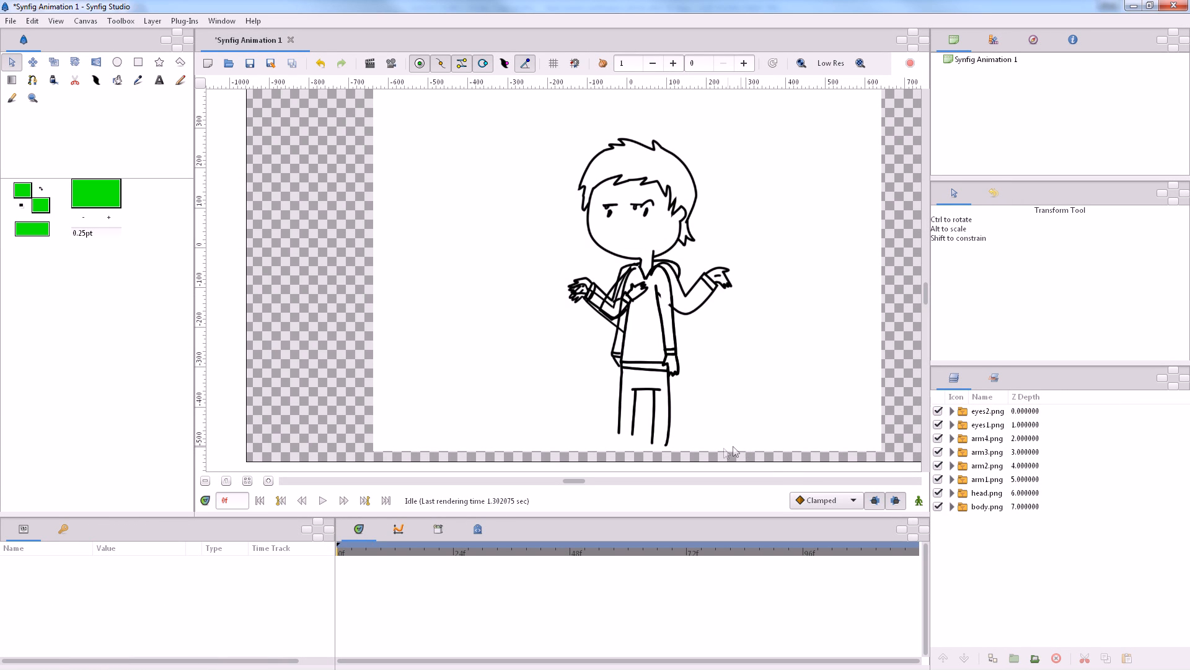
{"action": "mouse_move", "coordinate": [665, 446]}
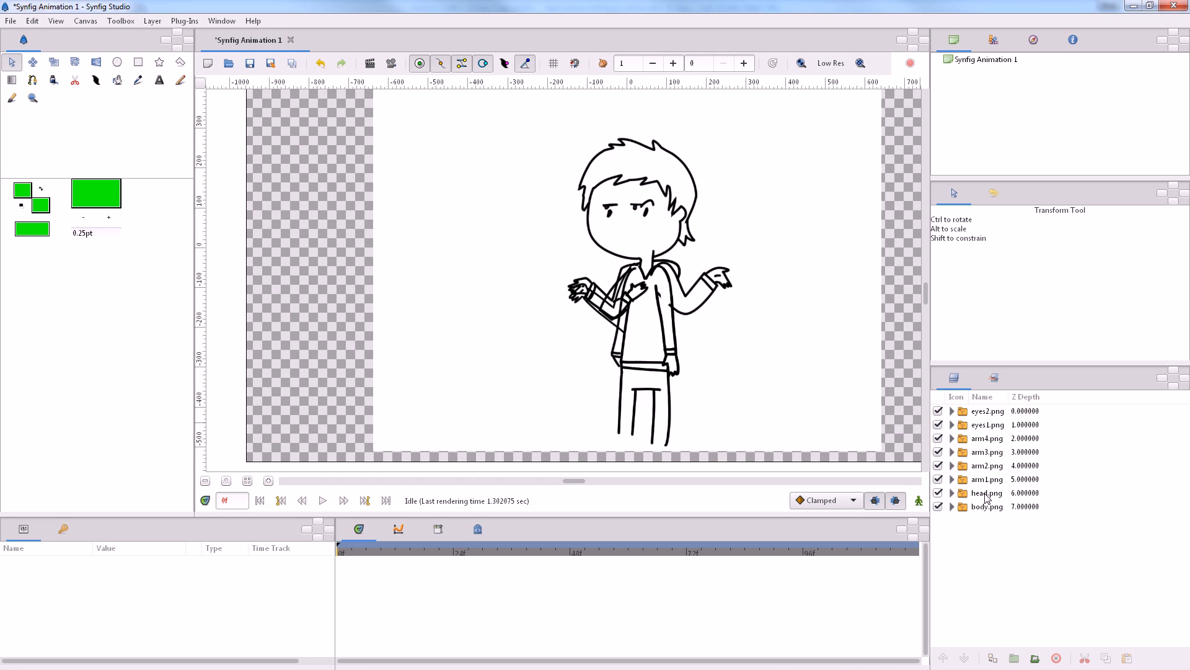
{"action": "mouse_move", "coordinate": [980, 417]}
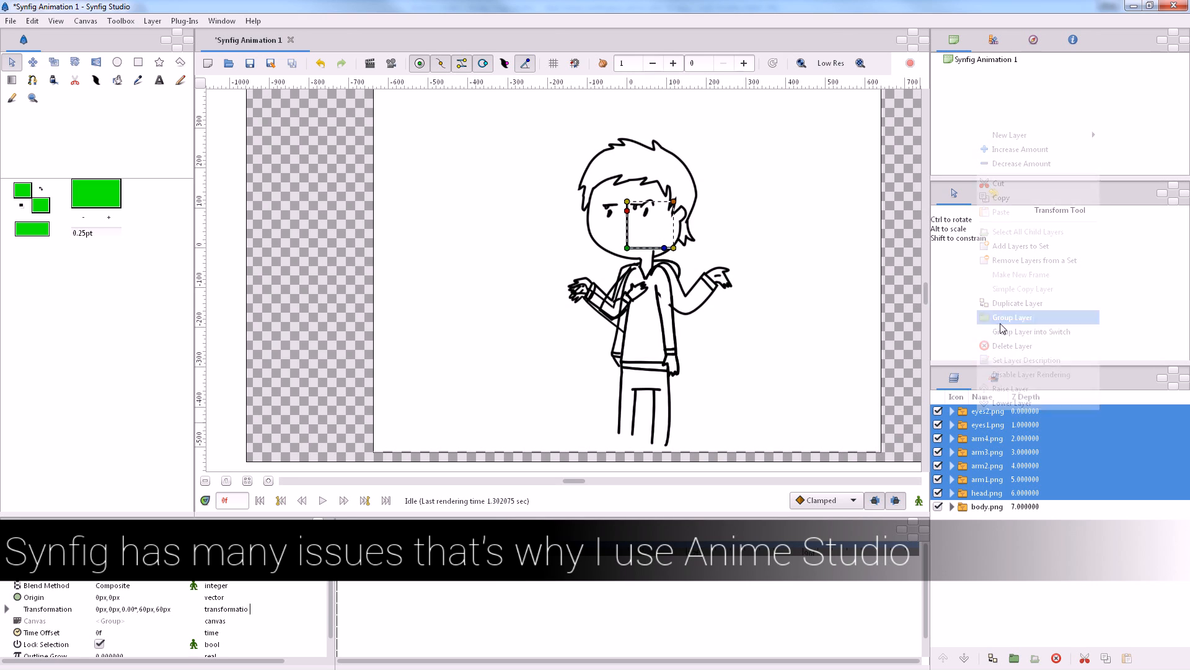
Group the eye, arm and head layers and expand the new Group
{"action": "left_click", "coordinate": [1011, 317]}
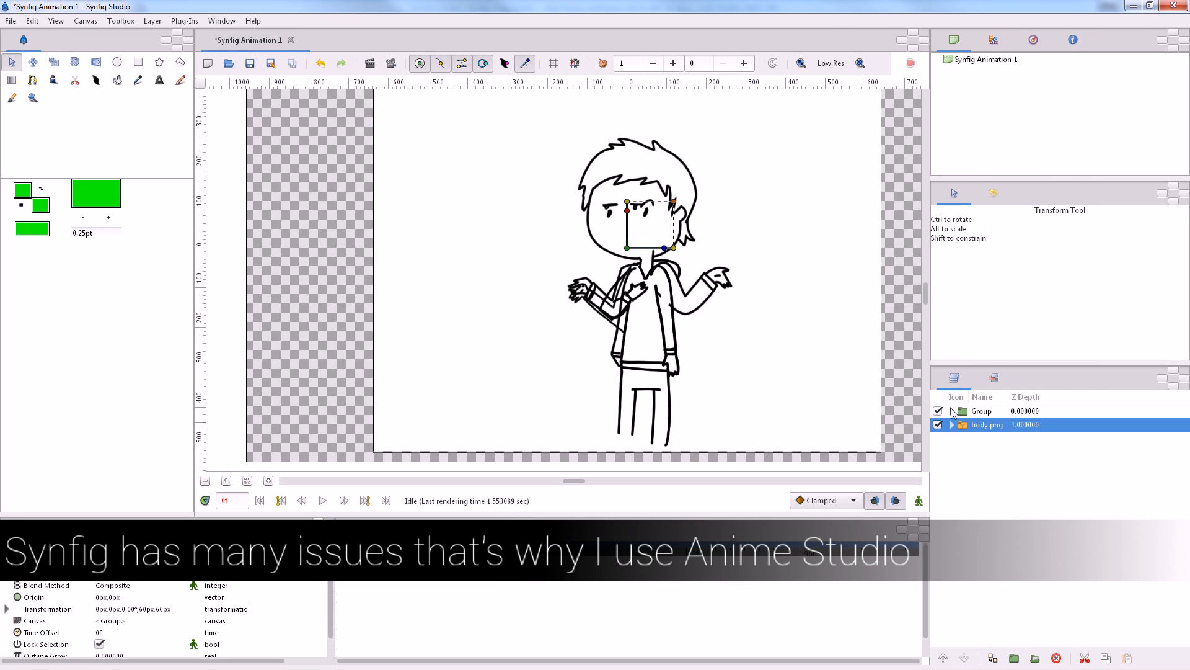
{"action": "left_click", "coordinate": [953, 411]}
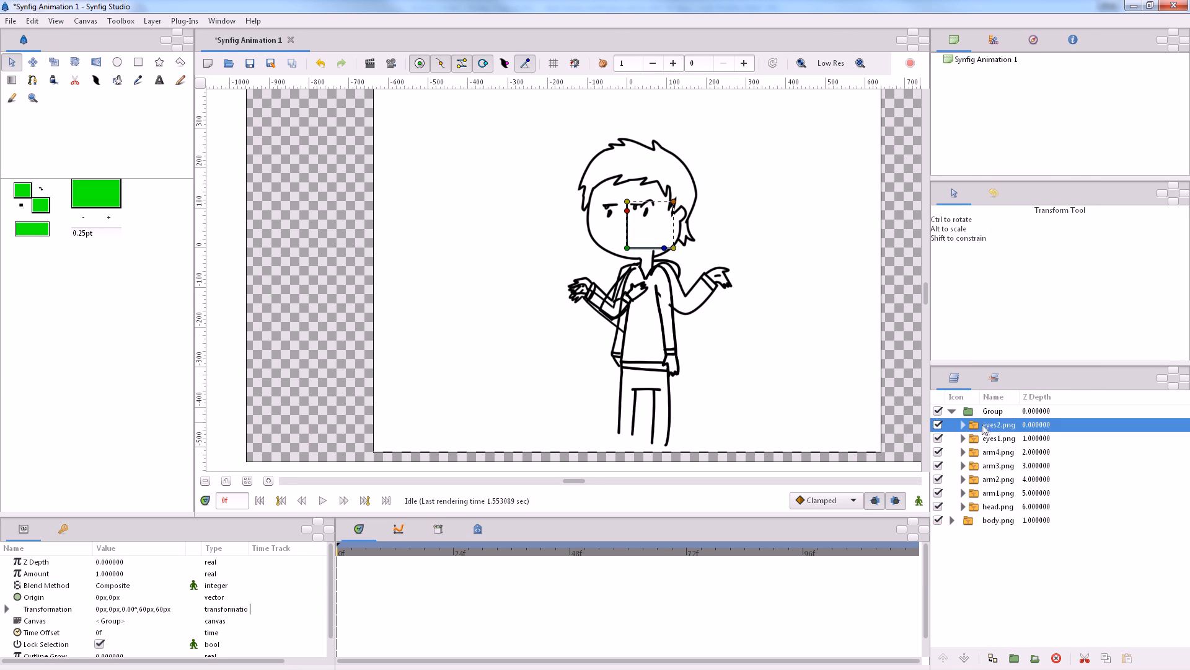
{"action": "right_click", "coordinate": [34, 573]}
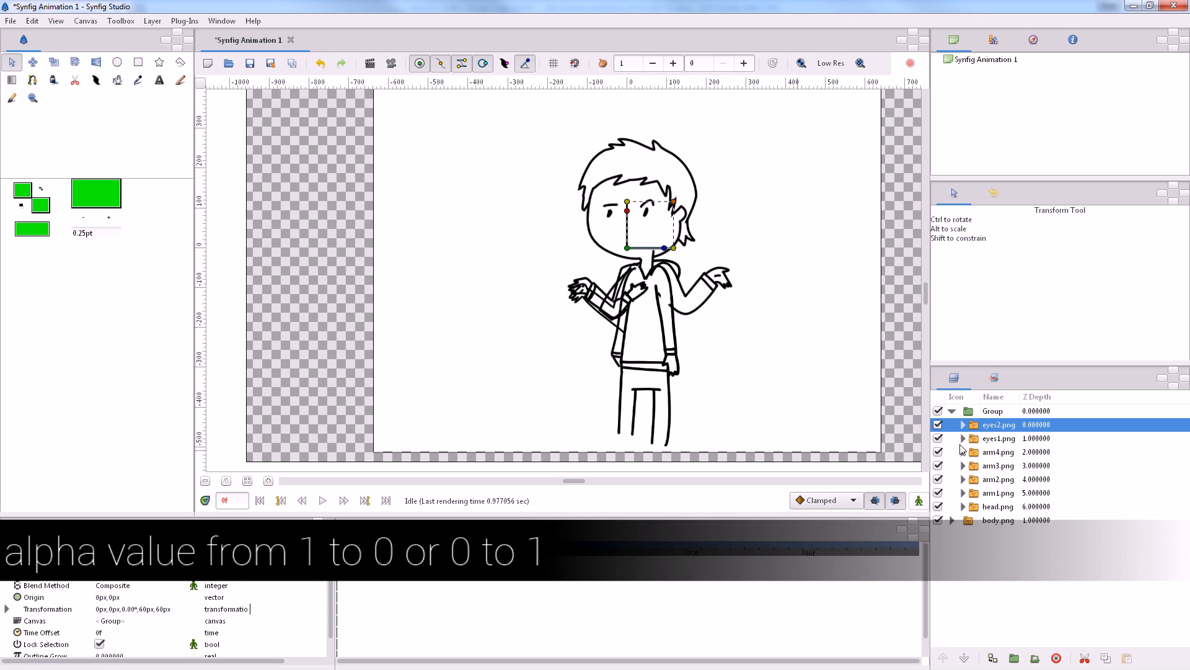
Set eyes1.png opacity to 0 with Constant interpolation
{"action": "left_click", "coordinate": [999, 439]}
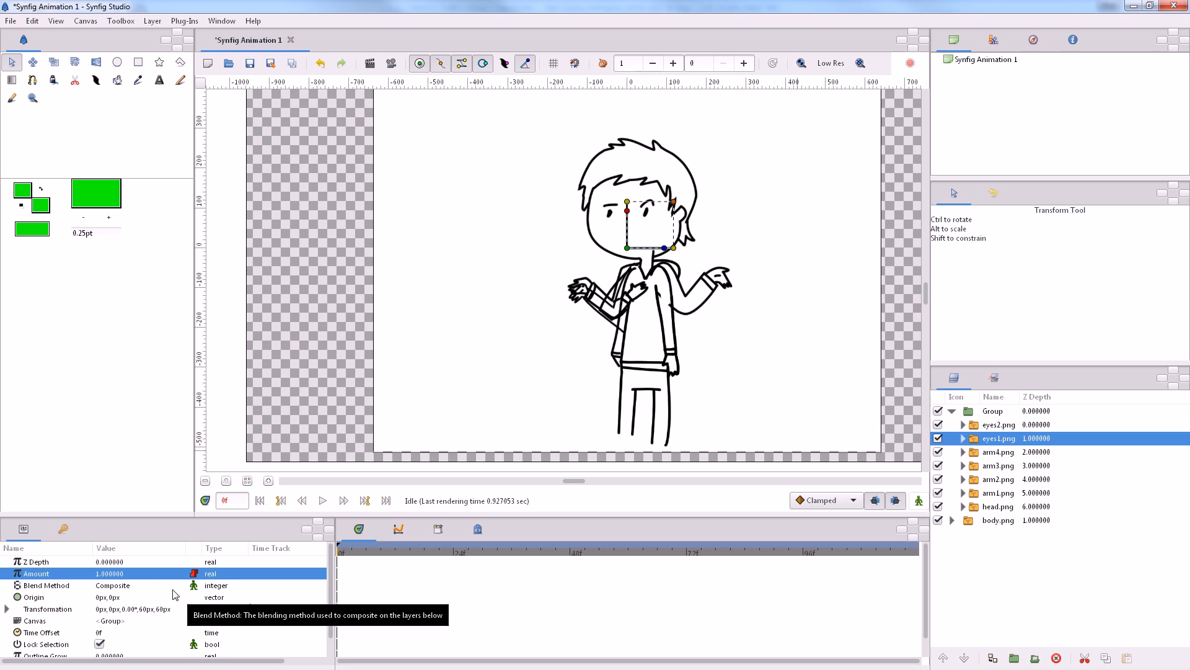
{"action": "double_click", "coordinate": [129, 572]}
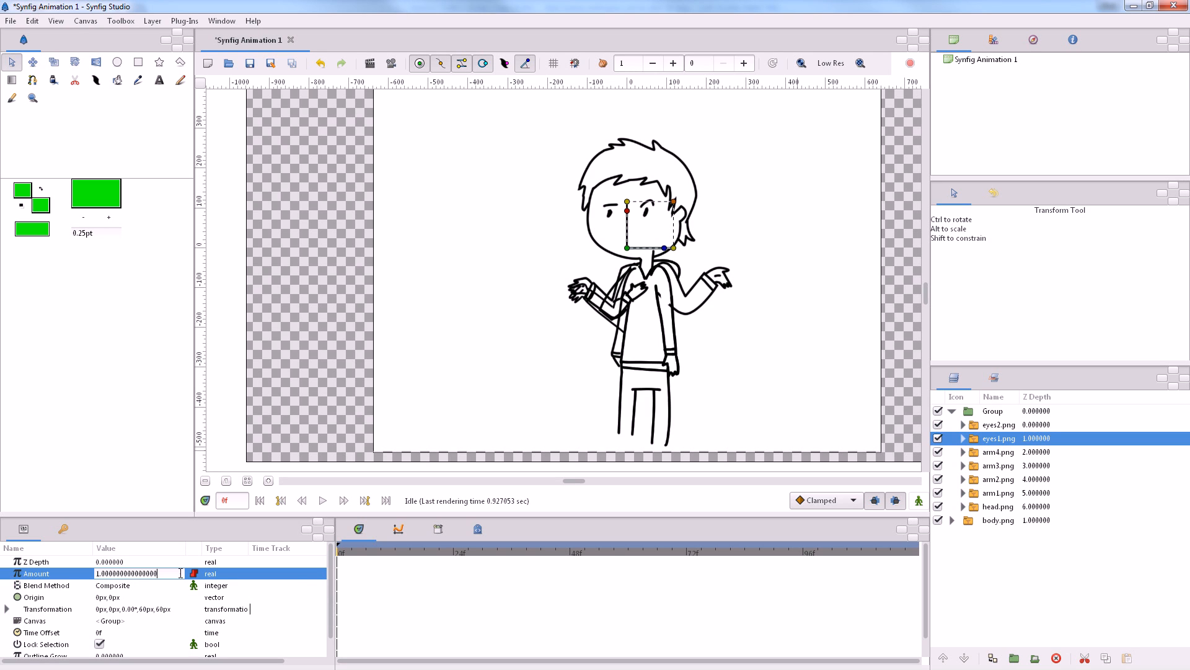
{"action": "type", "text": "0.000000"}
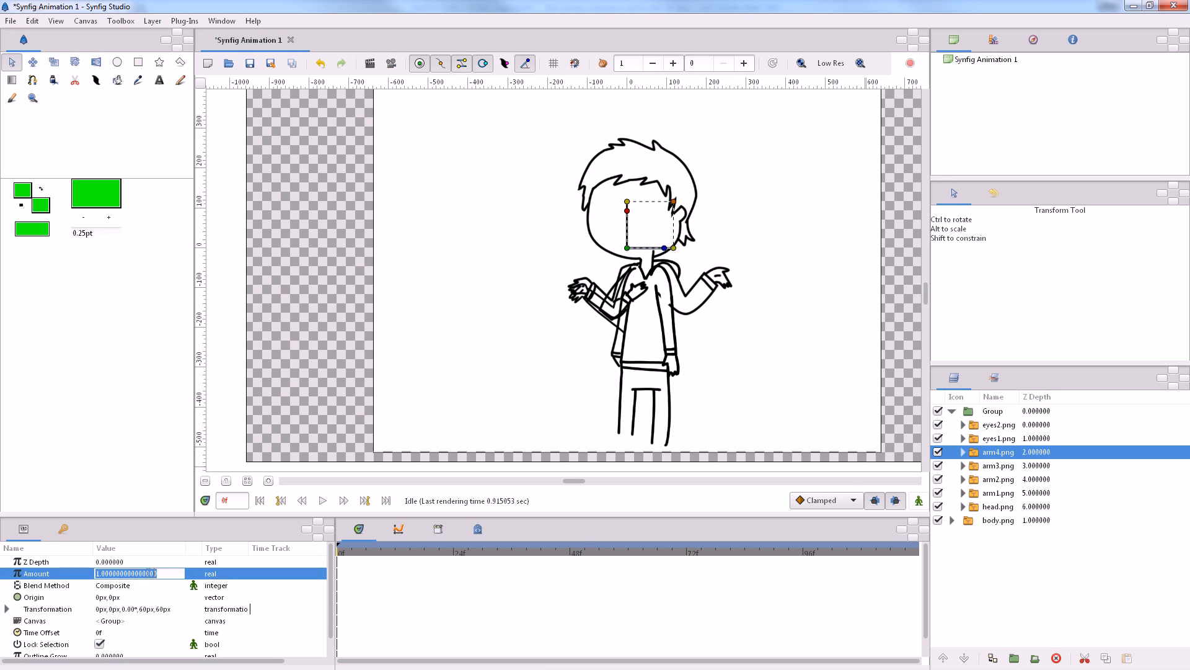
{"action": "right_click", "coordinate": [34, 572]}
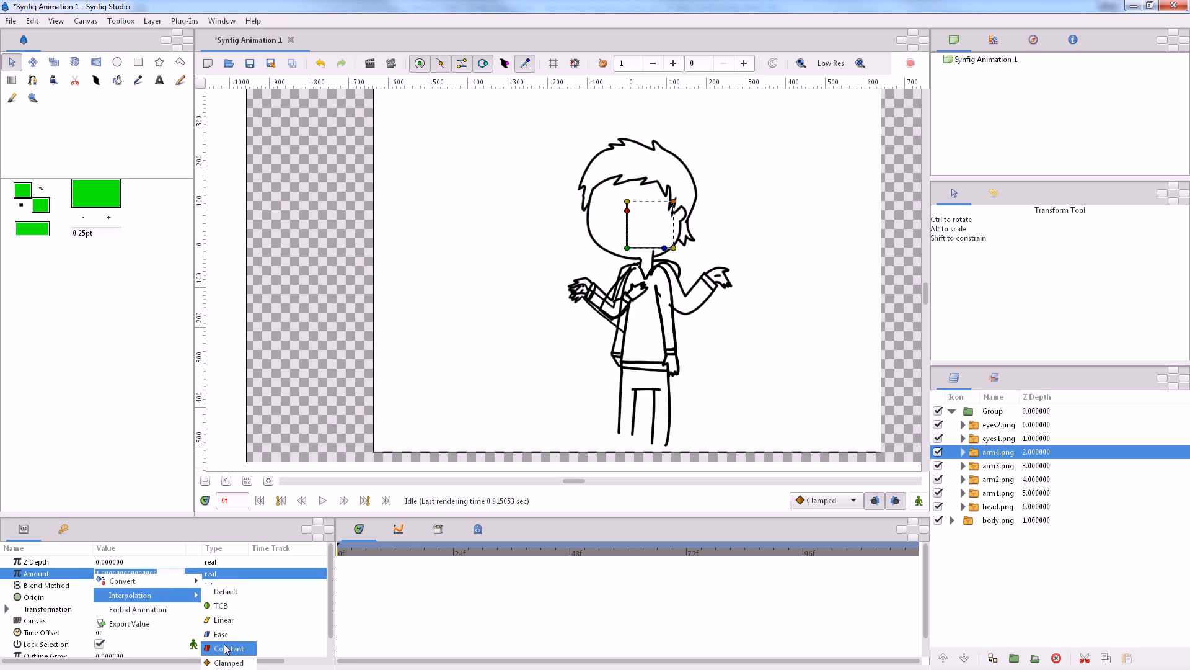
{"action": "left_click", "coordinate": [229, 648]}
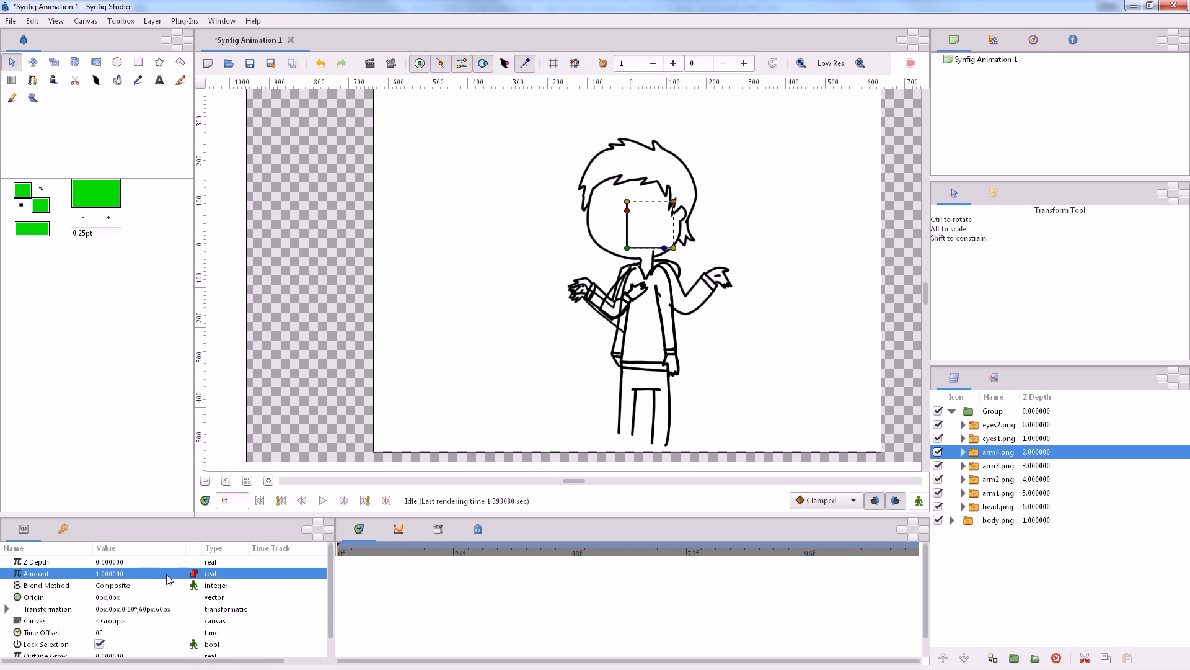
Set the alternate arm layers' opacity to 0 with Constant interpolation
{"action": "double_click", "coordinate": [108, 573]}
{"action": "type", "text": "0.000000"}
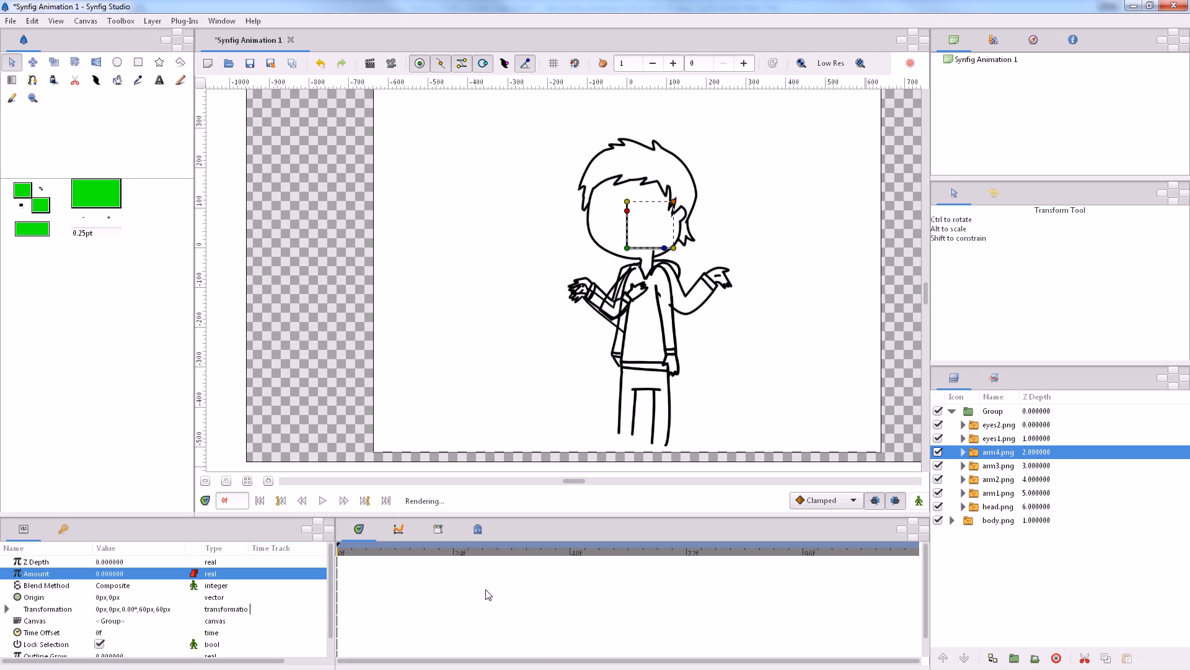
{"action": "left_click", "coordinate": [999, 465]}
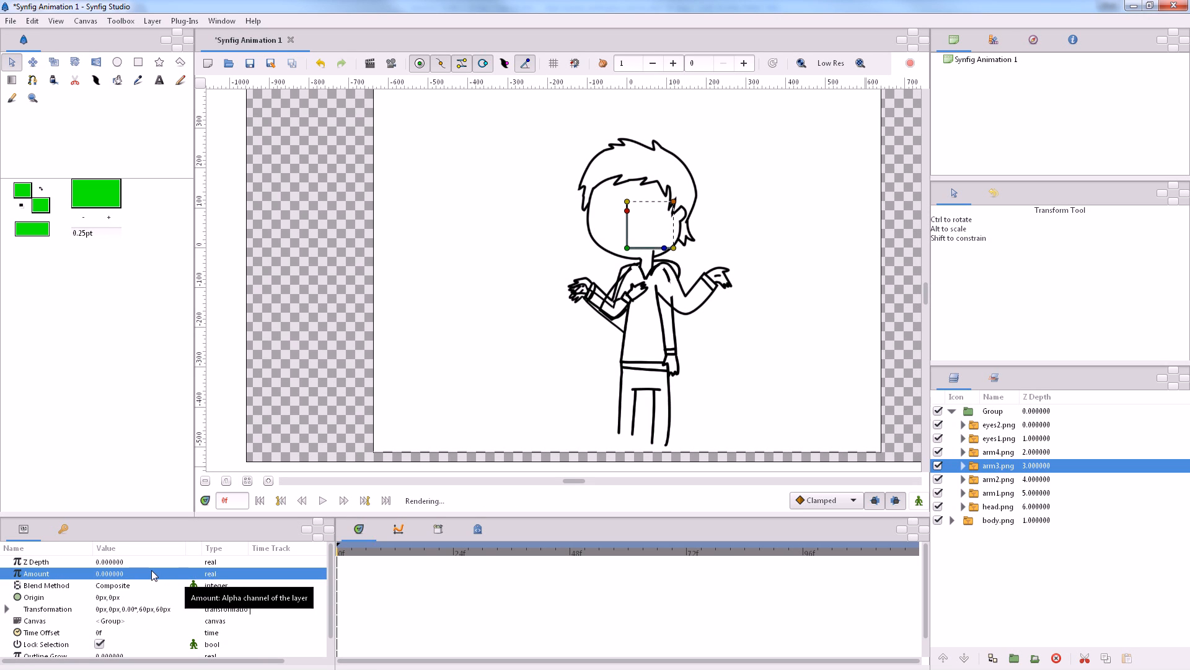
{"action": "right_click", "coordinate": [34, 573]}
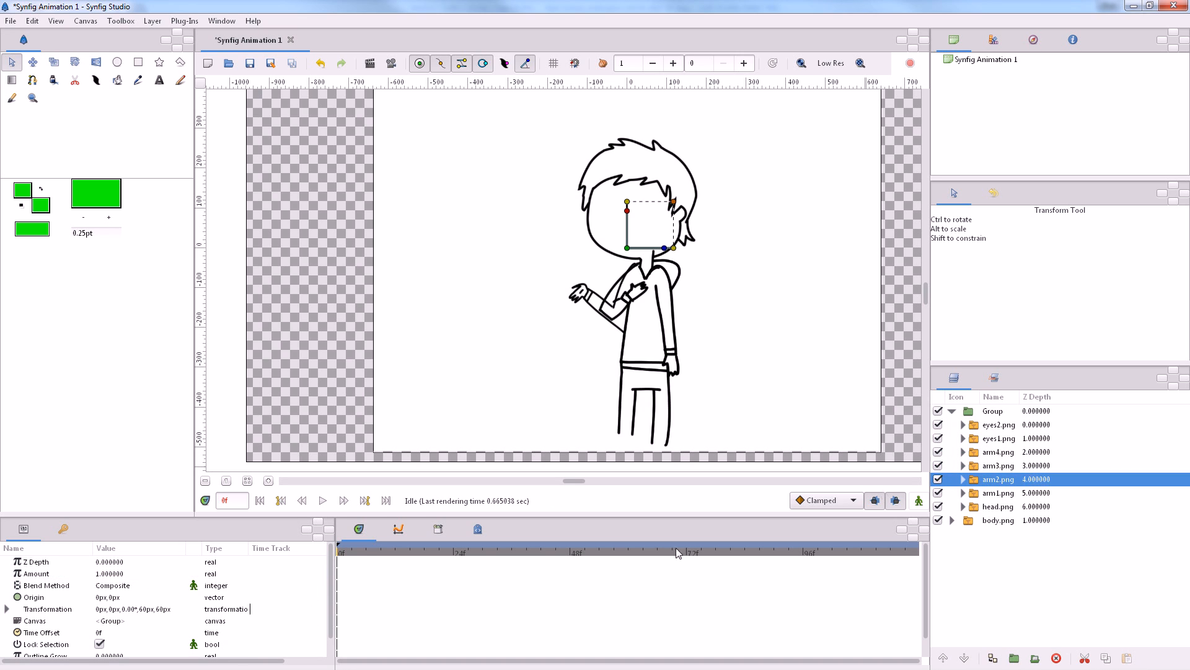
{"action": "right_click", "coordinate": [34, 573]}
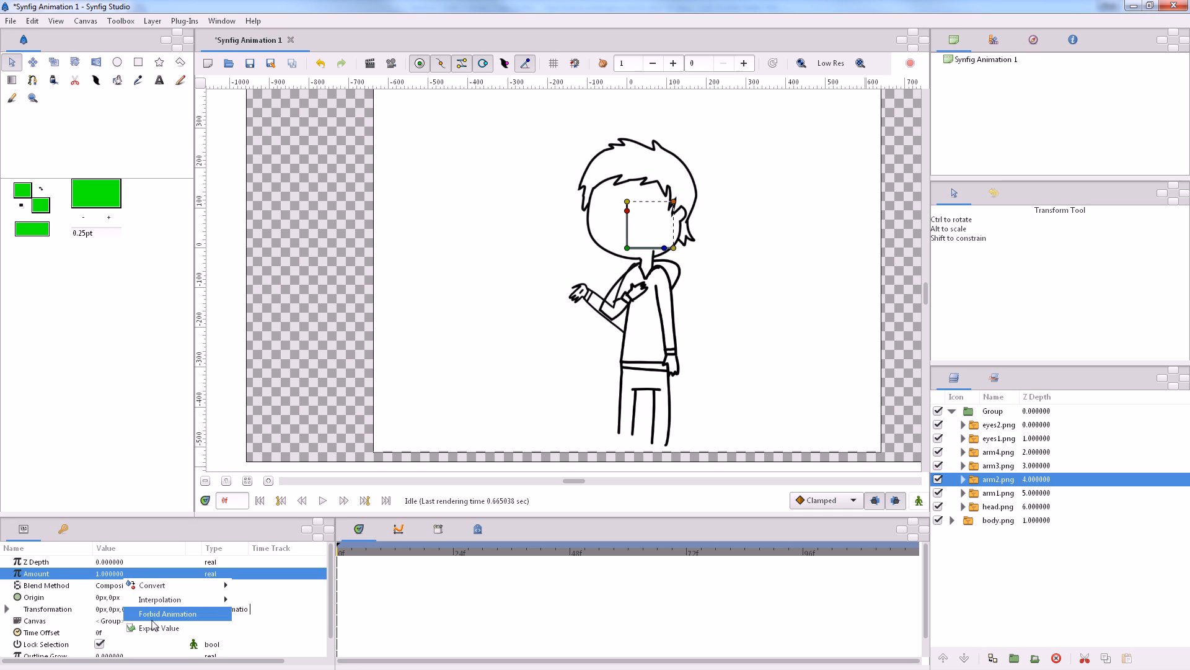
{"action": "left_click", "coordinate": [167, 613]}
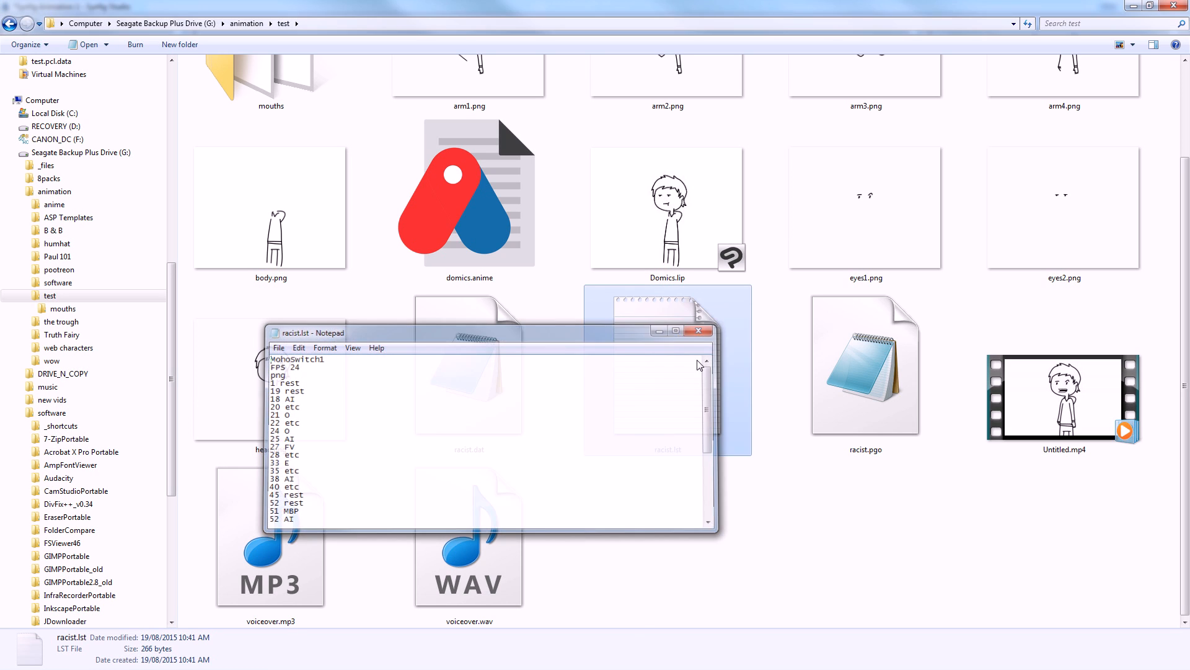
Select the mouths folder in Explorer and open it
{"action": "left_click", "coordinate": [697, 331]}
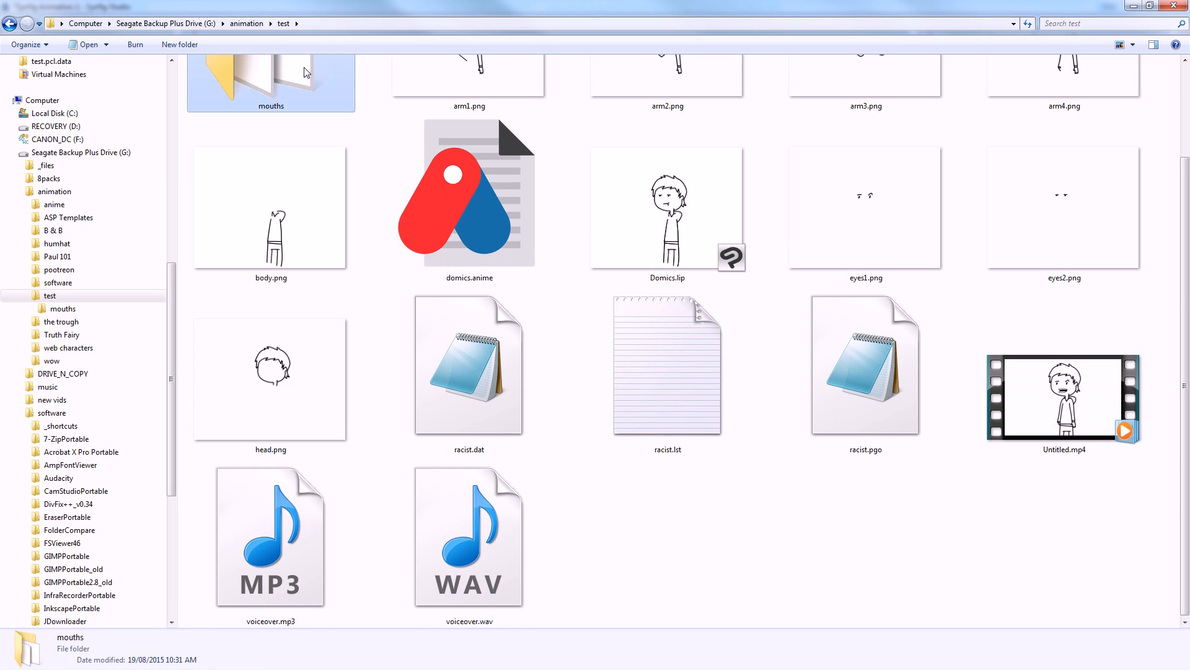
{"action": "double_click", "coordinate": [271, 75]}
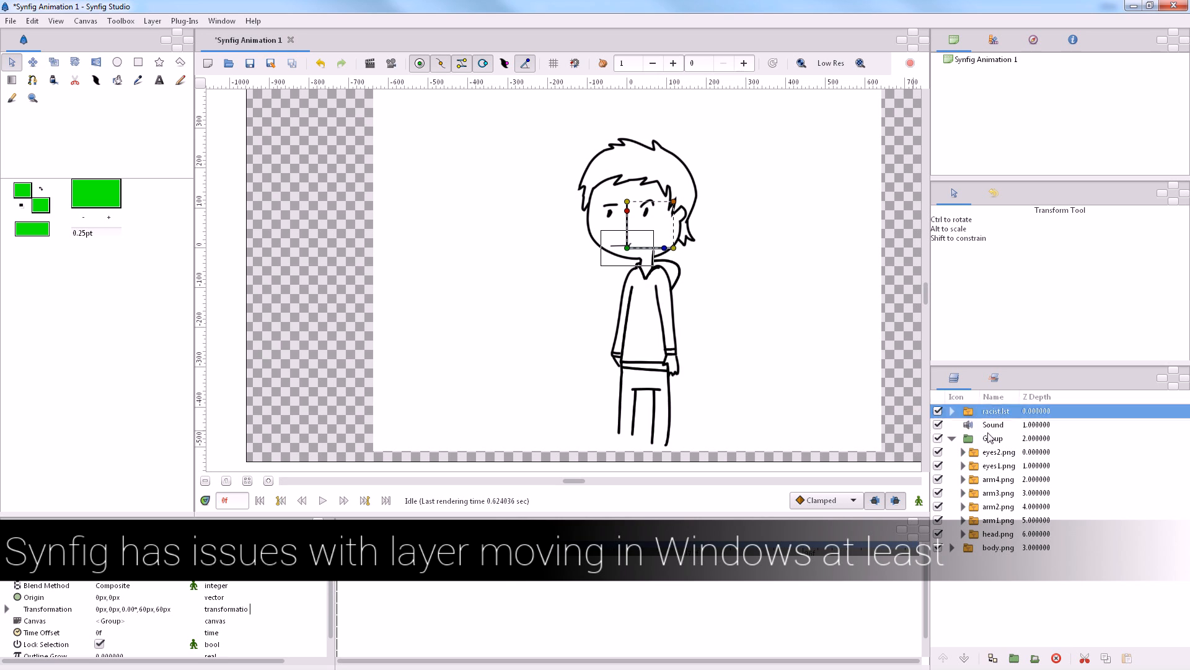
Move the racist.lst mouth layer down into the Group, keeping Sound on top
{"action": "left_click", "coordinate": [992, 424]}
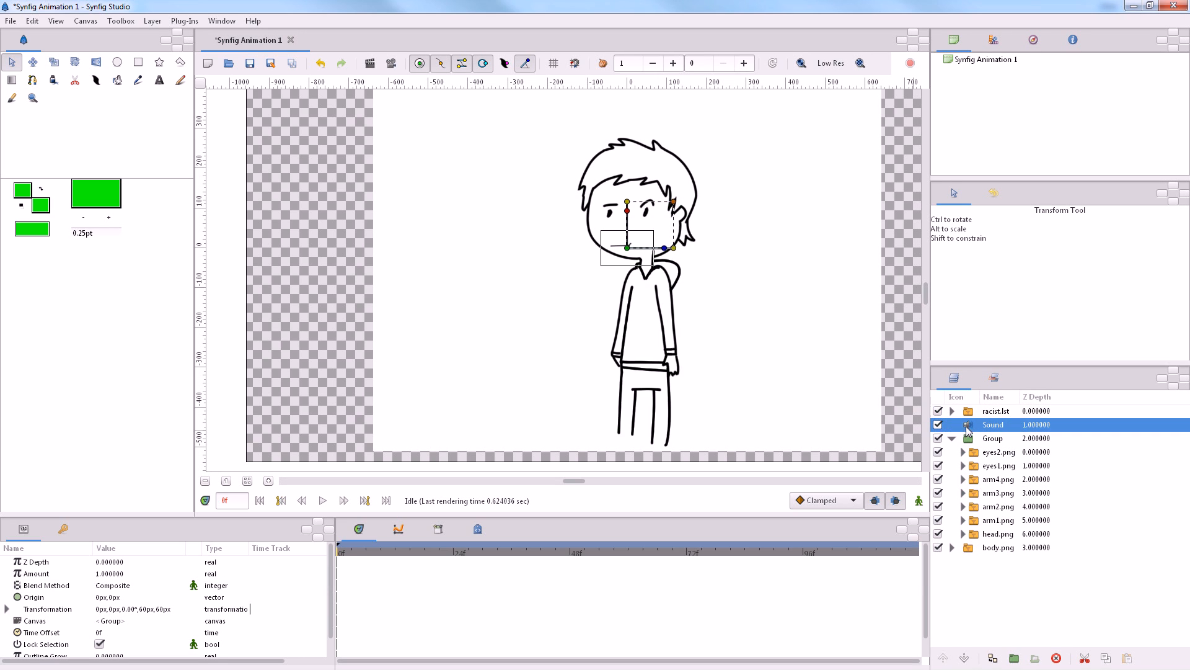
{"action": "left_click", "coordinate": [992, 424]}
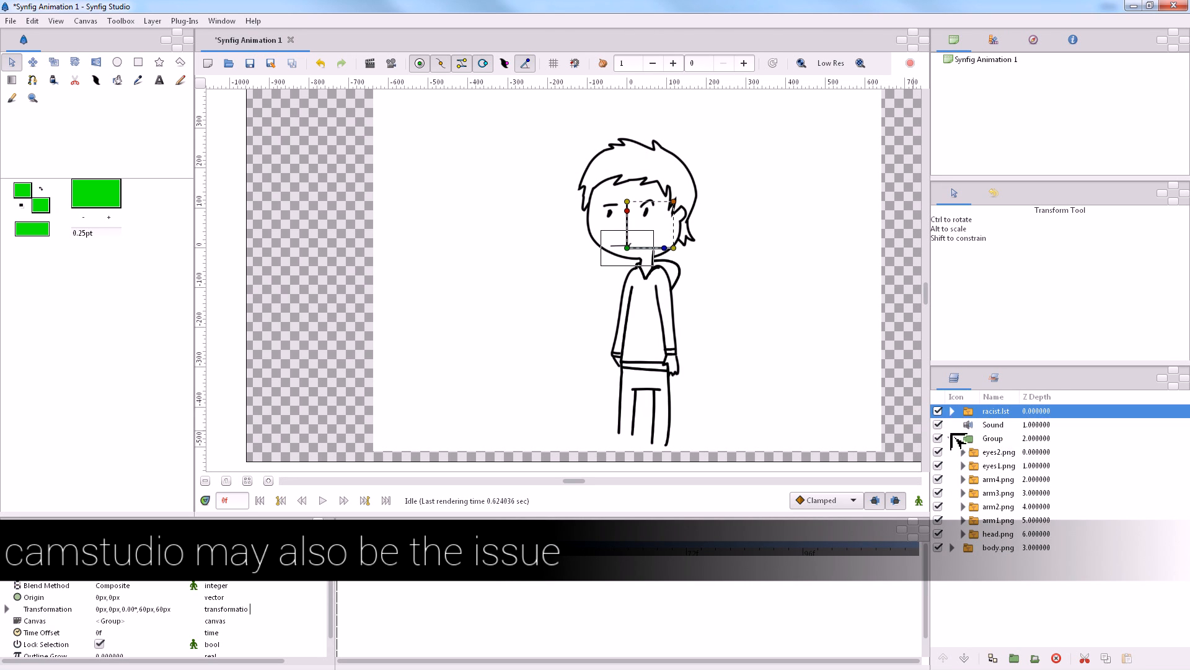
{"action": "left_click", "coordinate": [952, 411]}
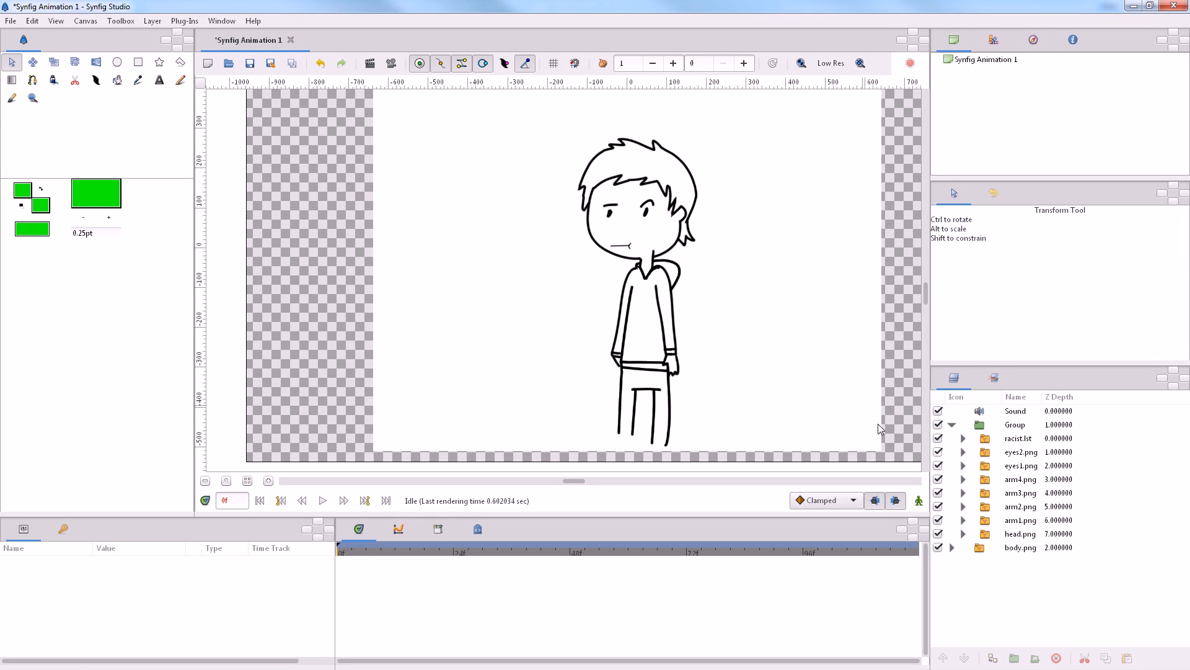
{"action": "left_click", "coordinate": [1018, 439]}
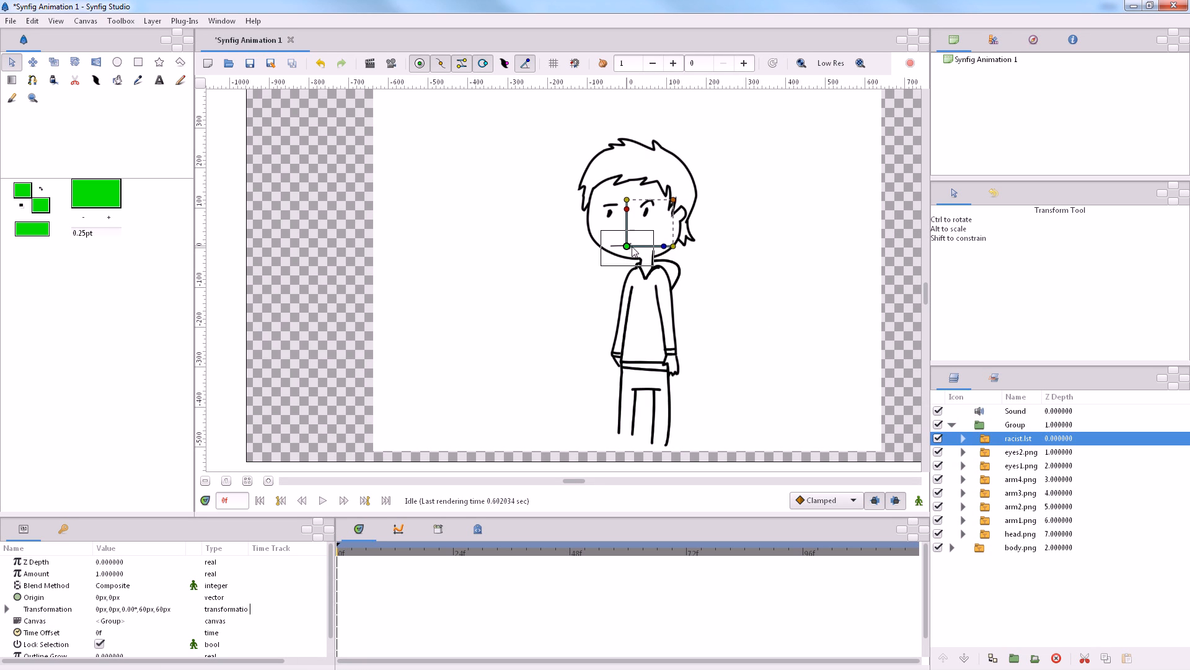
Shift the mouth onto the face and check its shapes at frames 38 and 59
{"action": "left_click_drag", "start_coordinate": [626, 245], "coordinate": [642, 240]}
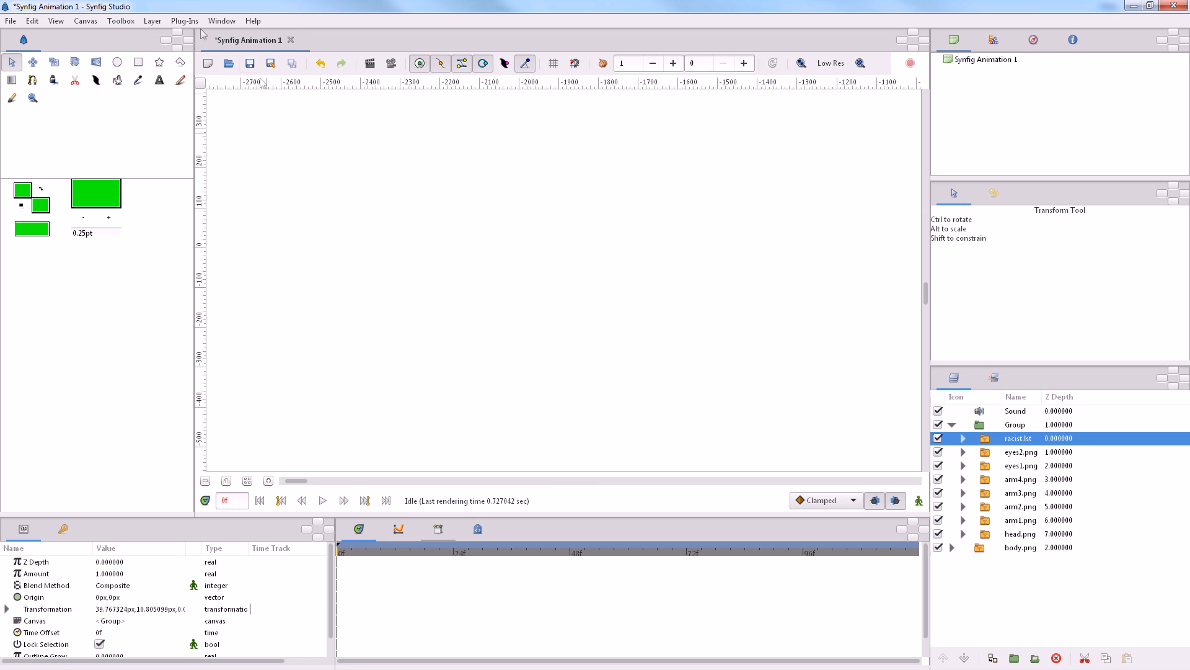
{"action": "mouse_move", "coordinate": [49, 24]}
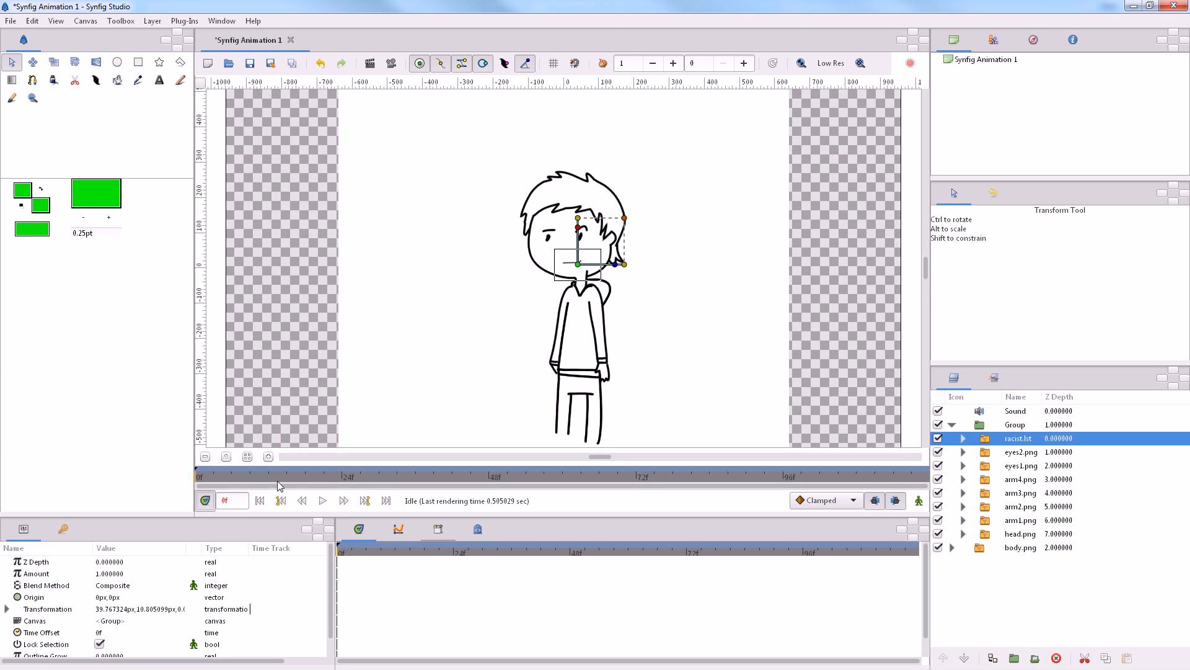
{"action": "left_click", "coordinate": [294, 477]}
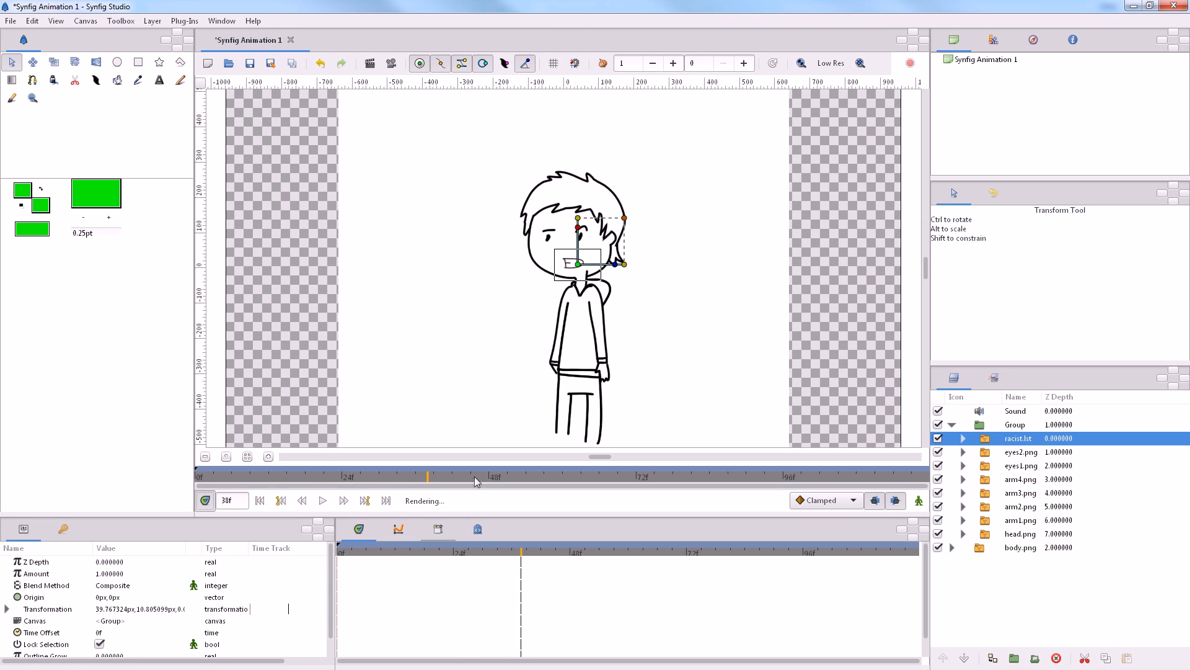
{"action": "left_click", "coordinate": [543, 477]}
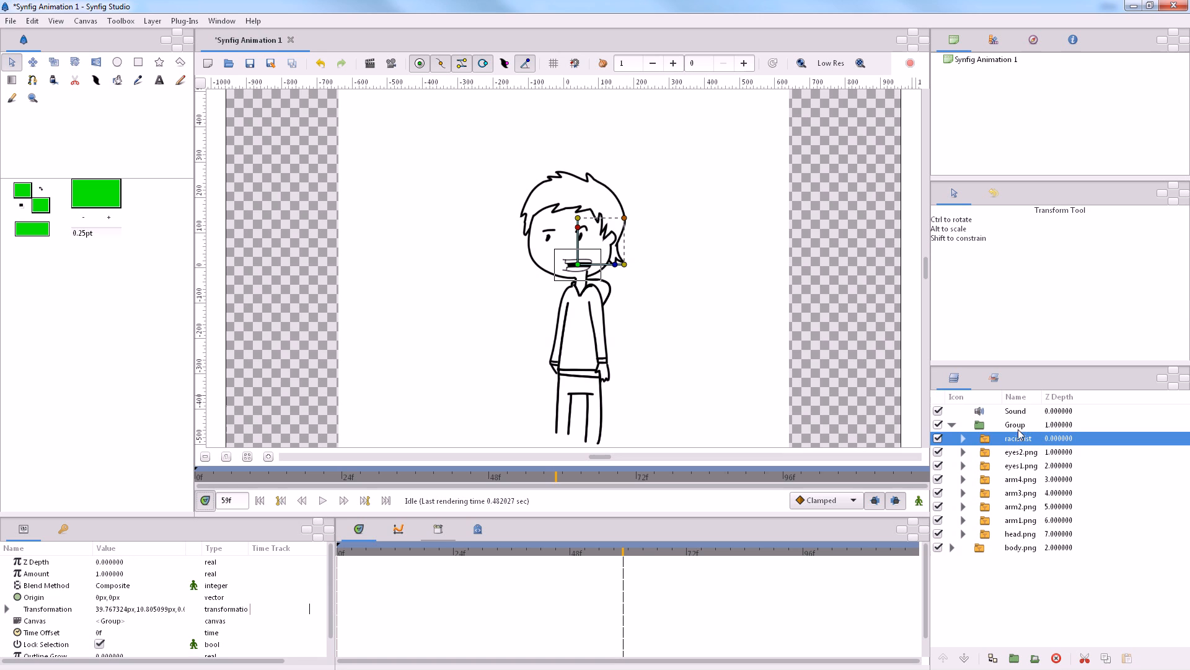
{"action": "left_click", "coordinate": [1015, 424]}
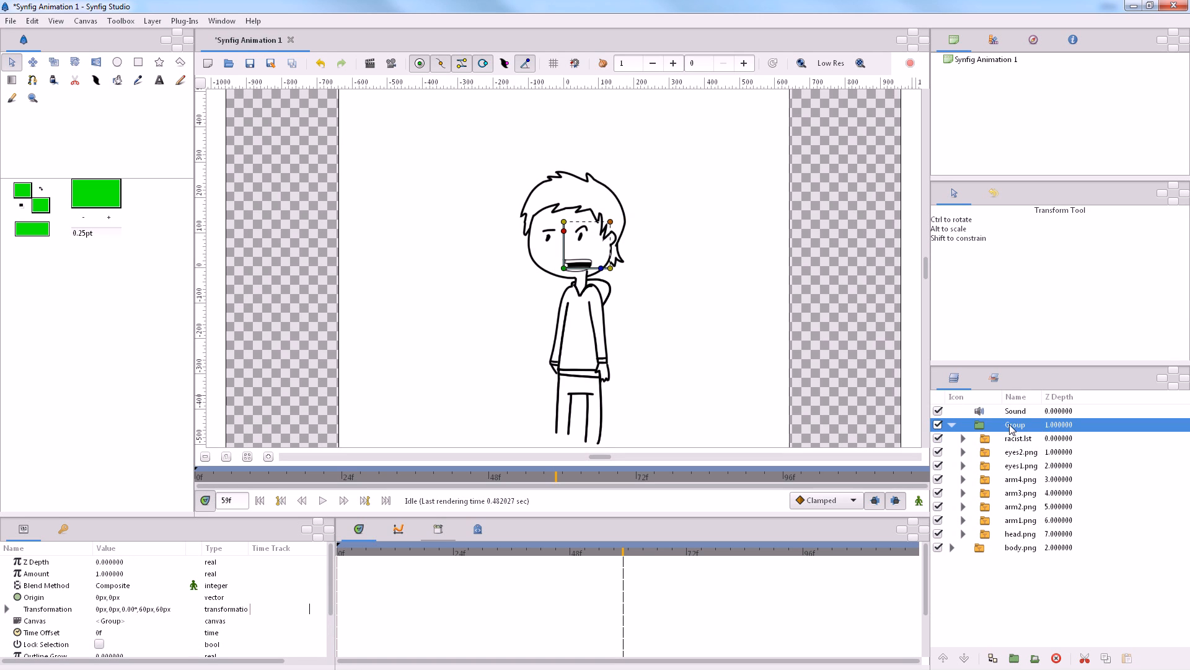
Add a Skeleton layer with a chest bone and a child bone into the head
{"action": "right_click", "coordinate": [1013, 424]}
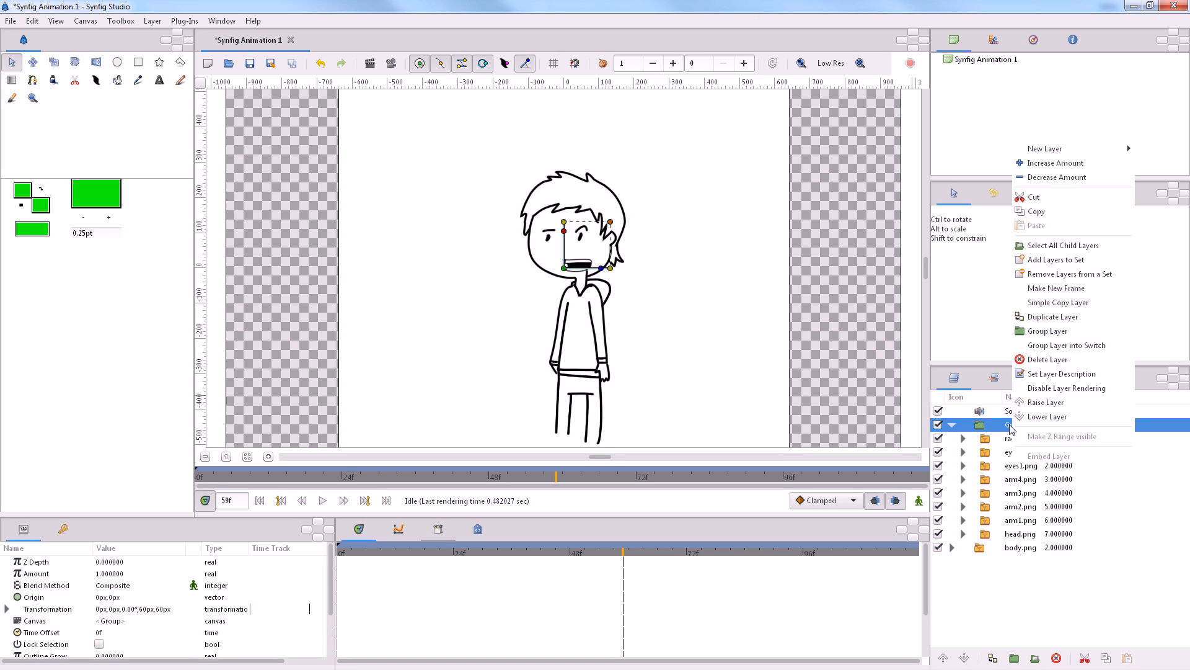
{"action": "mouse_move", "coordinate": [1045, 148]}
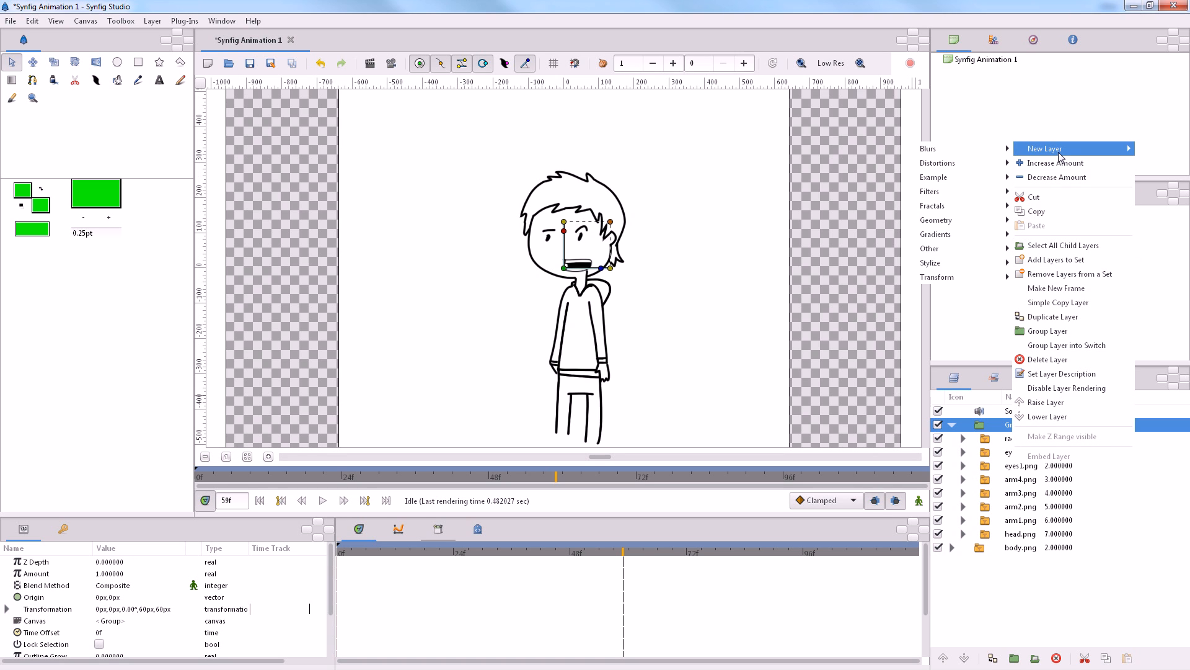
{"action": "mouse_move", "coordinate": [929, 248]}
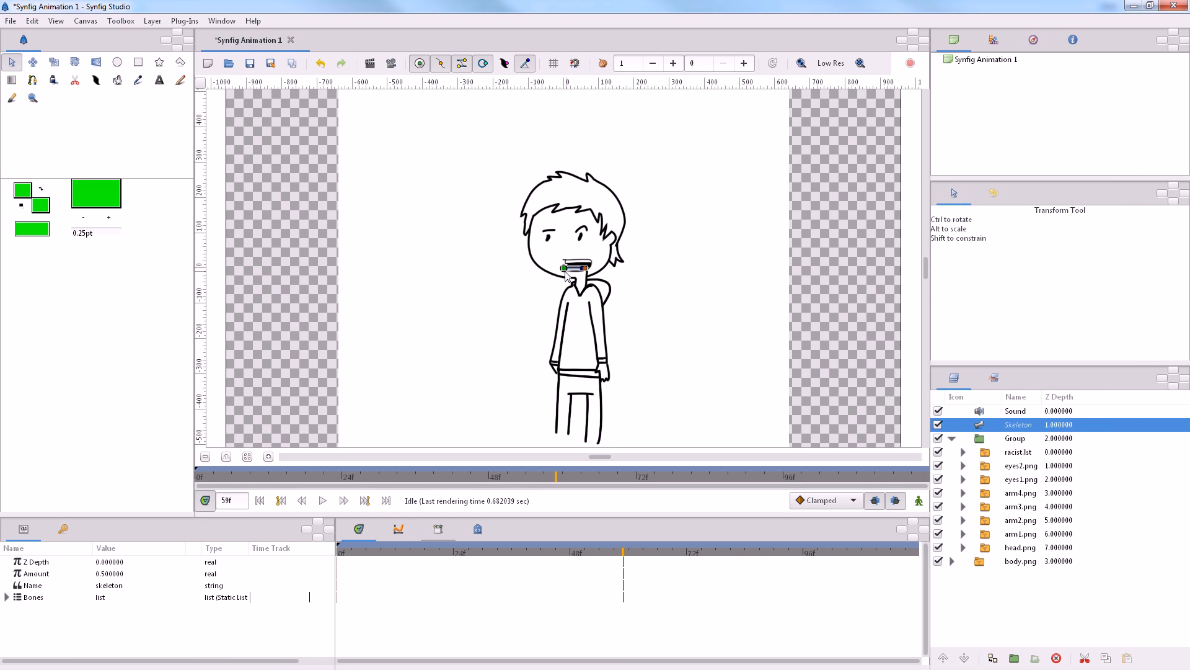
{"action": "left_click_drag", "start_coordinate": [573, 267], "coordinate": [585, 338]}
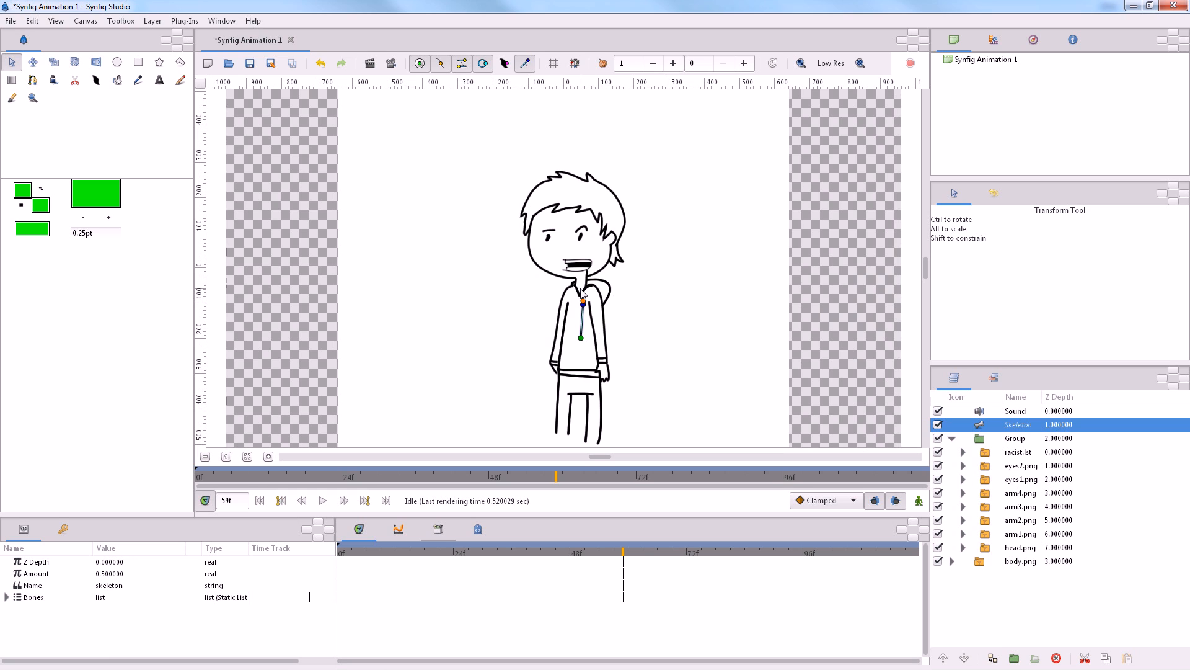
{"action": "right_click", "coordinate": [582, 304]}
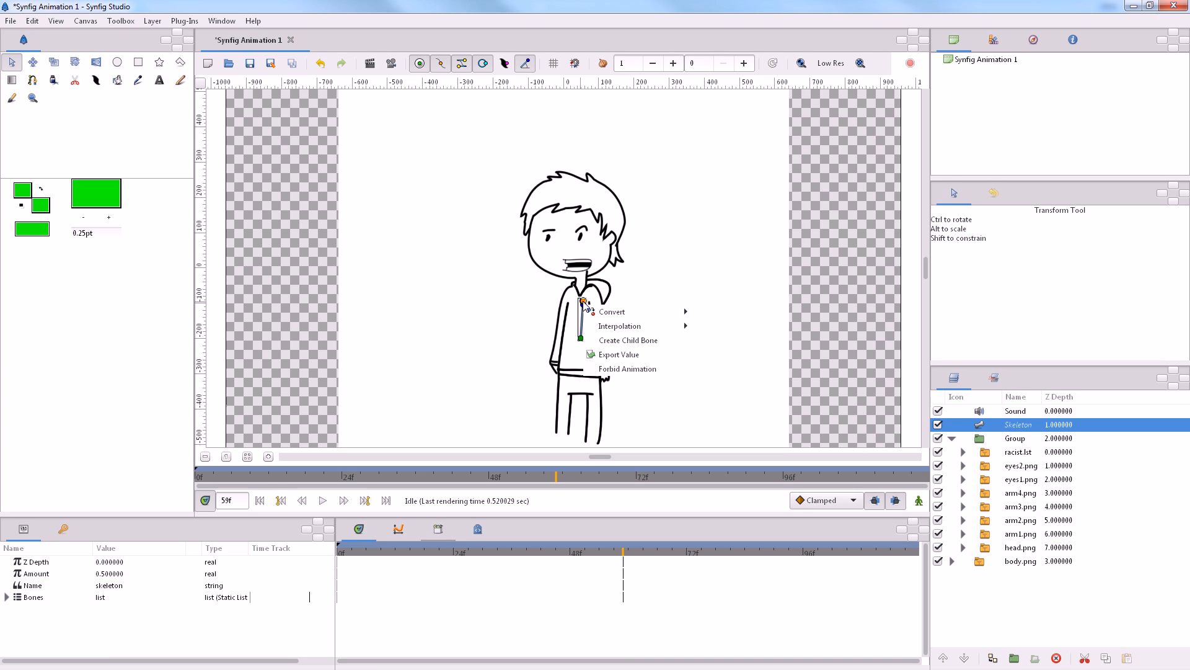
{"action": "mouse_move", "coordinate": [612, 311]}
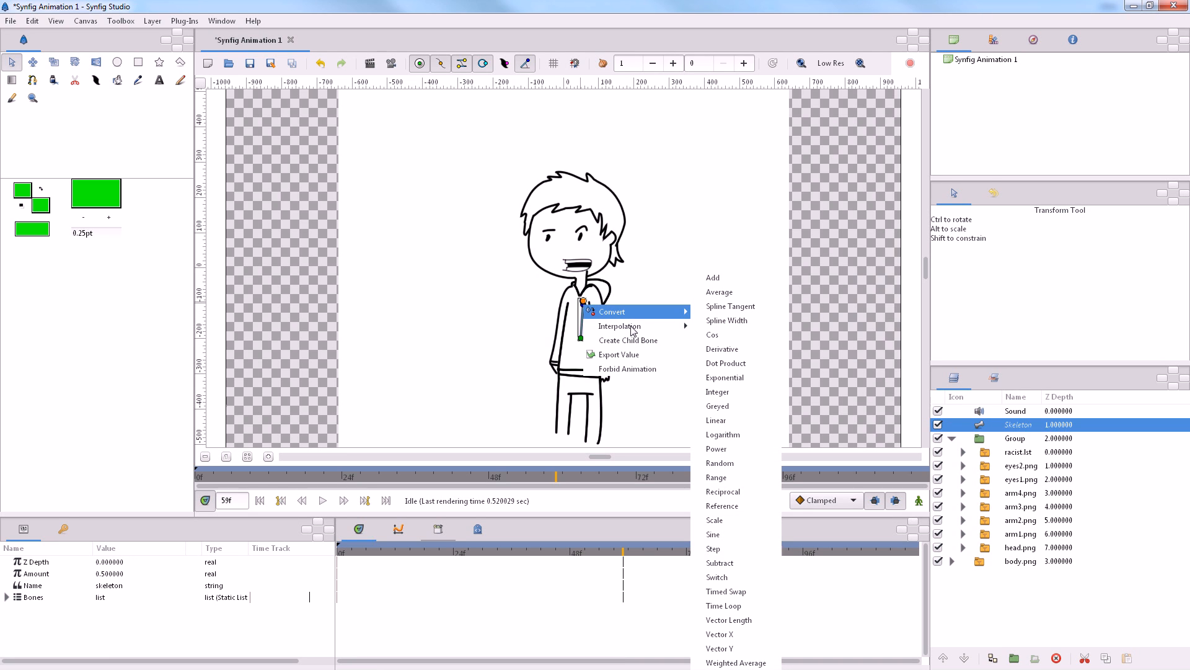
{"action": "left_click", "coordinate": [1020, 560]}
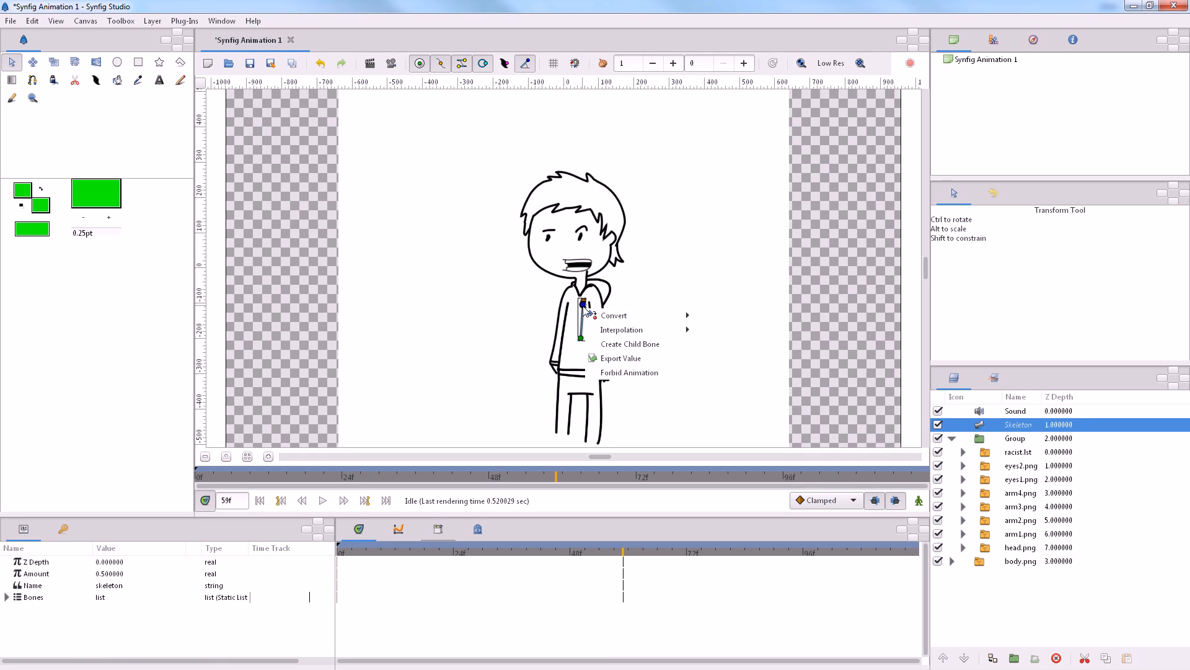
{"action": "mouse_move", "coordinate": [628, 344]}
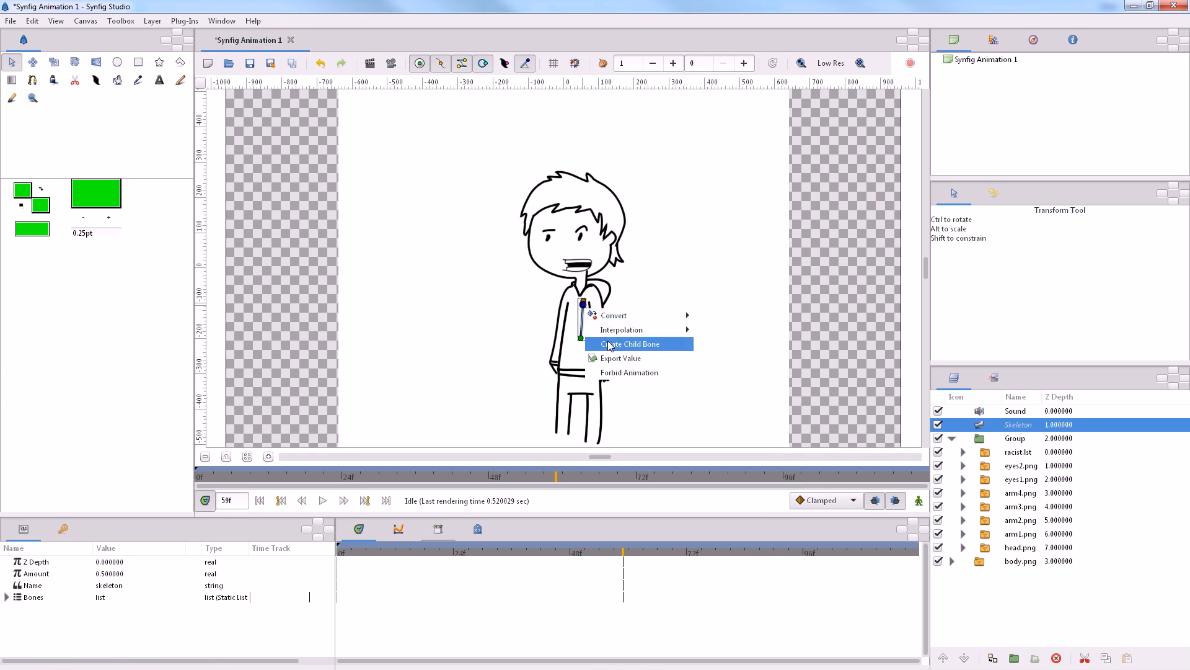
{"action": "left_click", "coordinate": [628, 343]}
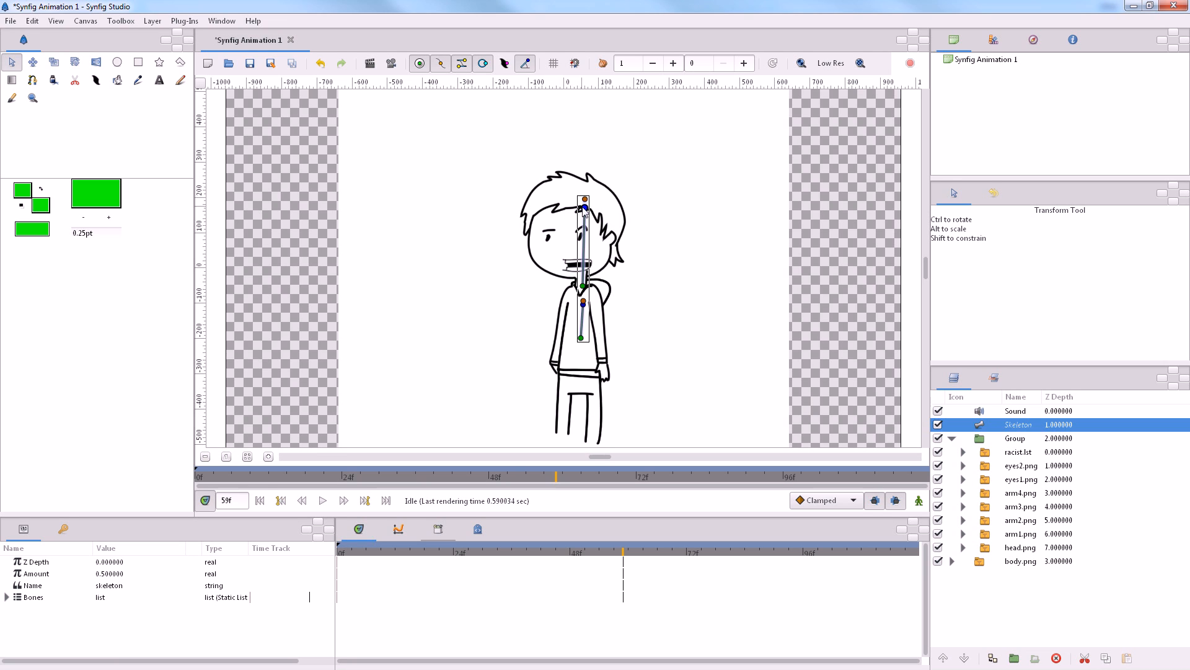
{"action": "mouse_move", "coordinate": [606, 222]}
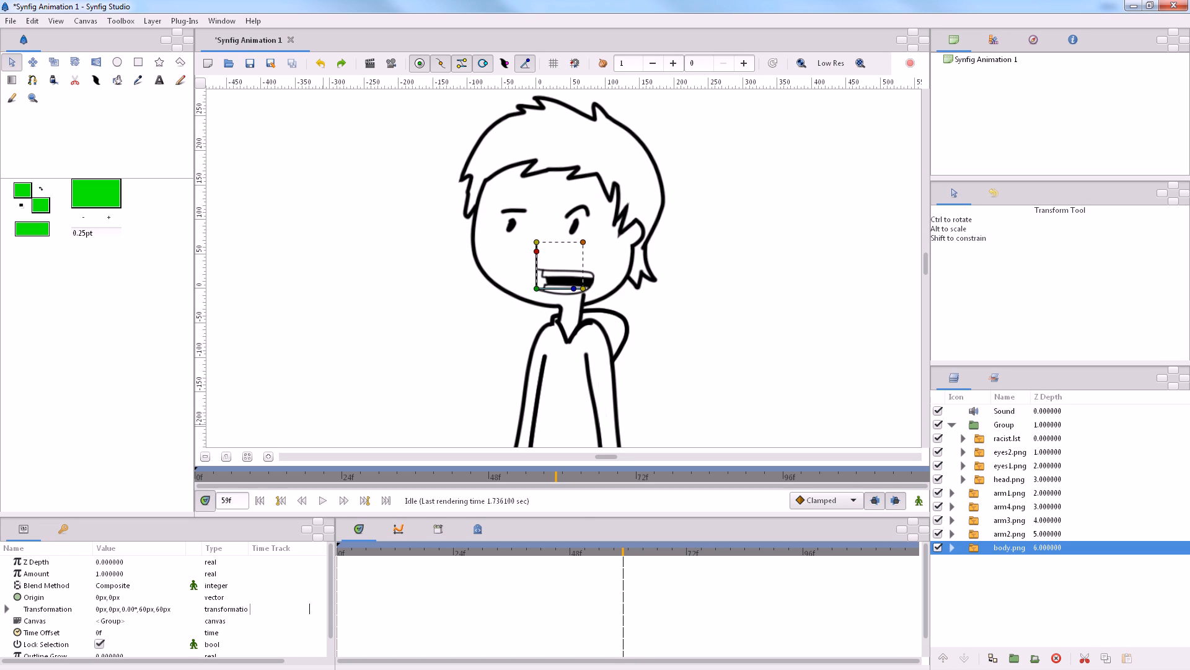
{"action": "mouse_move", "coordinate": [600, 524]}
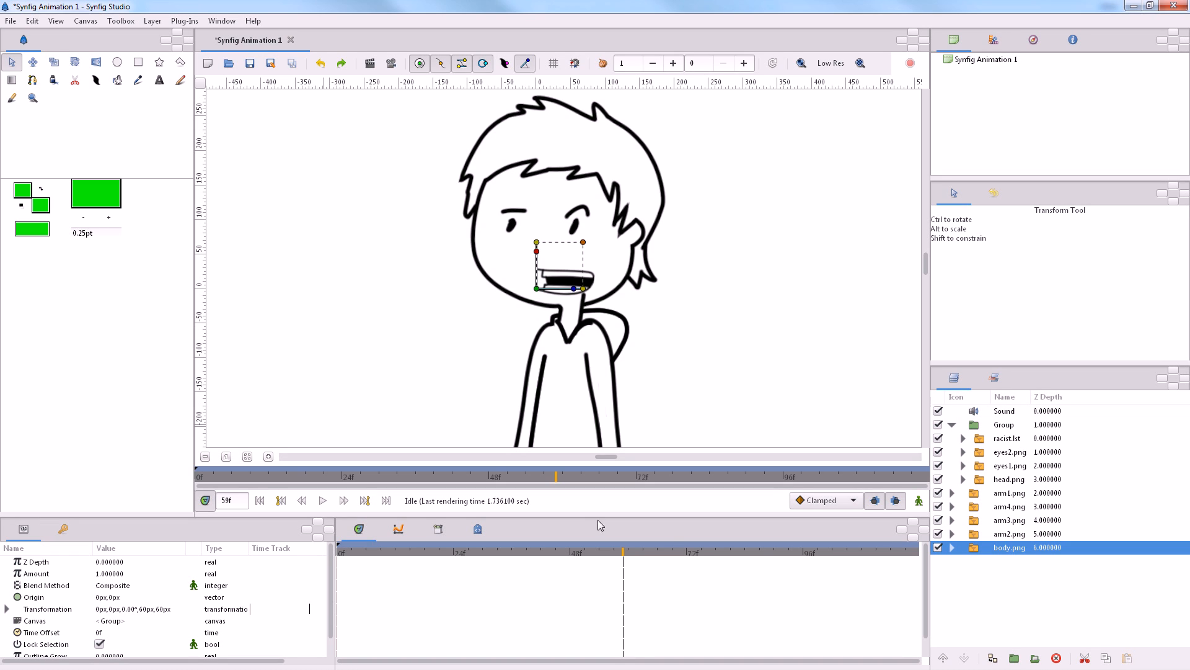
{"action": "mouse_move", "coordinate": [1011, 482]}
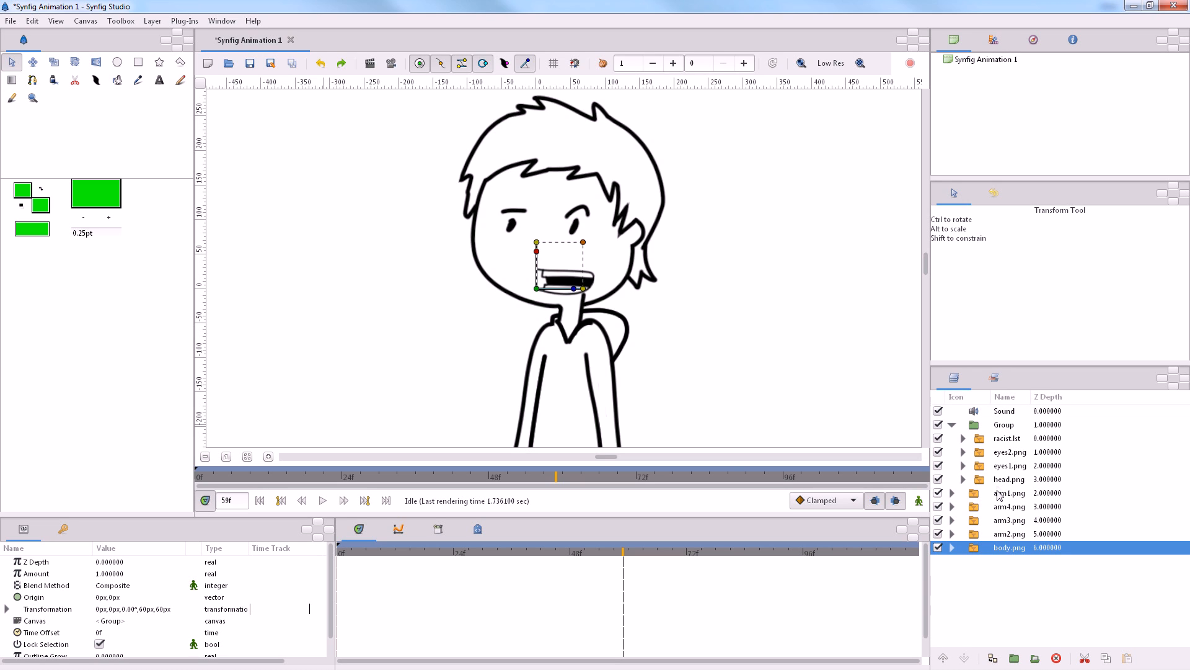
{"action": "mouse_move", "coordinate": [998, 453]}
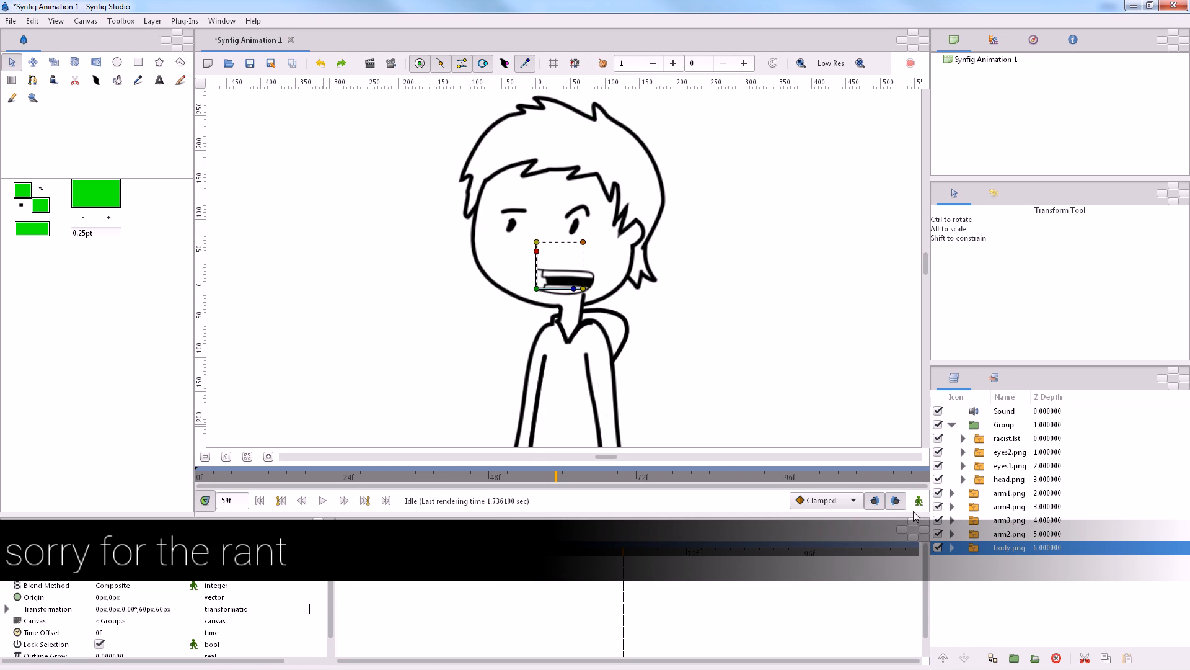
{"action": "mouse_move", "coordinate": [845, 520]}
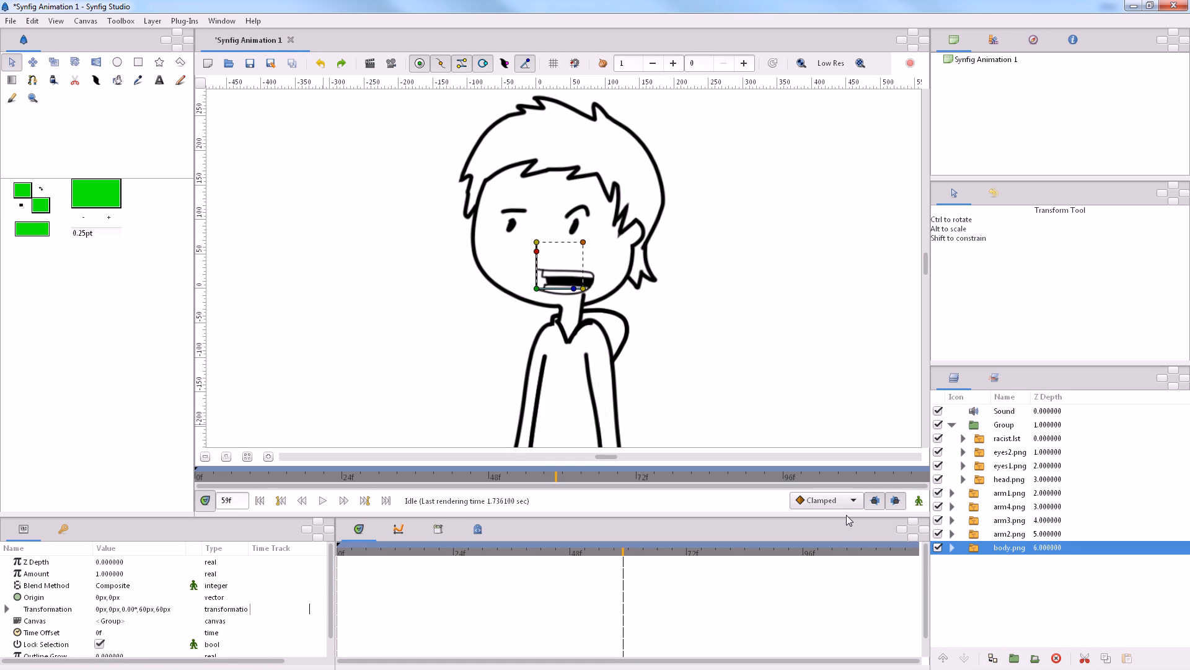
{"action": "mouse_move", "coordinate": [991, 500]}
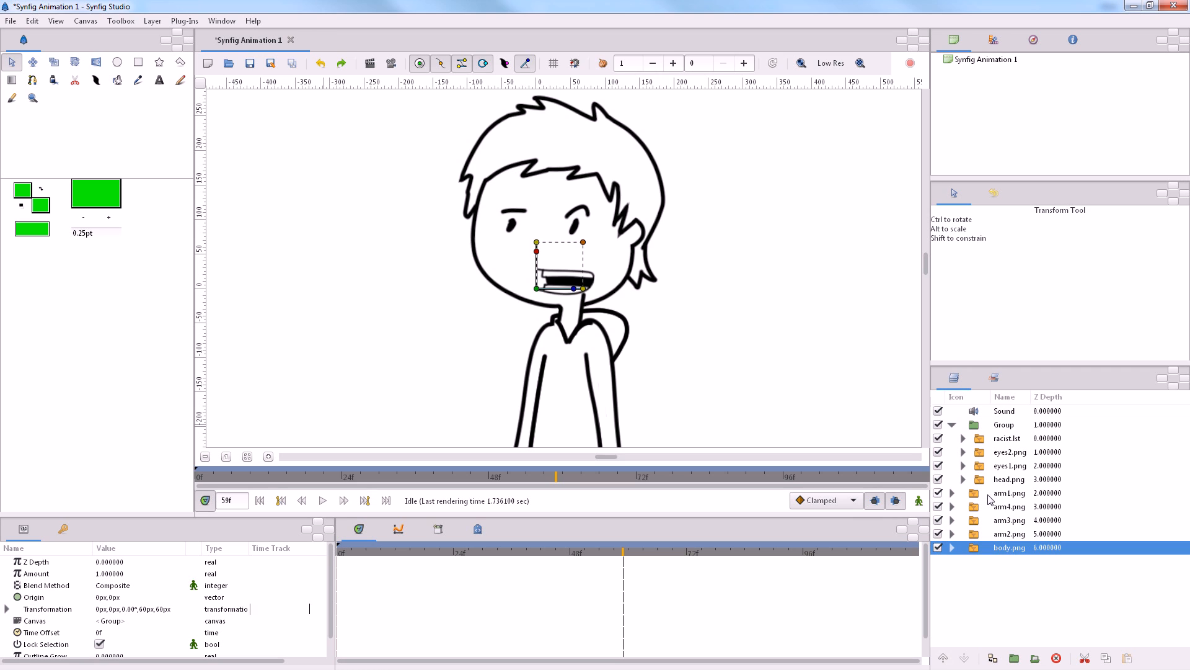
Add a top Skeleton layer and stretch its bone from the neck into the head
{"action": "right_click", "coordinate": [1004, 411]}
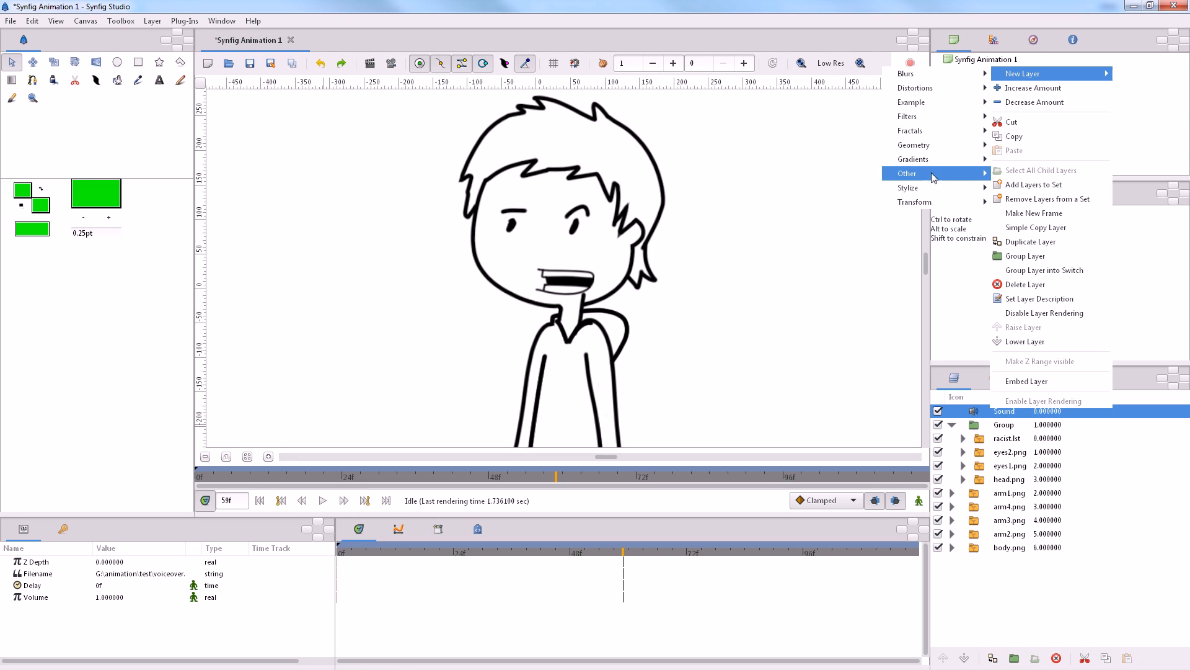
{"action": "mouse_move", "coordinate": [1030, 284]}
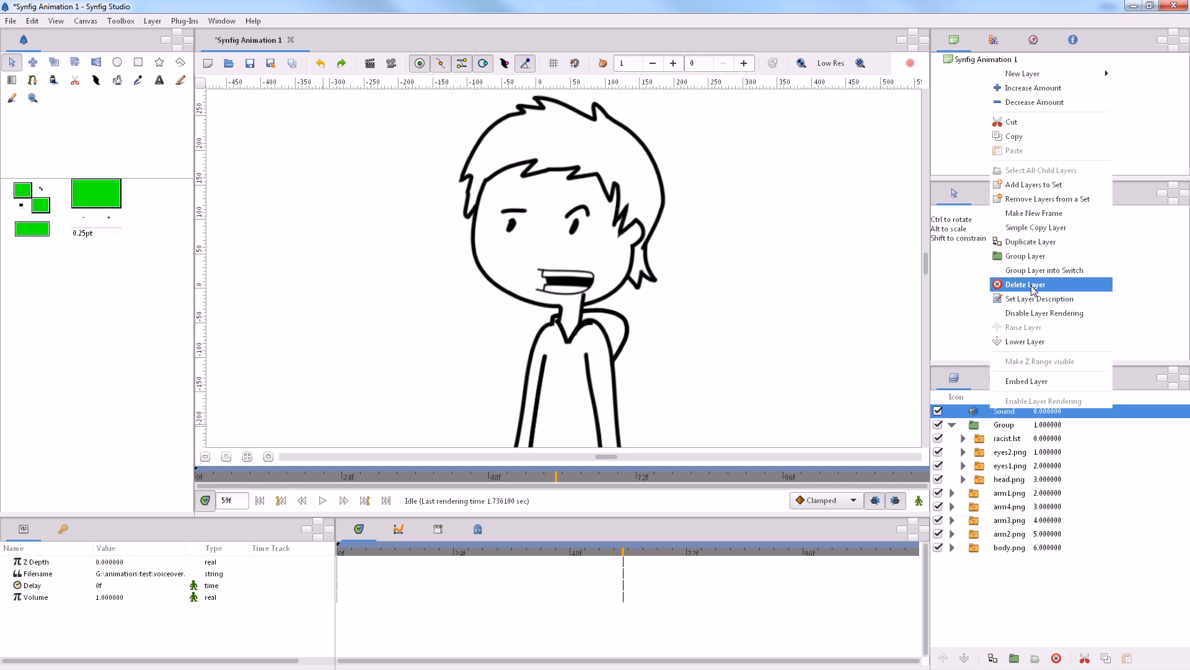
{"action": "mouse_move", "coordinate": [1024, 73]}
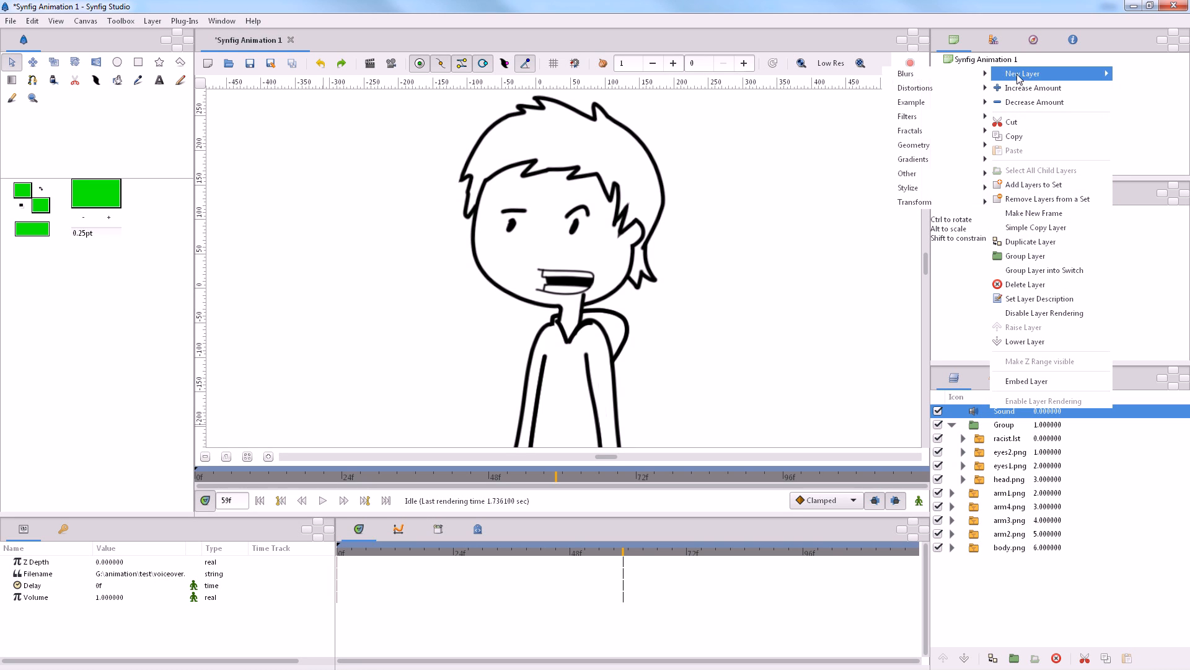
{"action": "mouse_move", "coordinate": [907, 173]}
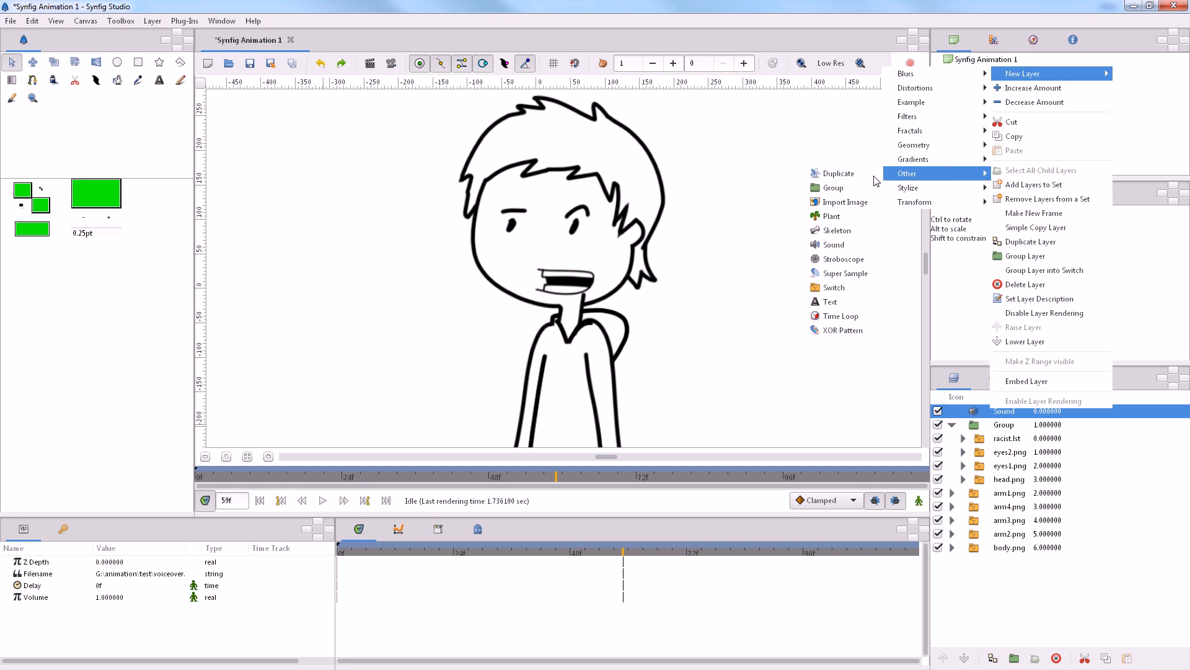
{"action": "left_click", "coordinate": [836, 230]}
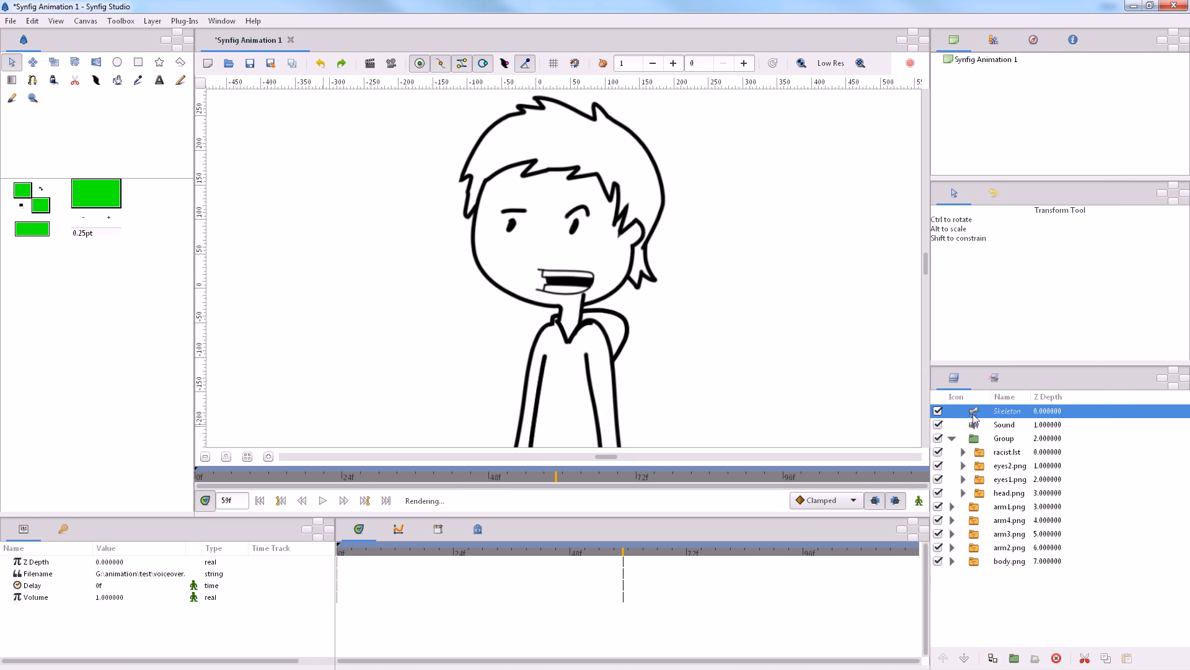
{"action": "left_click", "coordinate": [1004, 438]}
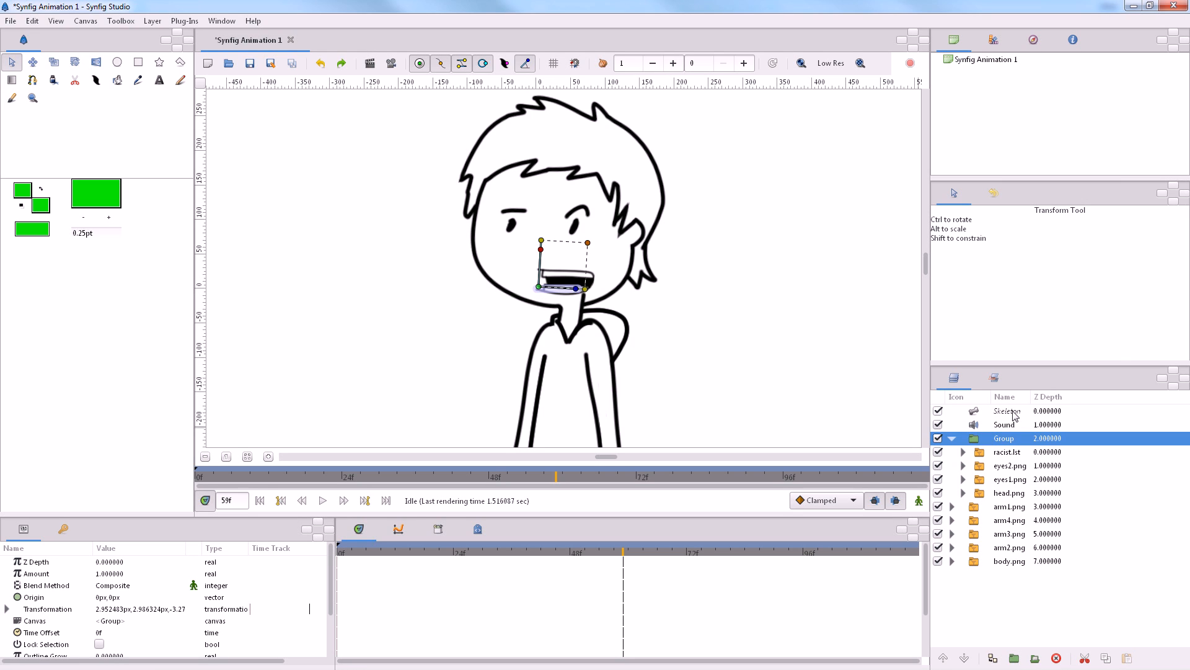
{"action": "left_click", "coordinate": [1007, 411]}
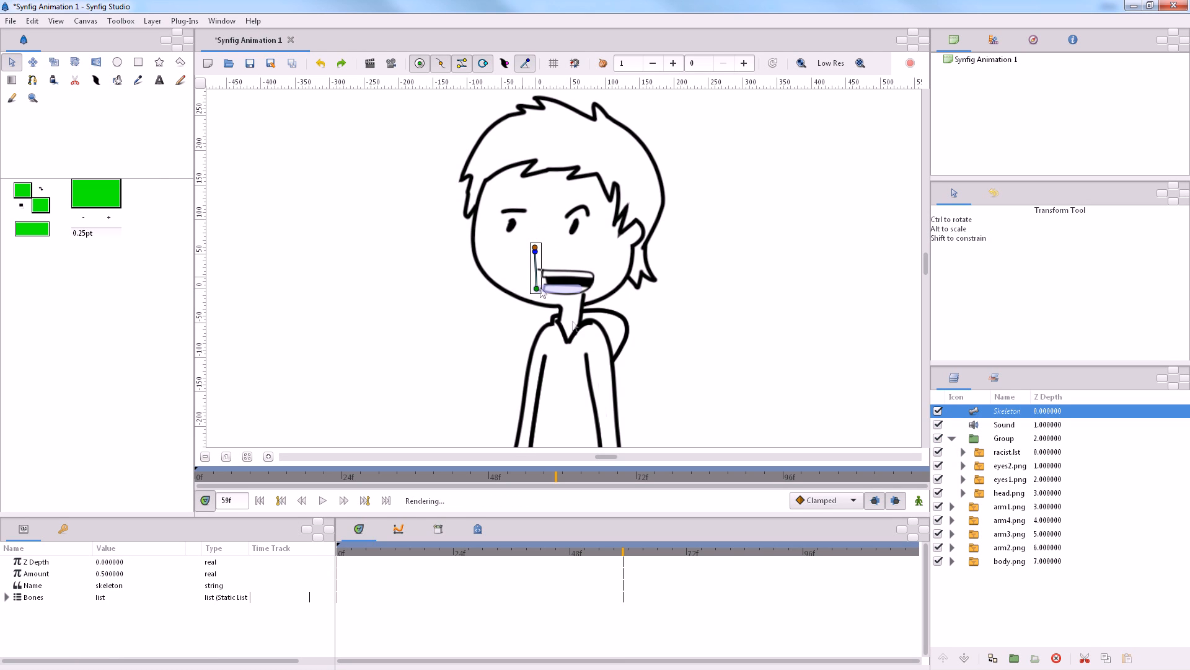
{"action": "left_click_drag", "start_coordinate": [535, 287], "coordinate": [571, 322]}
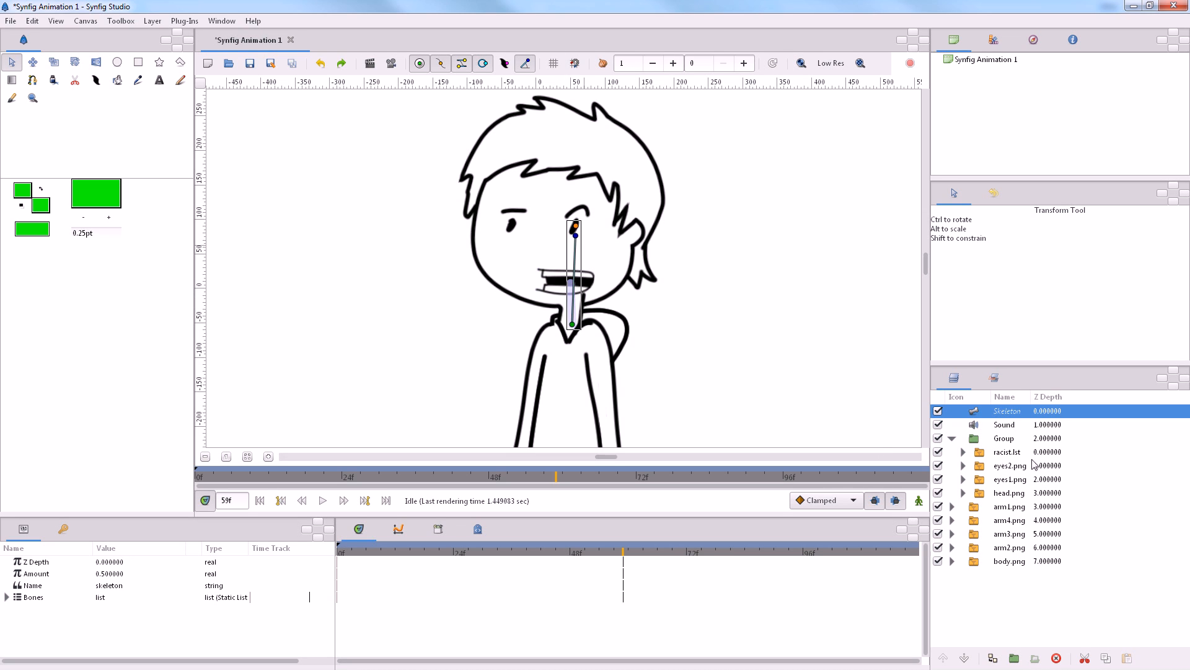
Select the head Group and link it to the skeleton's bone
{"action": "left_click", "coordinate": [1004, 439]}
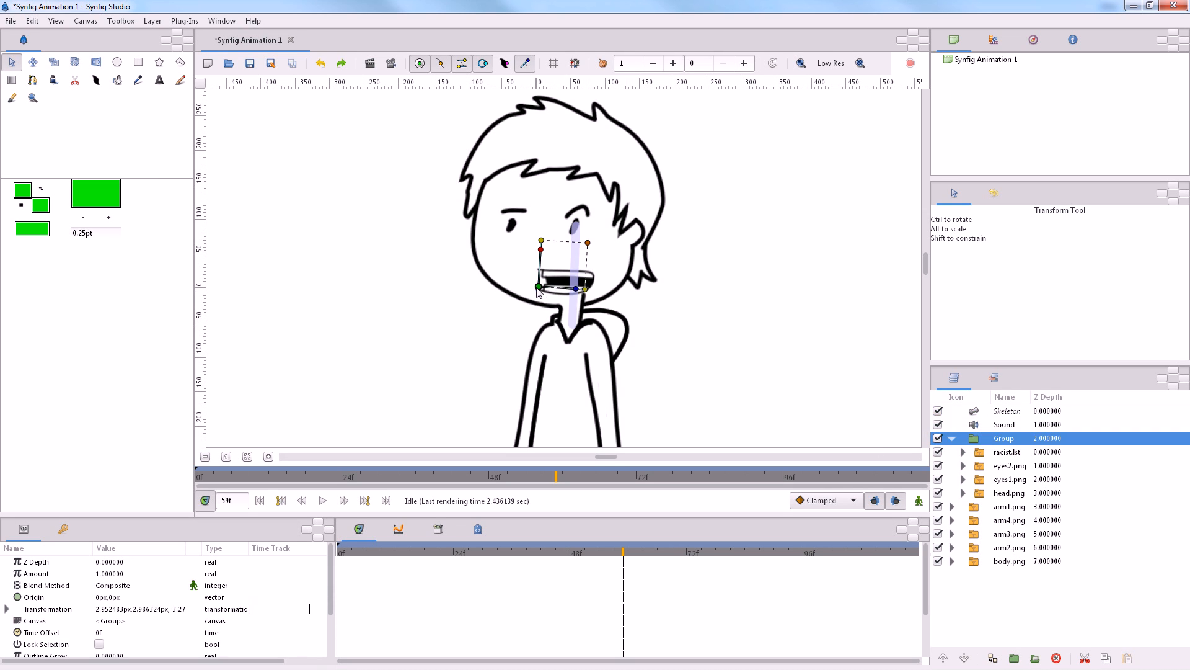
{"action": "mouse_move", "coordinate": [562, 316]}
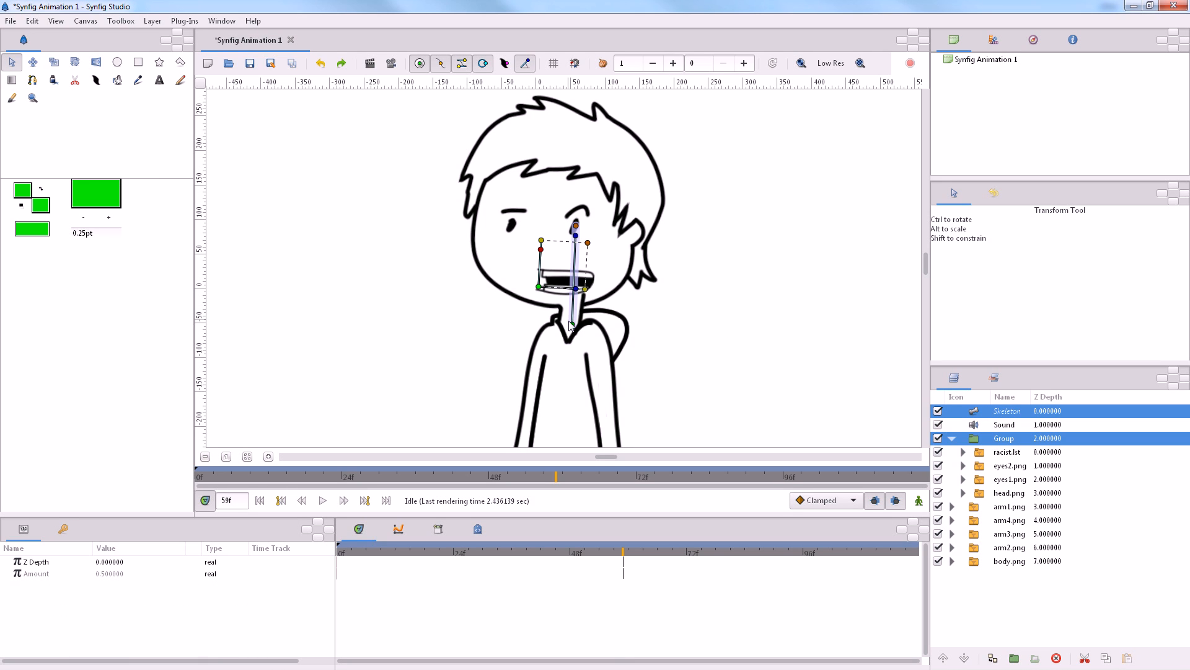
{"action": "right_click", "coordinate": [570, 324]}
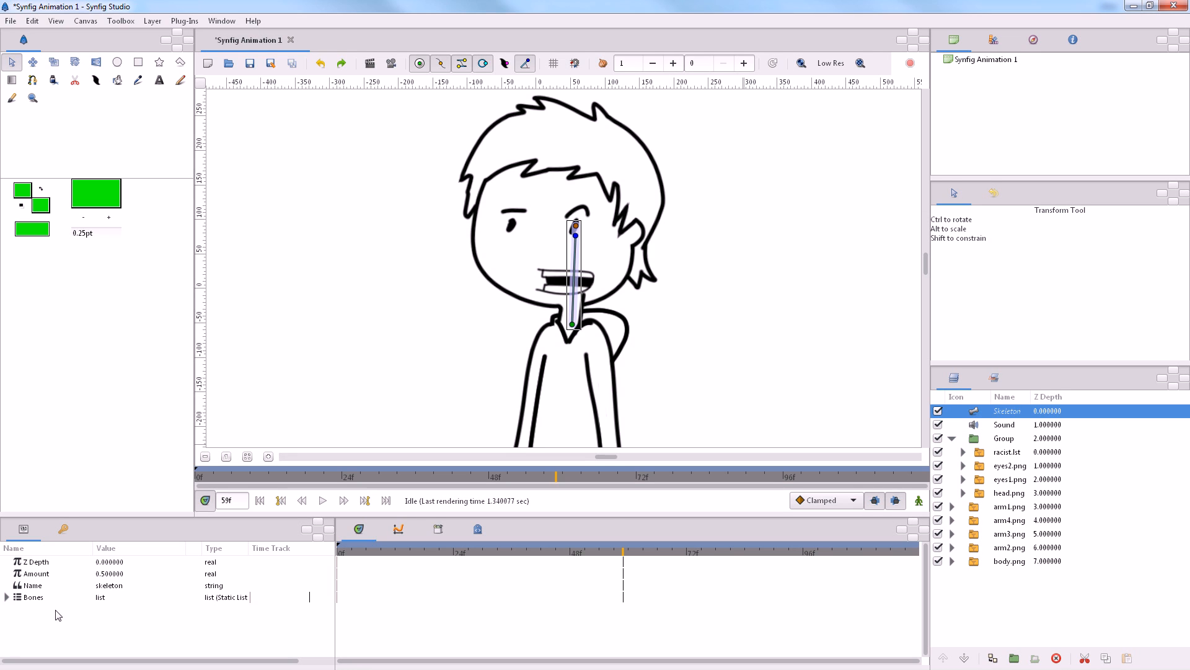
{"action": "left_click", "coordinate": [7, 597]}
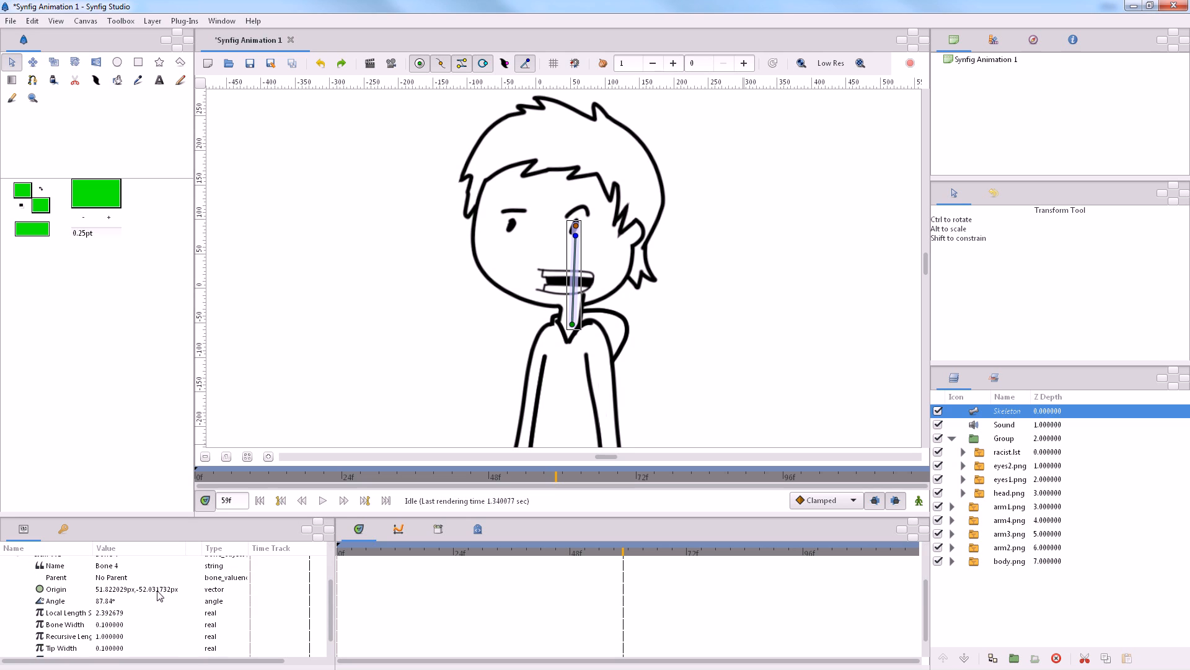
{"action": "left_click", "coordinate": [55, 600]}
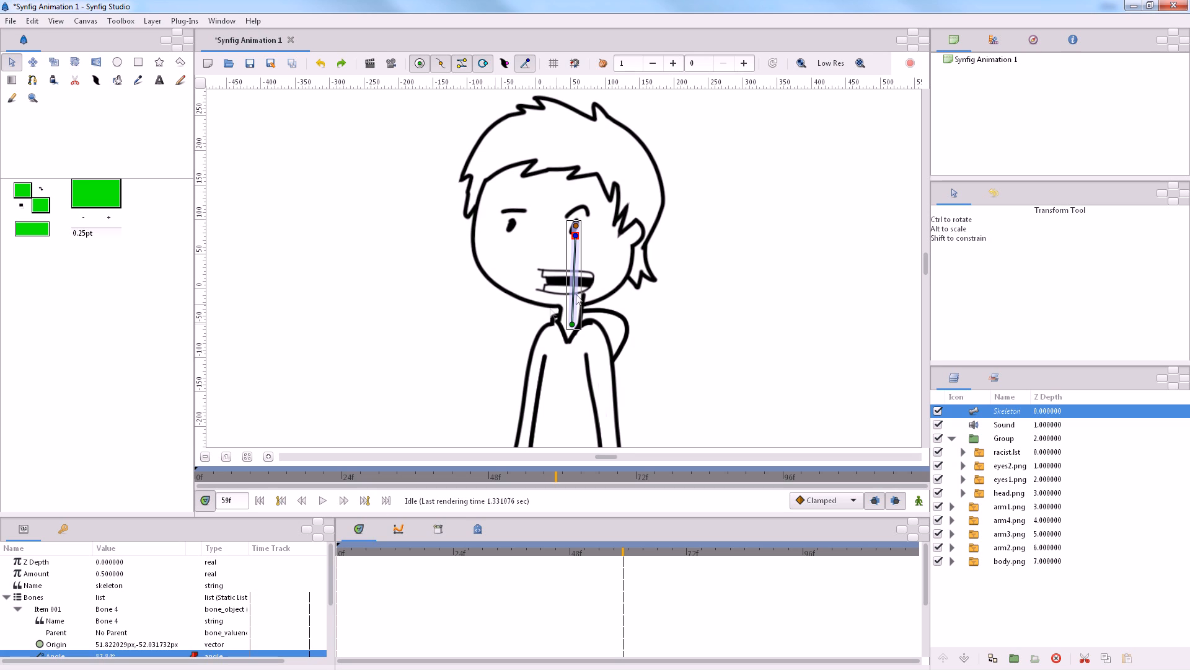
{"action": "mouse_move", "coordinate": [726, 541]}
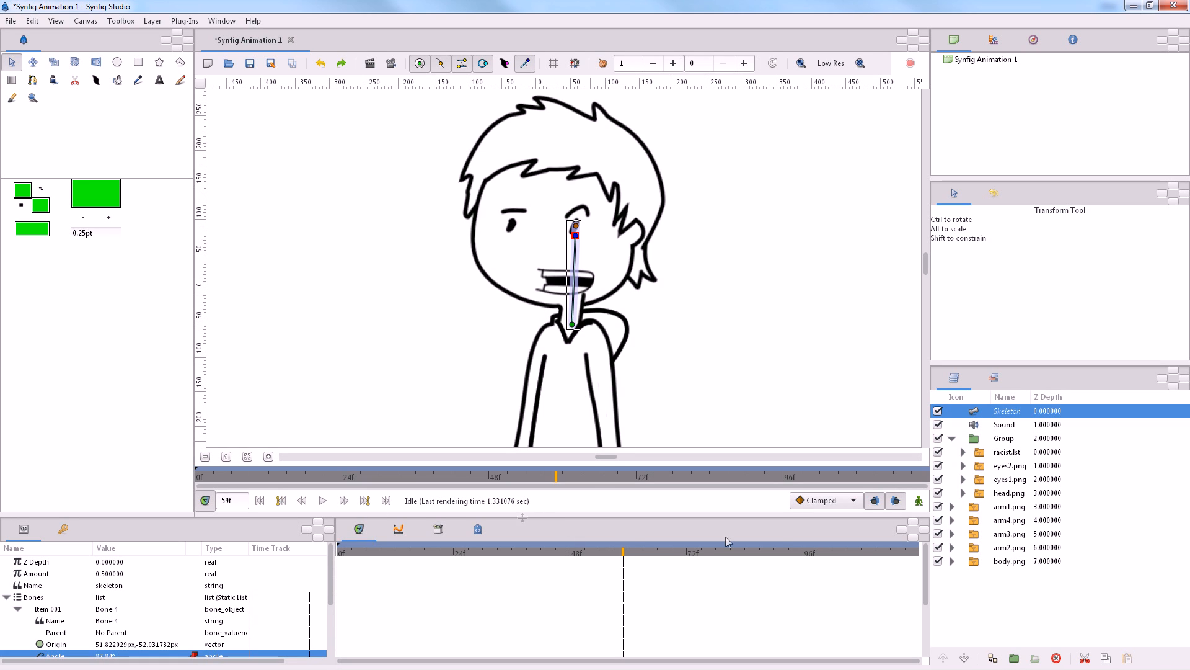
{"action": "left_click", "coordinate": [281, 501]}
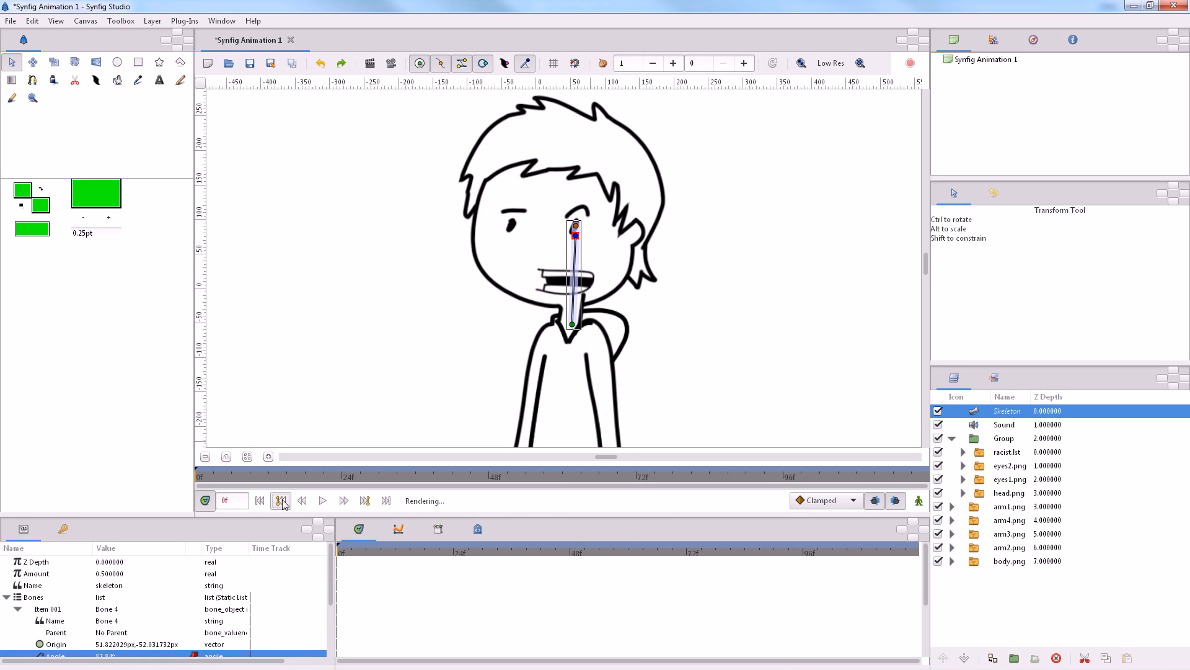
{"action": "left_click", "coordinate": [280, 500]}
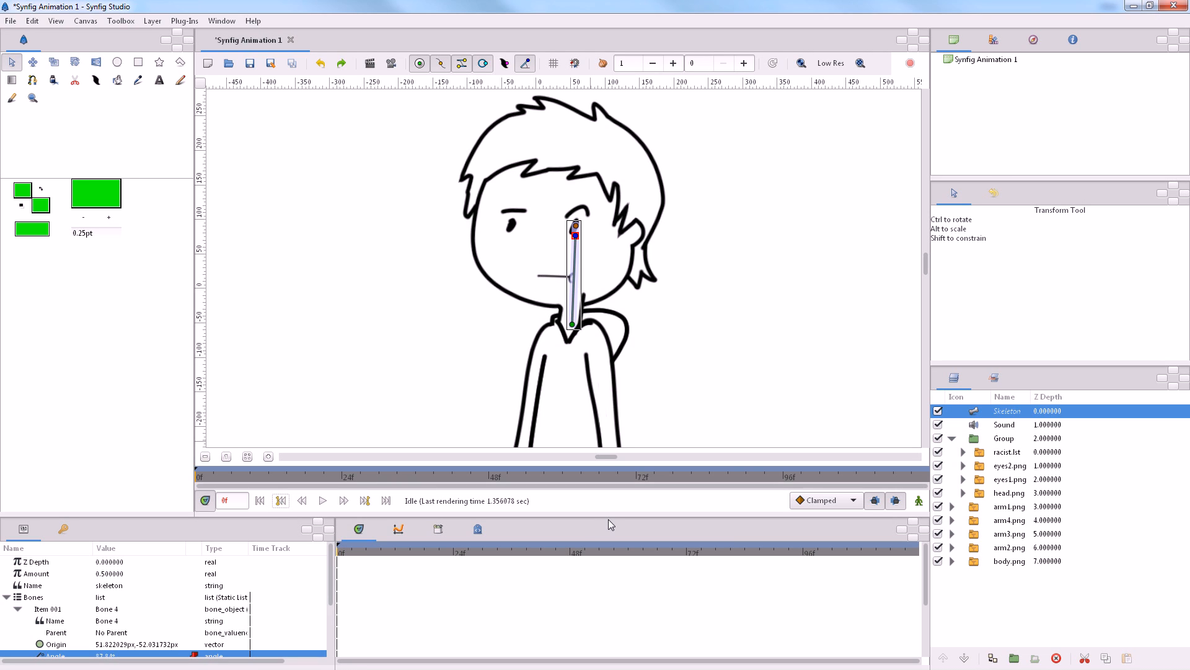
{"action": "mouse_move", "coordinate": [1014, 514]}
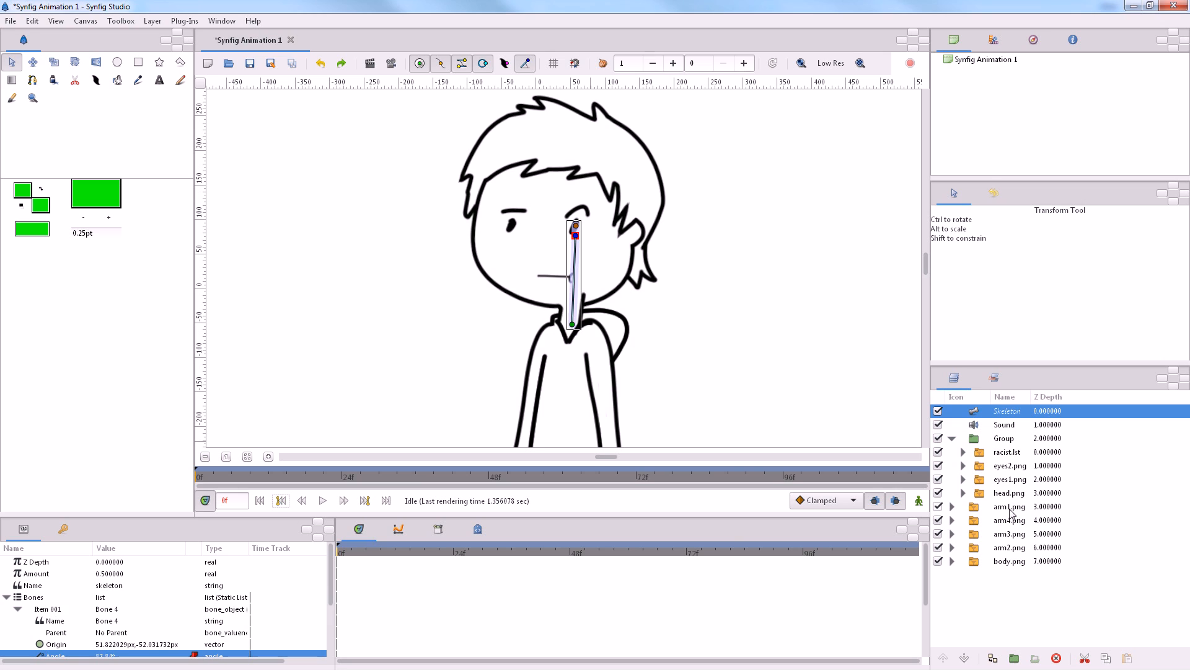
{"action": "mouse_move", "coordinate": [329, 517]}
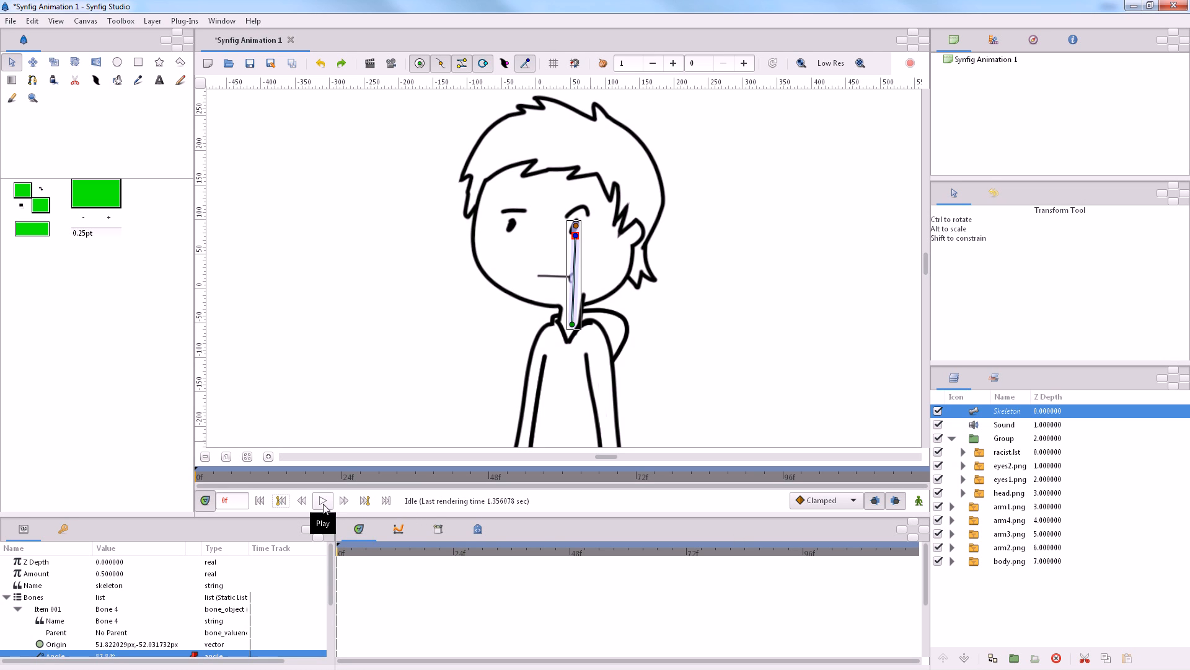
{"action": "left_click", "coordinate": [322, 501]}
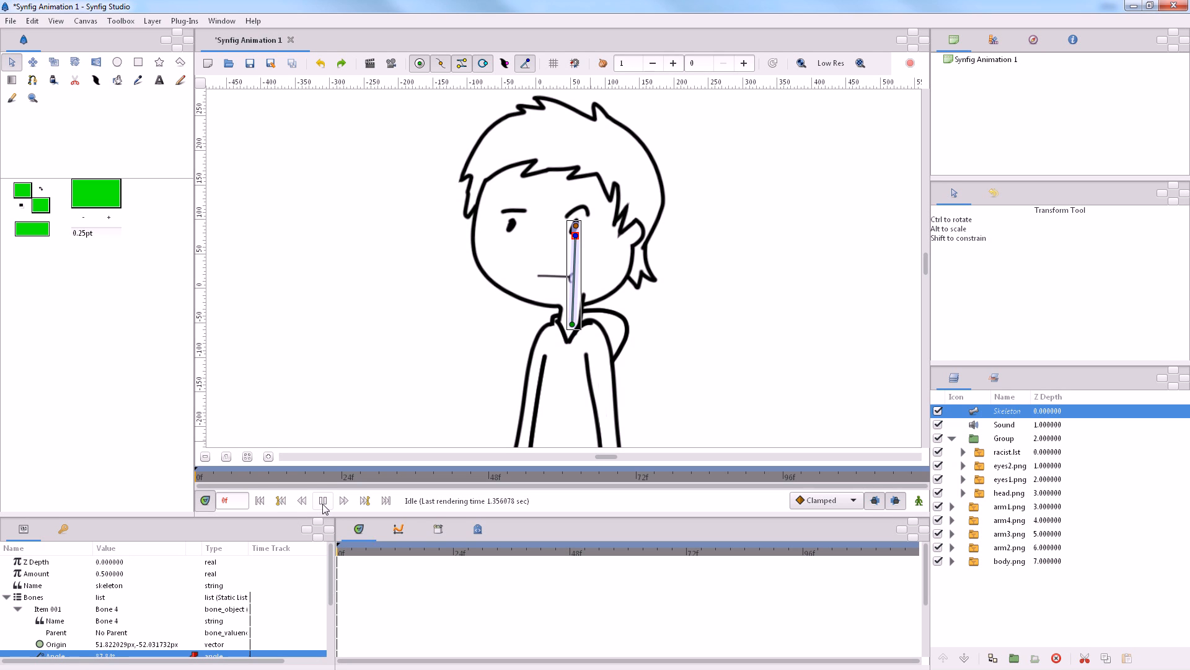
{"action": "left_click", "coordinate": [321, 500]}
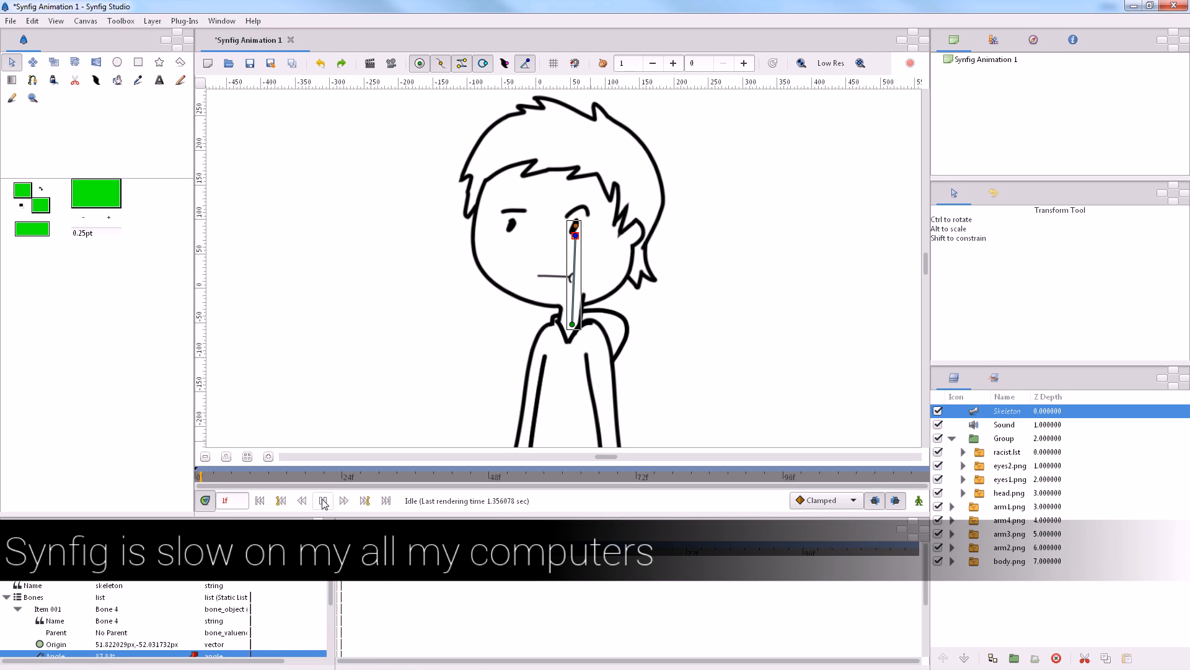
{"action": "left_click", "coordinate": [322, 500]}
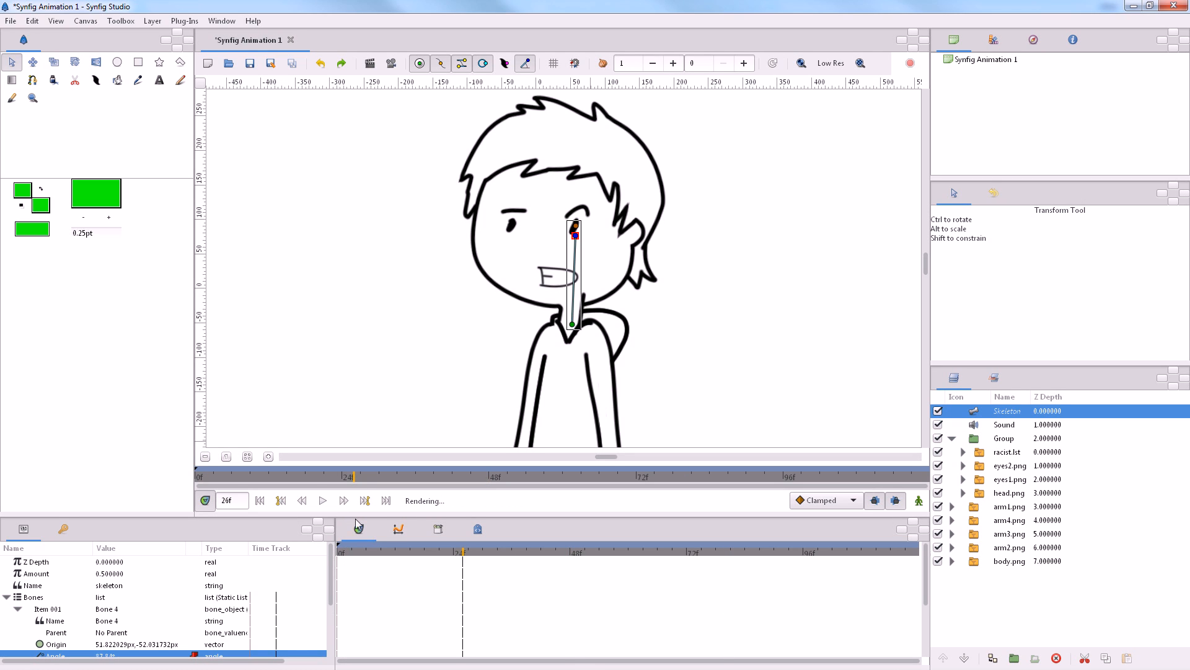
At frame 39, key arm4, arm1, arm2 and arm3 opacities to 0 or 1
{"action": "left_click", "coordinate": [323, 501]}
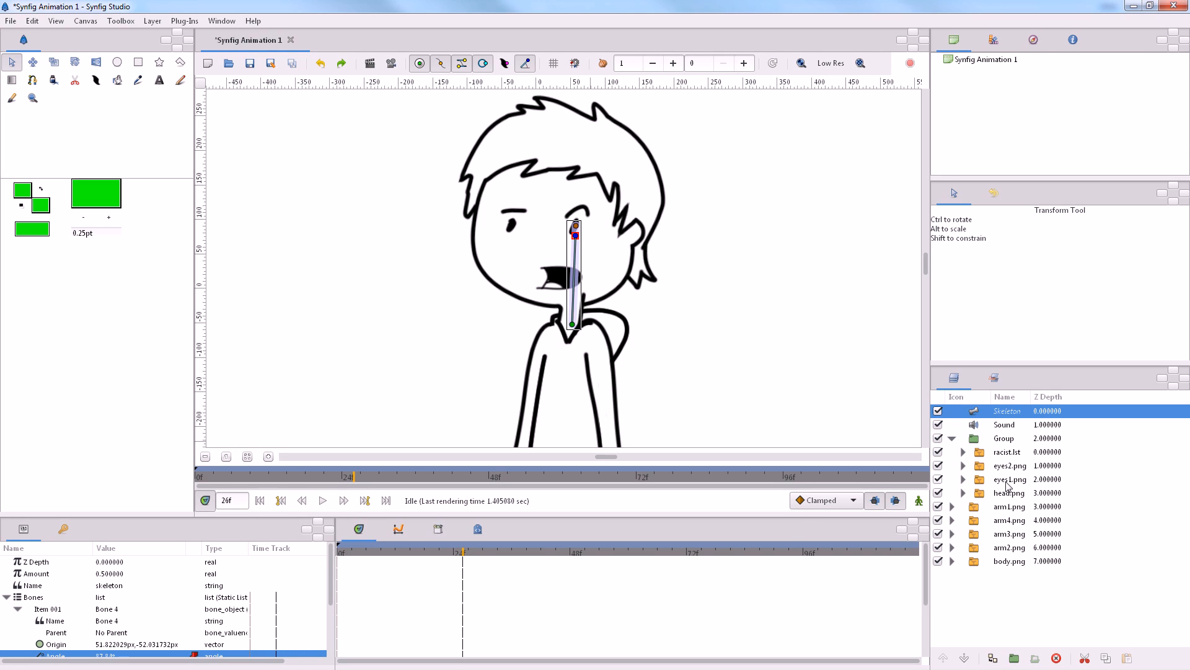
{"action": "left_click", "coordinate": [1010, 520]}
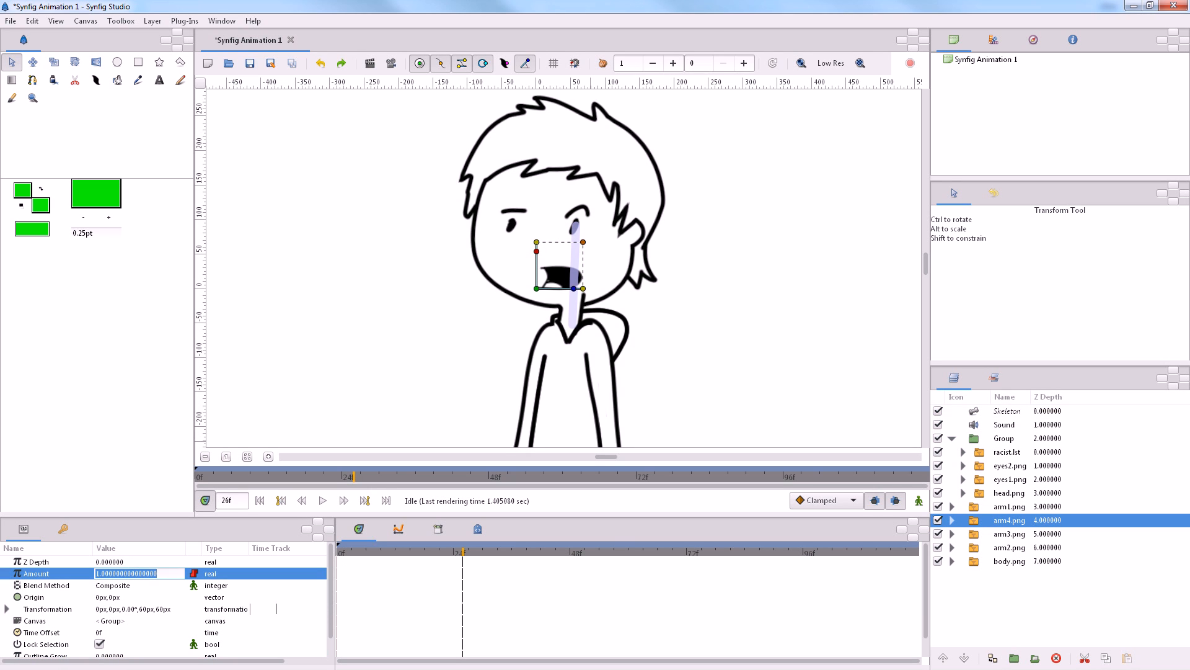
{"action": "type", "text": "0"}
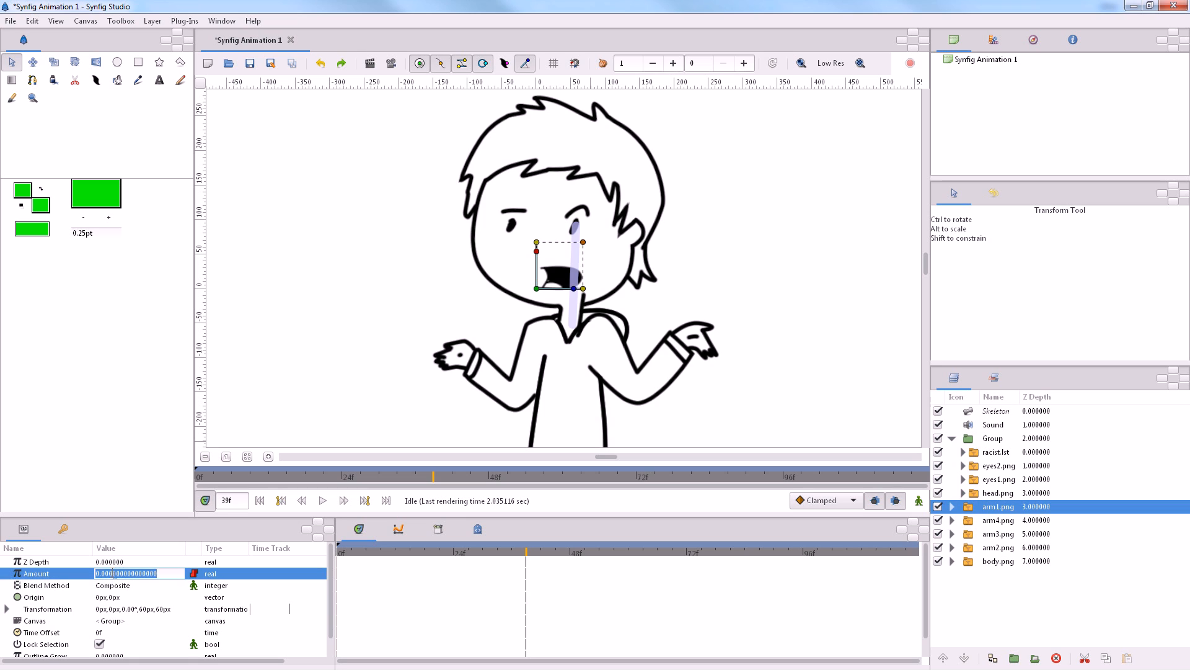
{"action": "type", "text": "1.000000"}
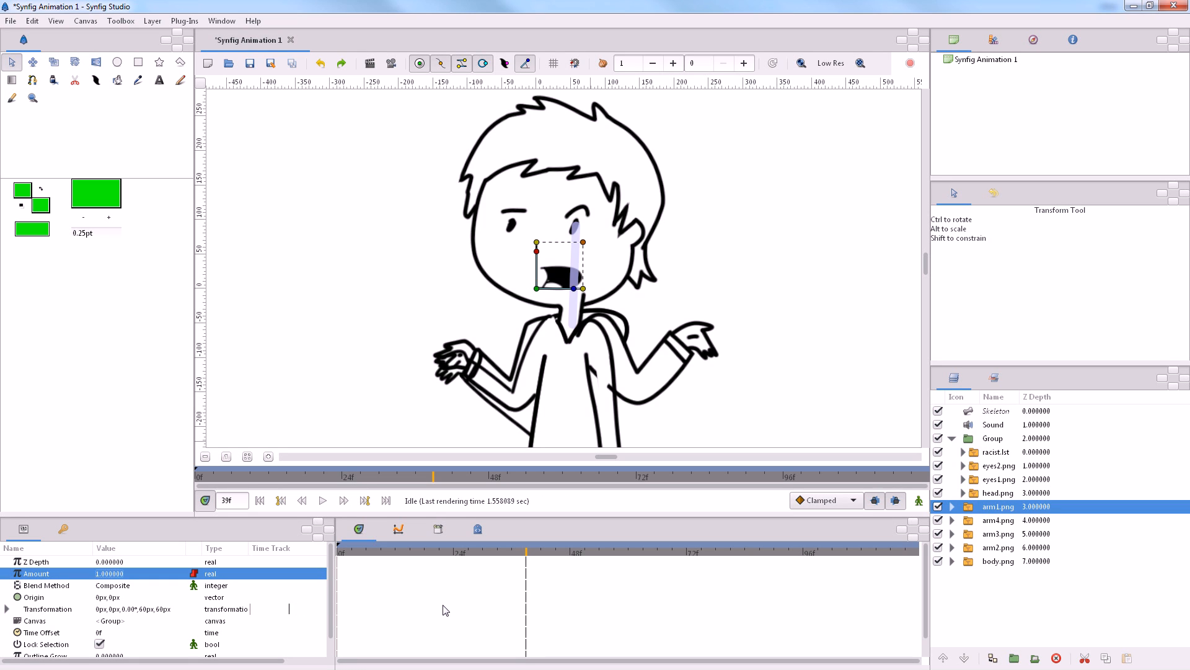
{"action": "mouse_move", "coordinate": [491, 595]}
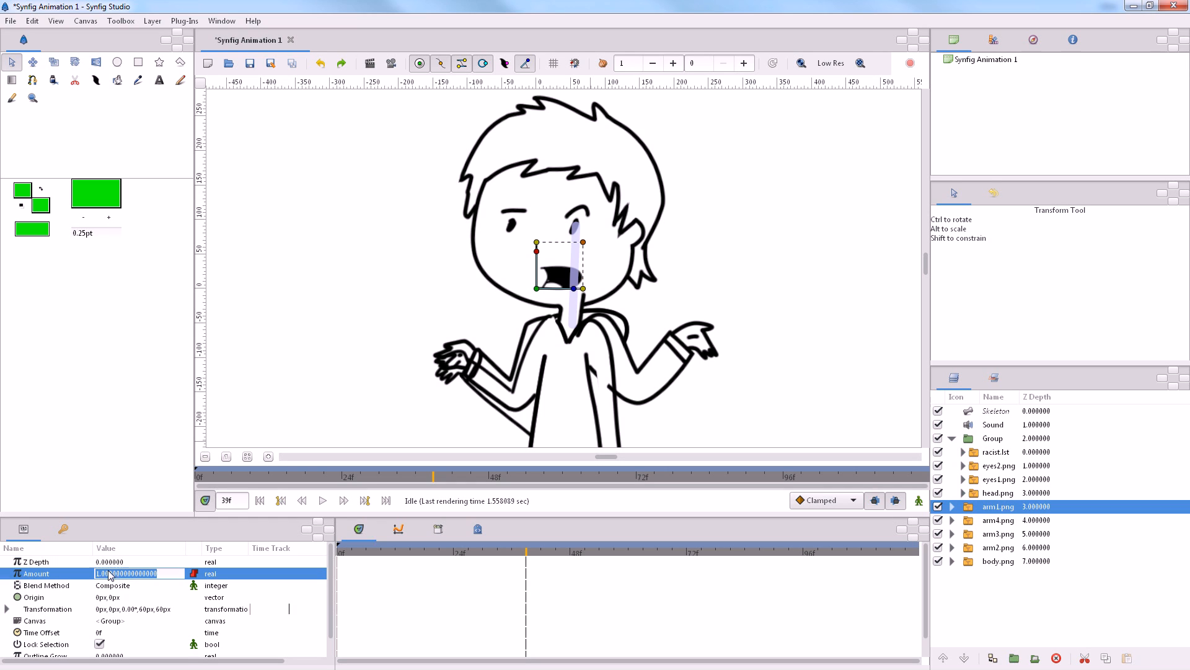
{"action": "type", "text": "0.000000"}
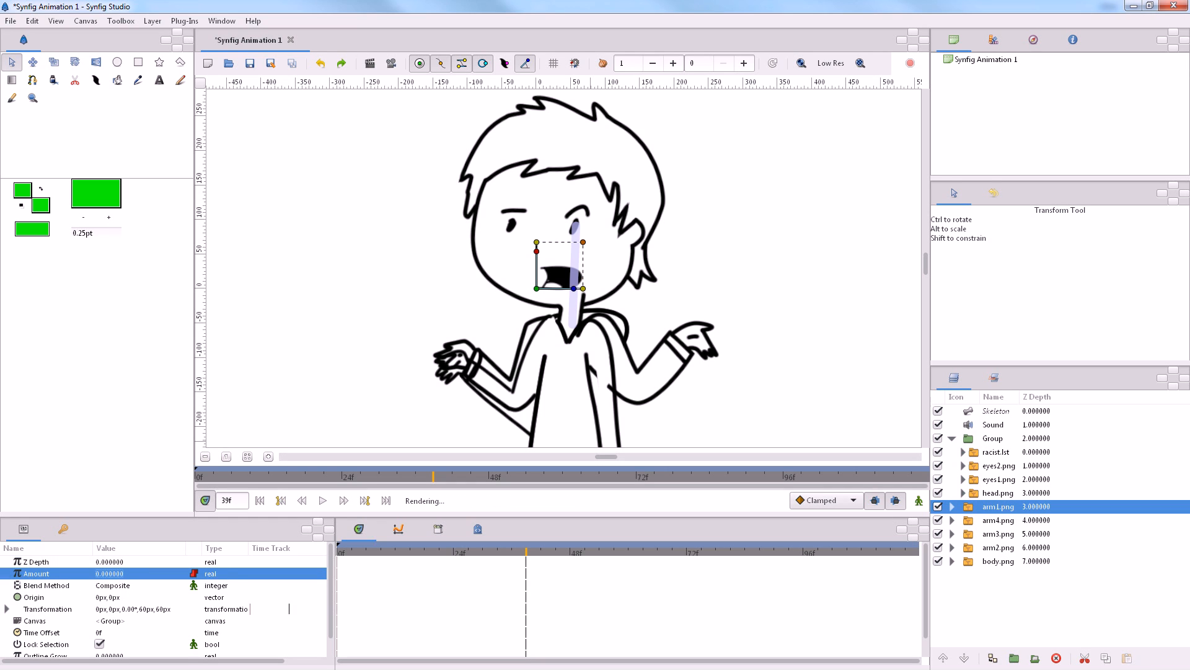
{"action": "left_click", "coordinate": [998, 547]}
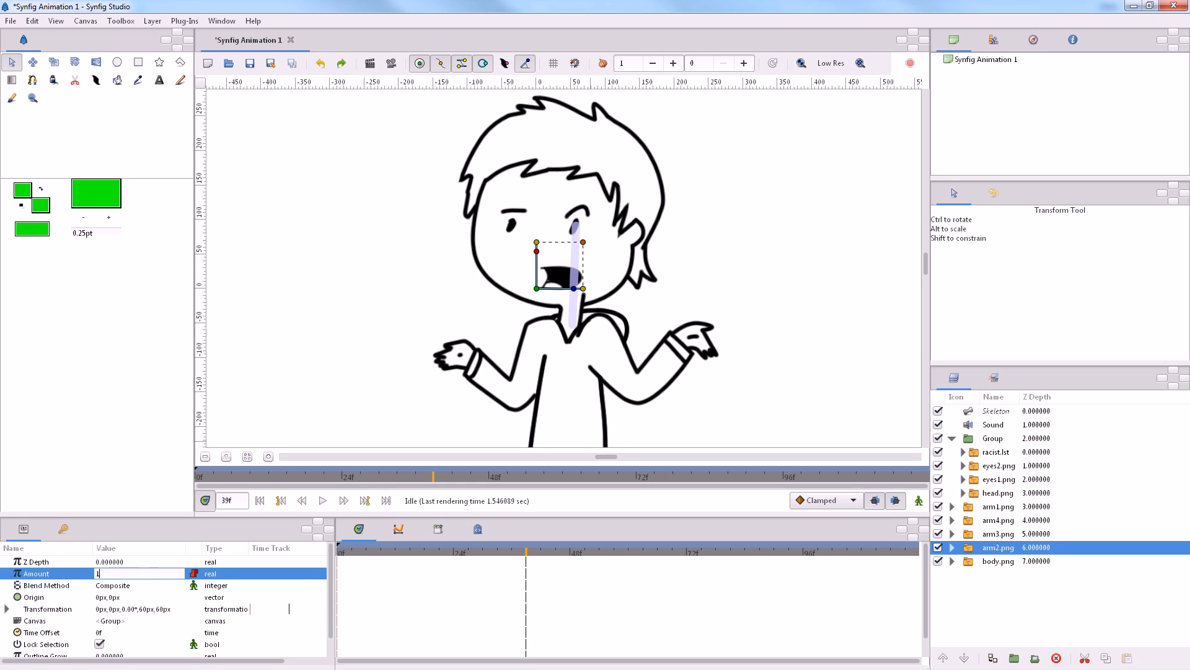
{"action": "type", "text": "1.000000"}
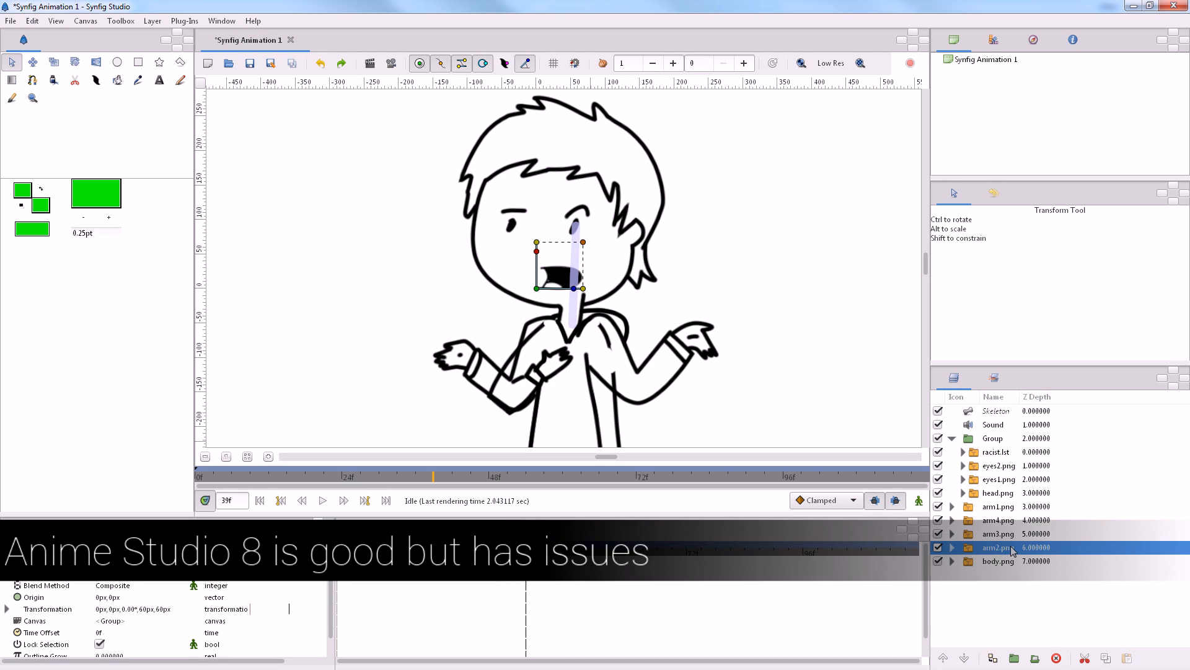
{"action": "mouse_move", "coordinate": [560, 355]}
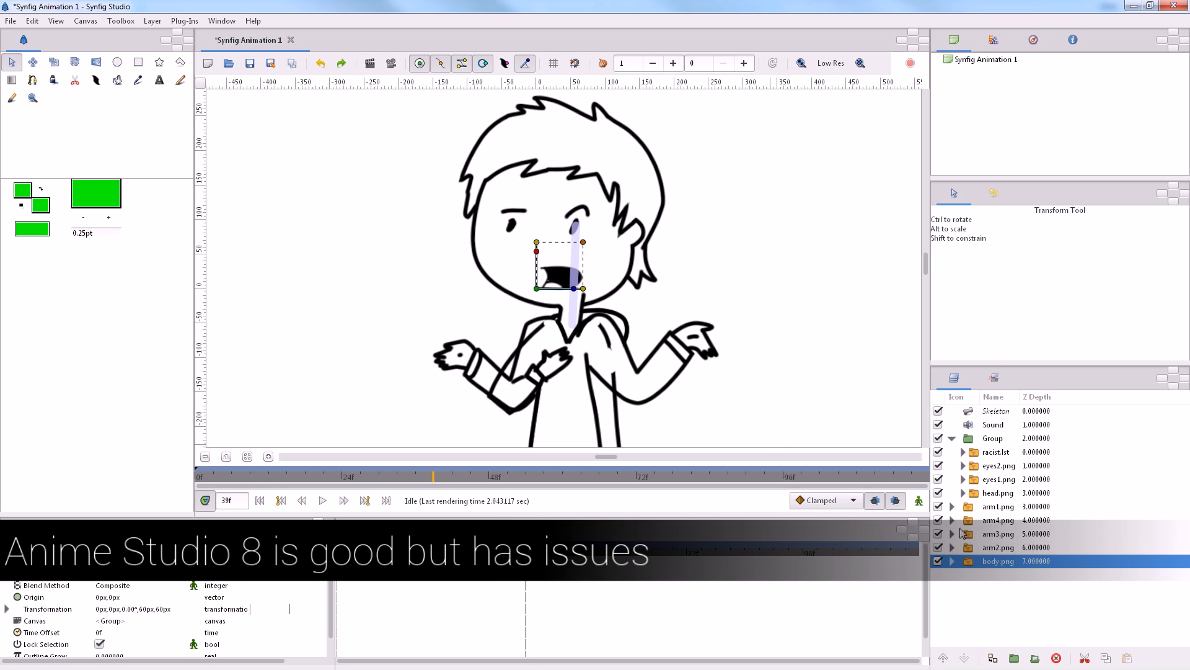
{"action": "left_click", "coordinate": [998, 534]}
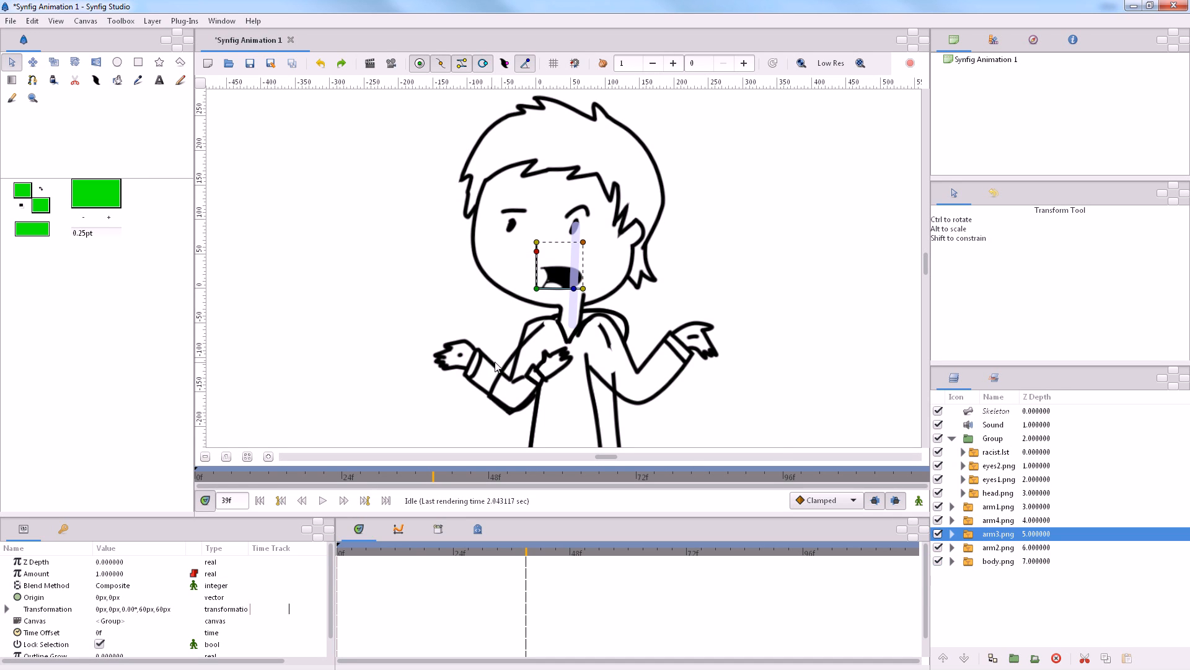
{"action": "double_click", "coordinate": [998, 533]}
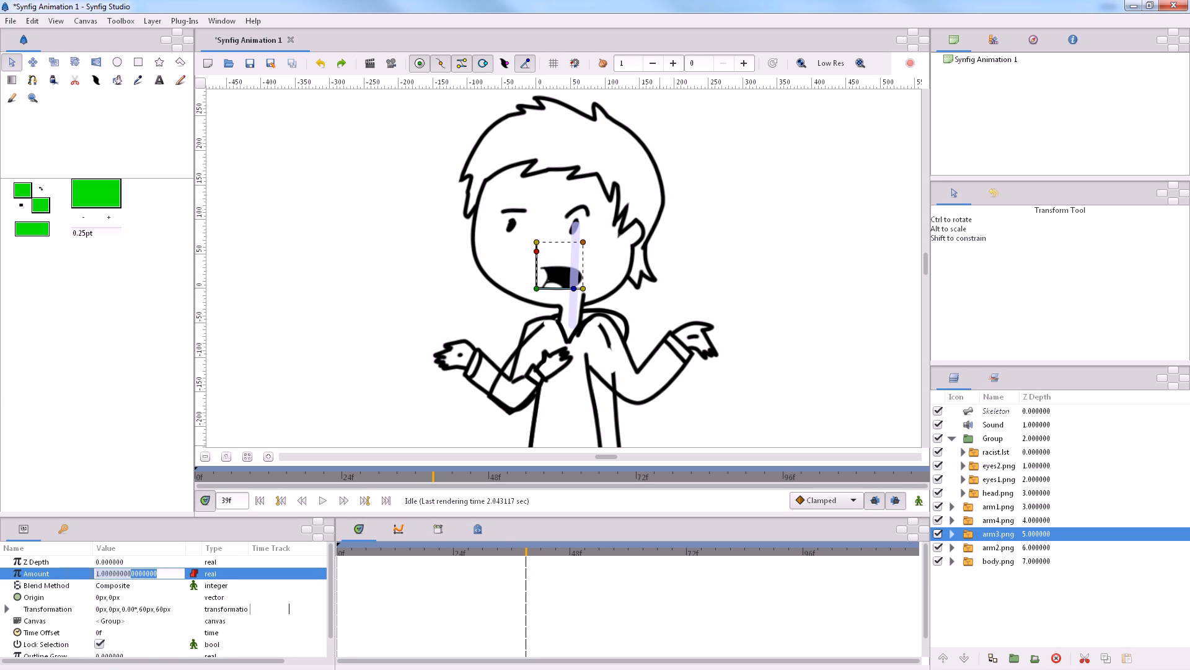
{"action": "type", "text": "0.000000"}
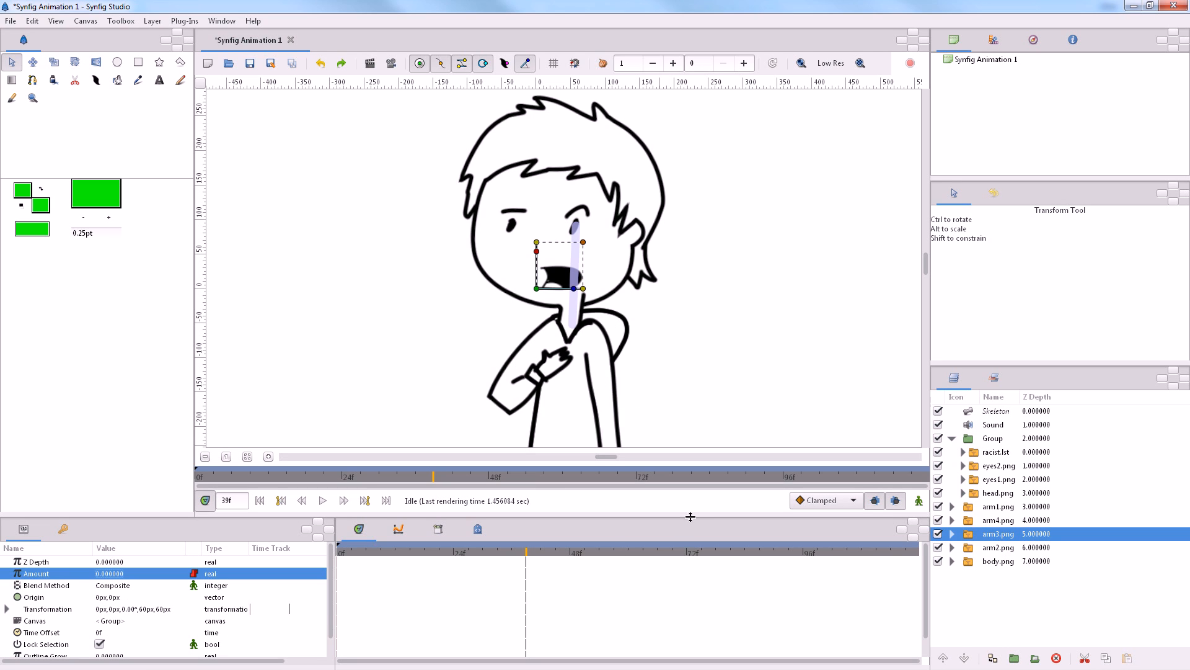
{"action": "mouse_move", "coordinate": [540, 564]}
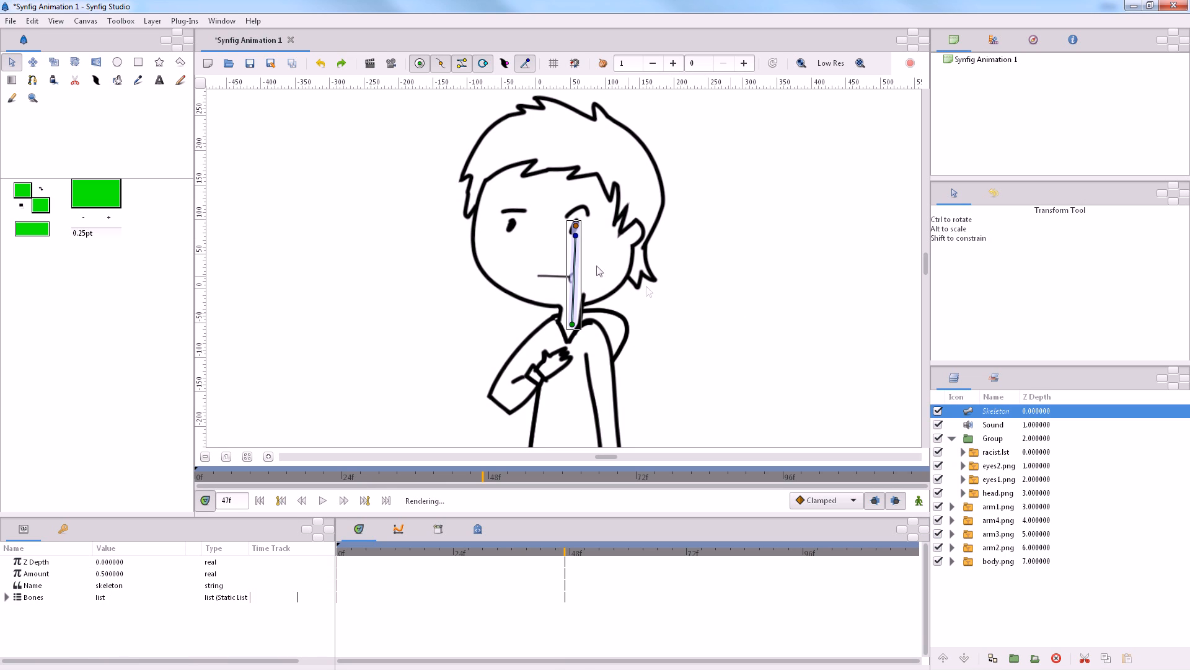
{"action": "left_click_drag", "start_coordinate": [574, 237], "coordinate": [545, 240]}
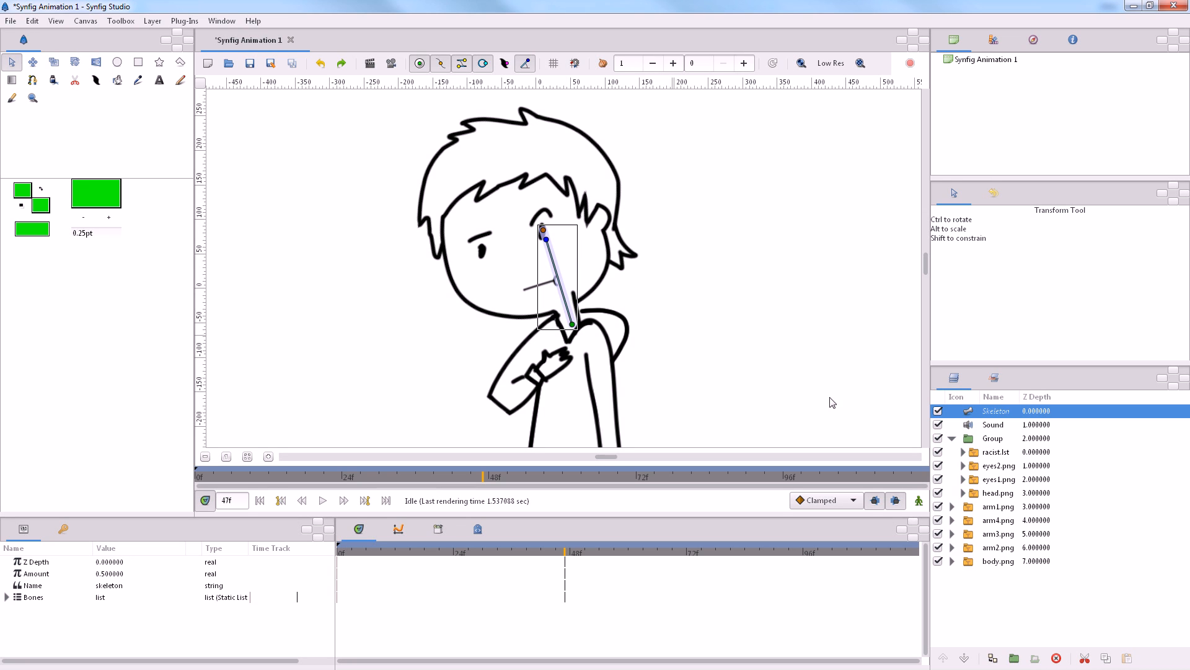
{"action": "mouse_move", "coordinate": [1007, 487]}
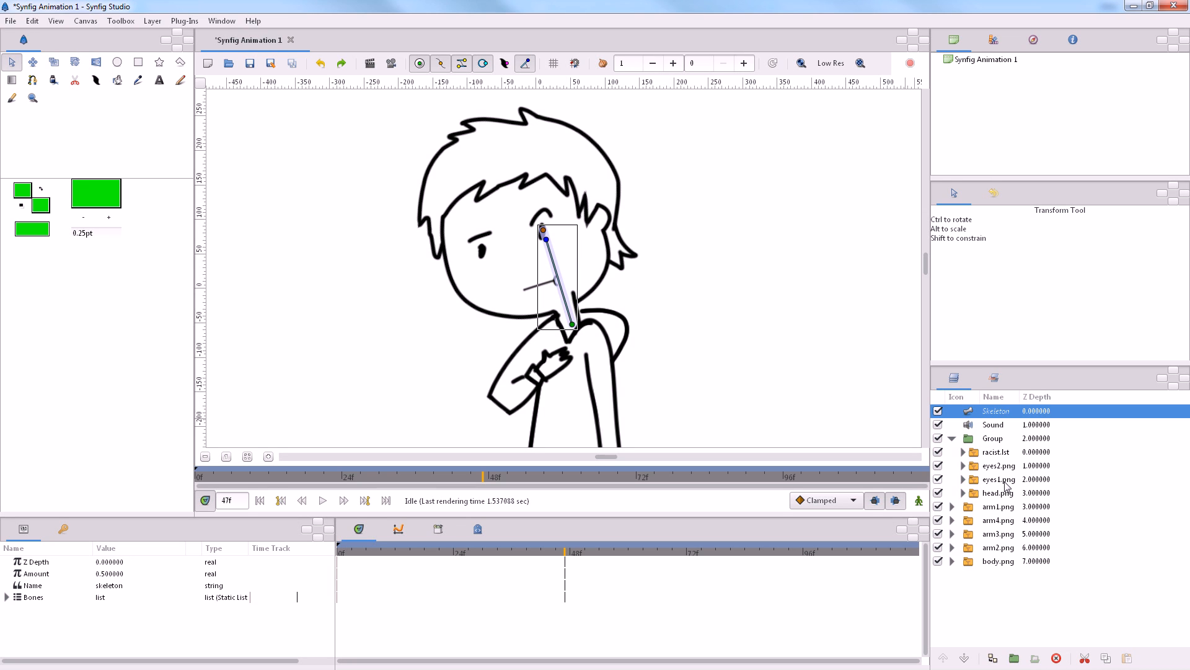
{"action": "left_click", "coordinate": [998, 479]}
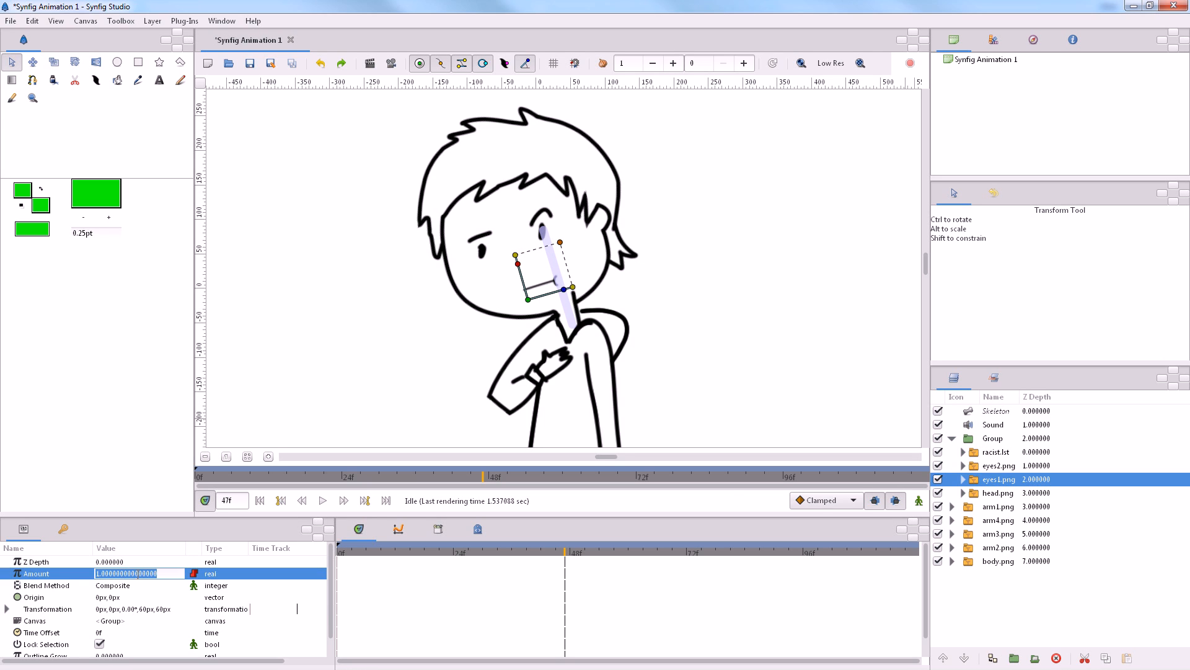
{"action": "type", "text": "0.000000"}
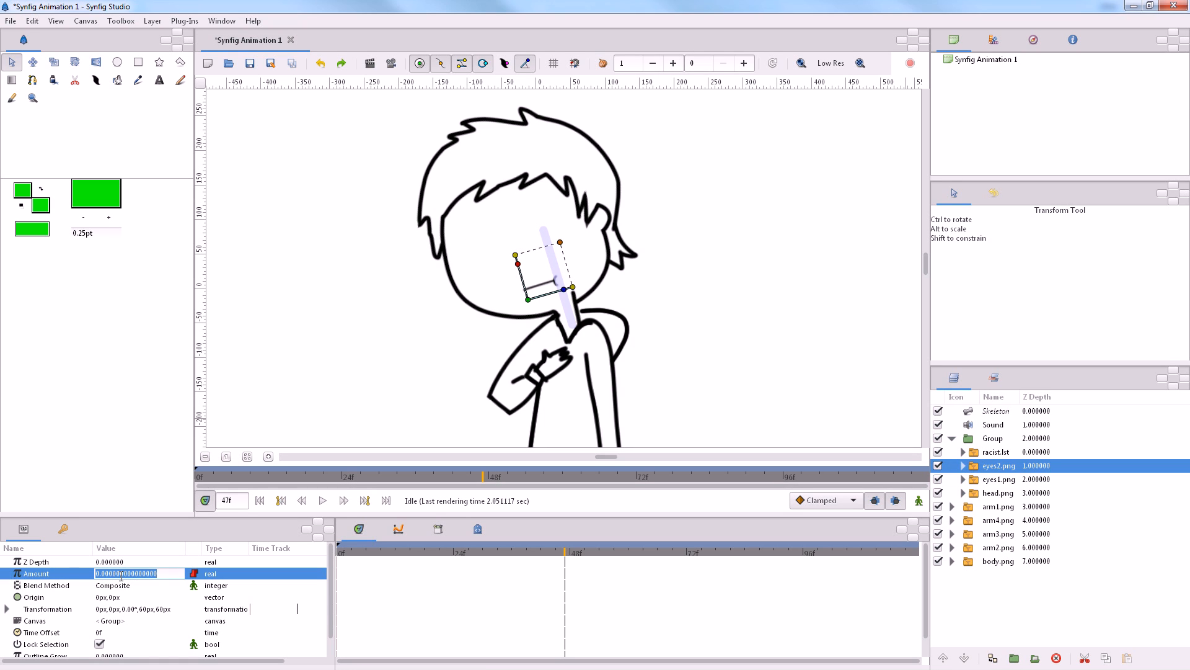
{"action": "type", "text": "1.000000"}
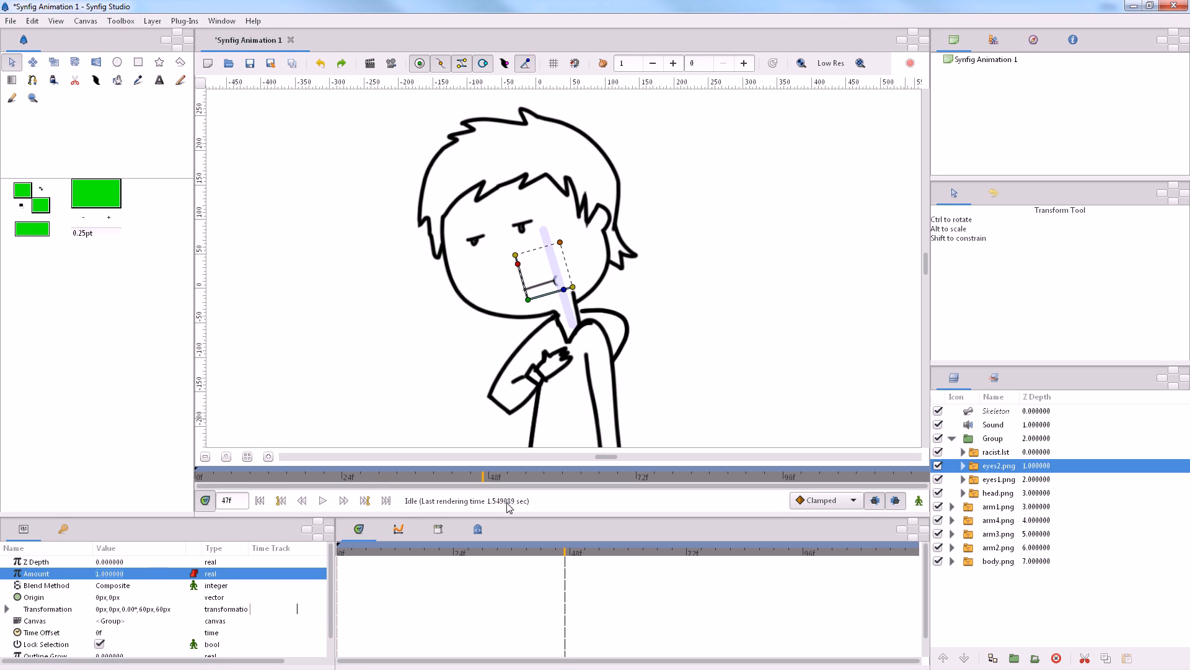
{"action": "mouse_move", "coordinate": [162, 155]}
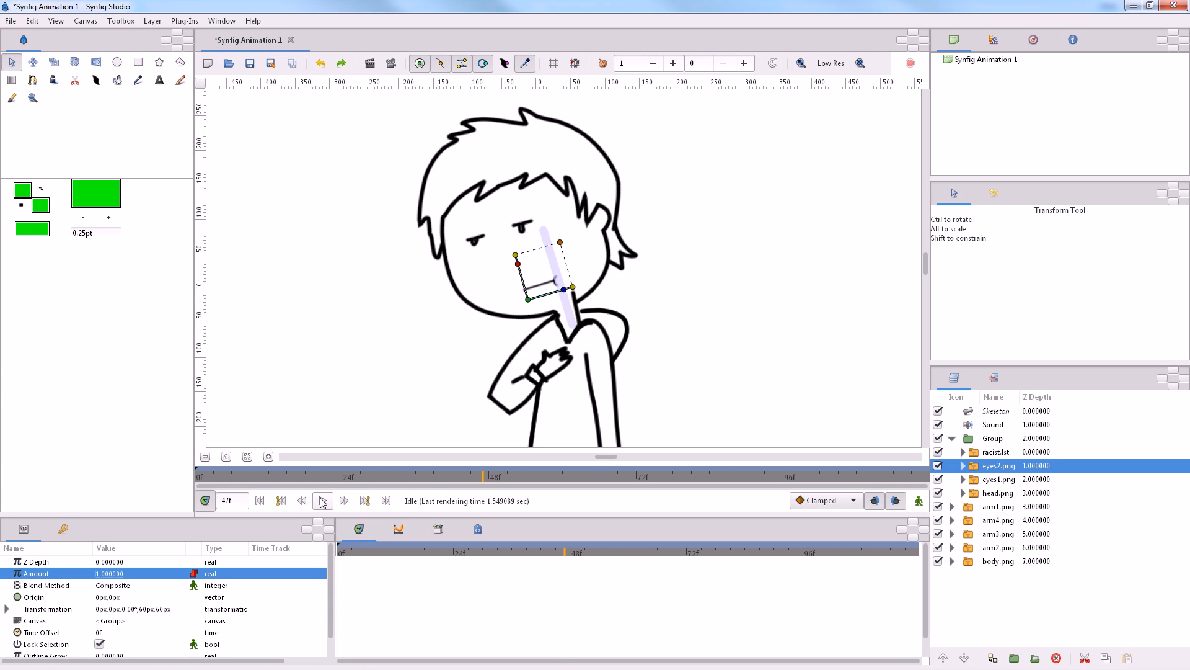
{"action": "left_click", "coordinate": [322, 500]}
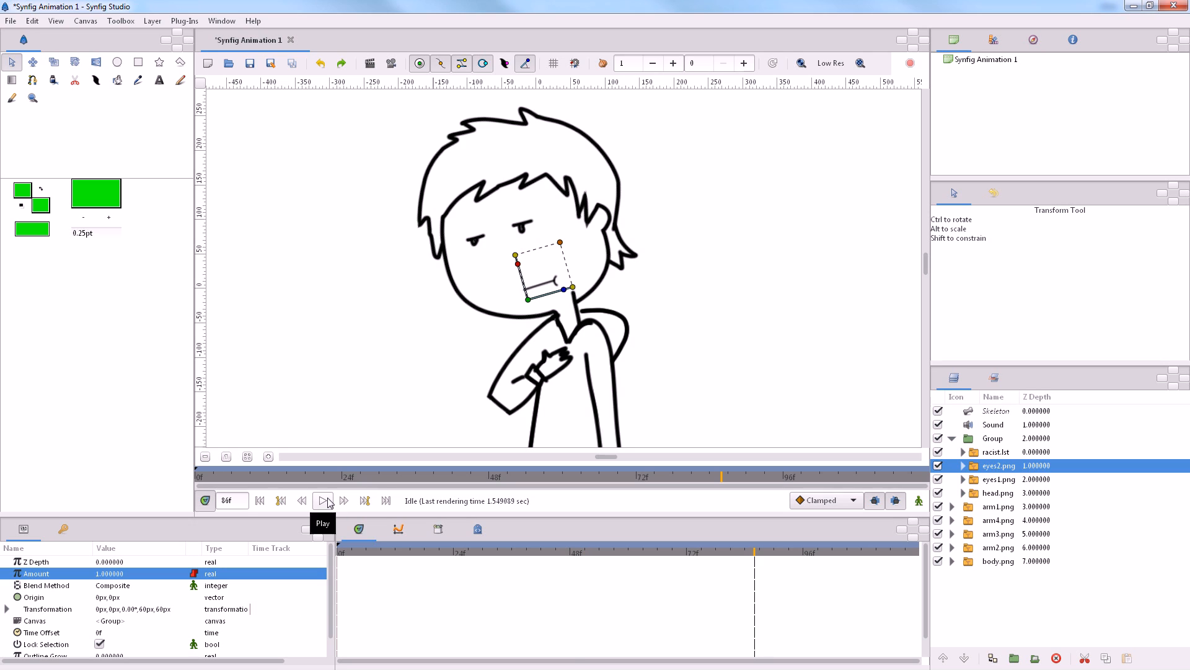
Set up a preview render at 24 fps ending at frame 90
{"action": "left_click", "coordinate": [11, 20]}
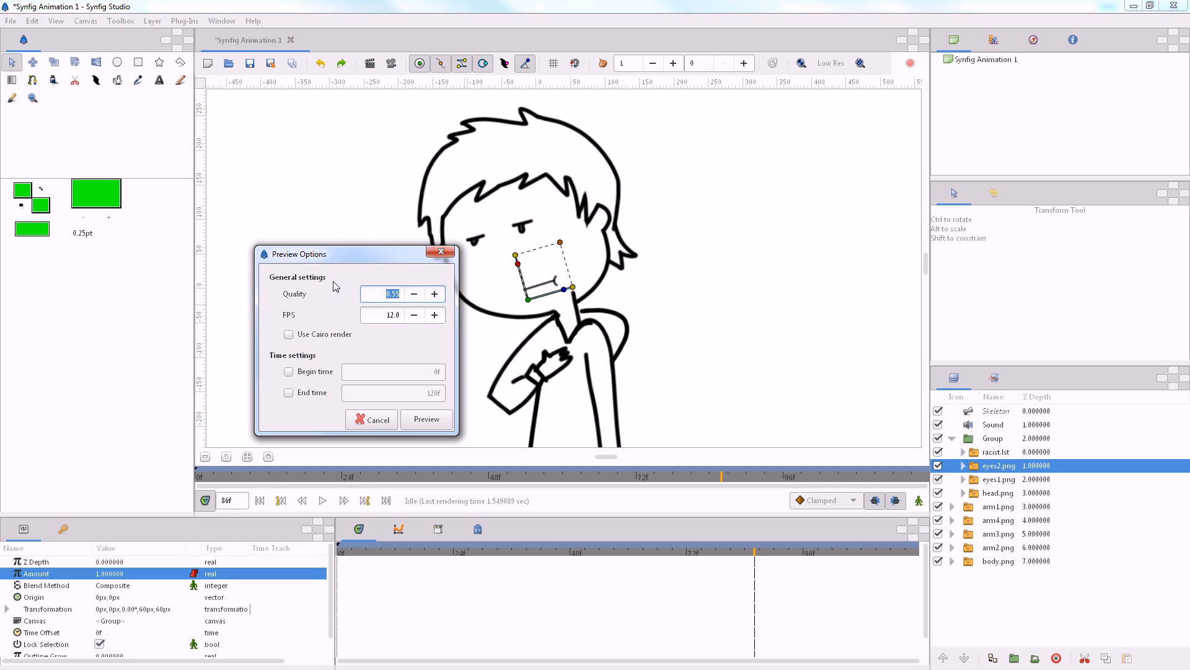
{"action": "left_click", "coordinate": [392, 314]}
{"action": "type", "text": "24"}
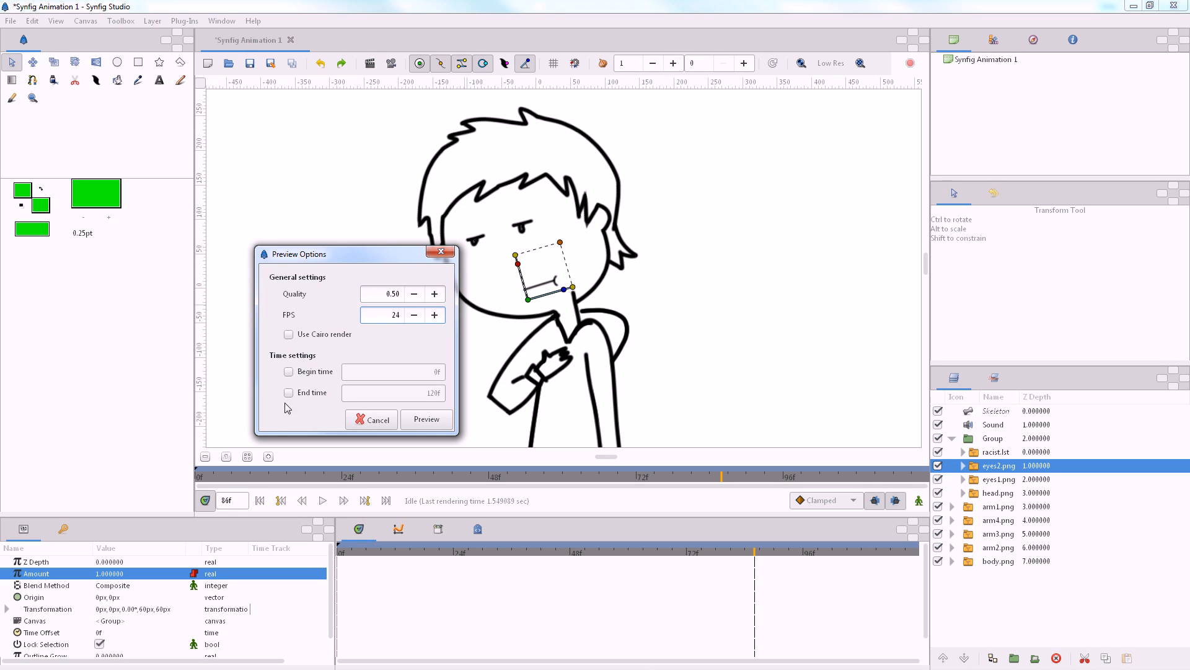
{"action": "left_click", "coordinate": [288, 393]}
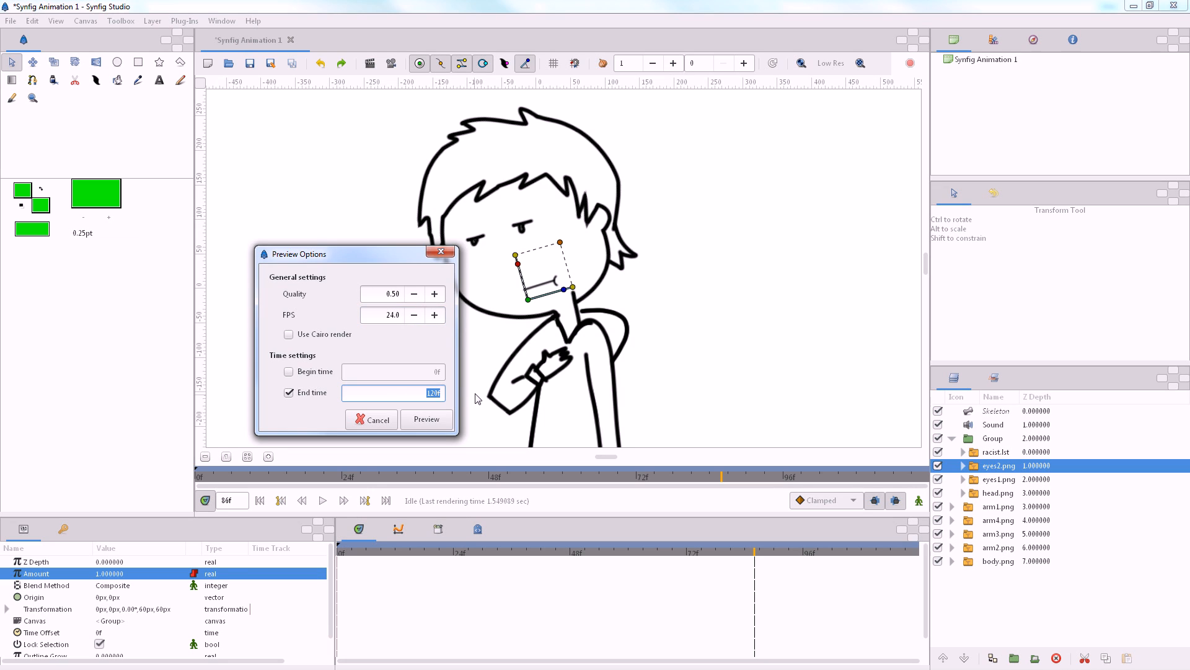
{"action": "type", "text": "90"}
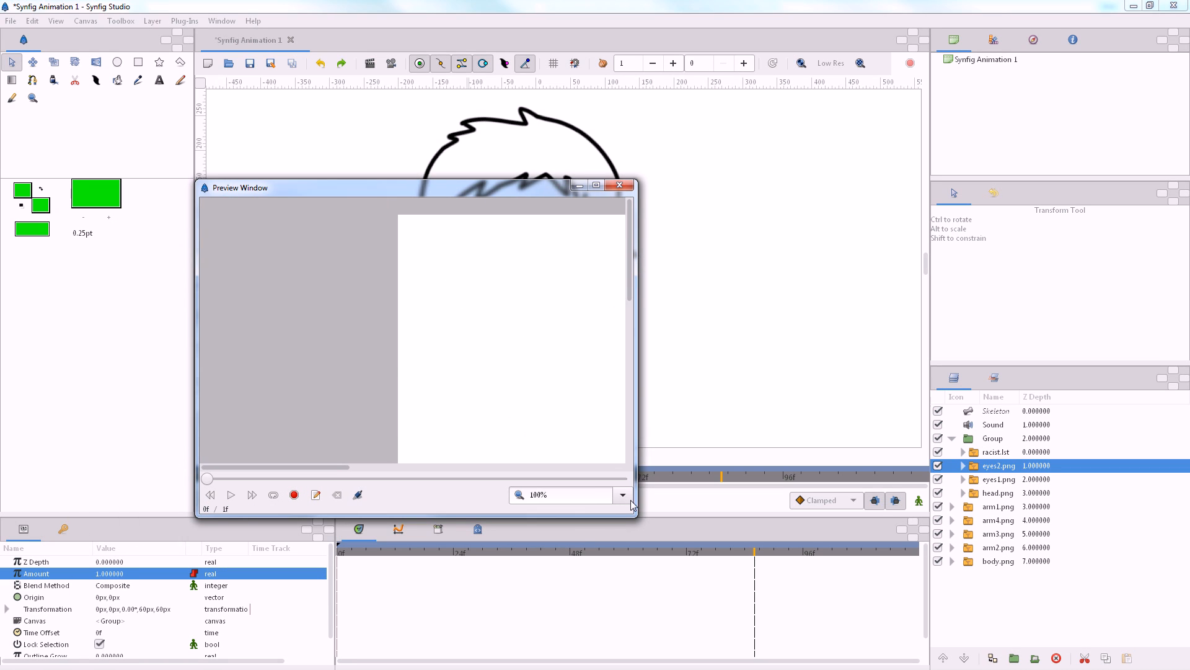
Watch the 91-frame talking-boy preview at 50% zoom, then close the Preview Window
{"action": "left_click", "coordinate": [622, 494]}
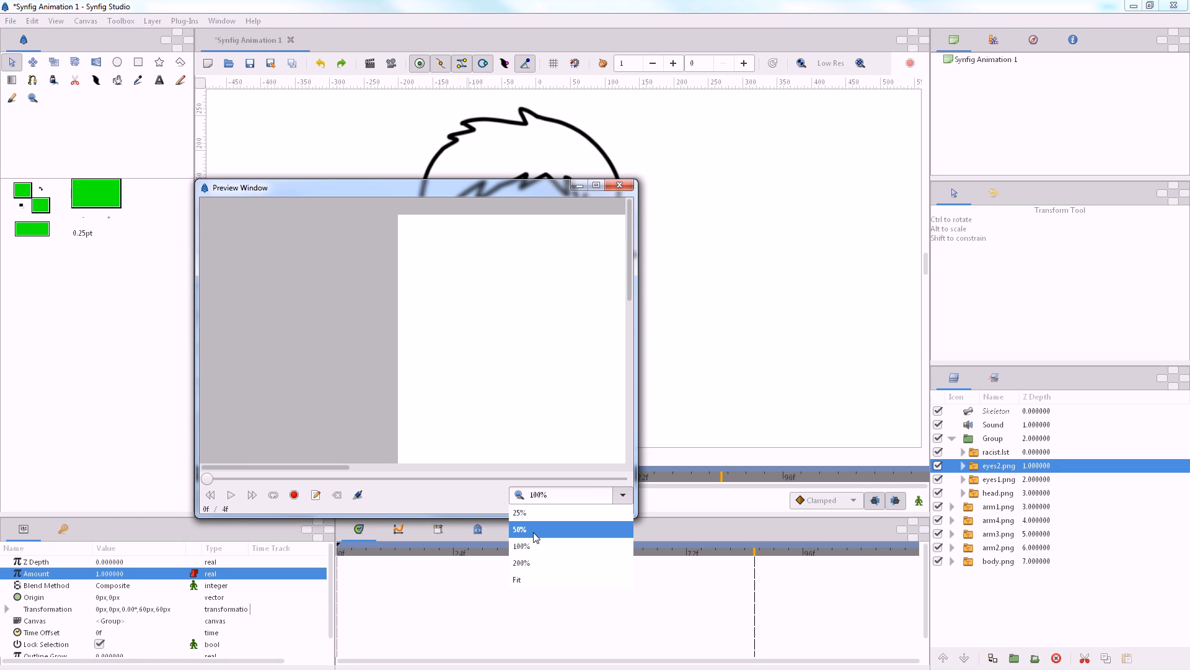
{"action": "left_click", "coordinate": [519, 529]}
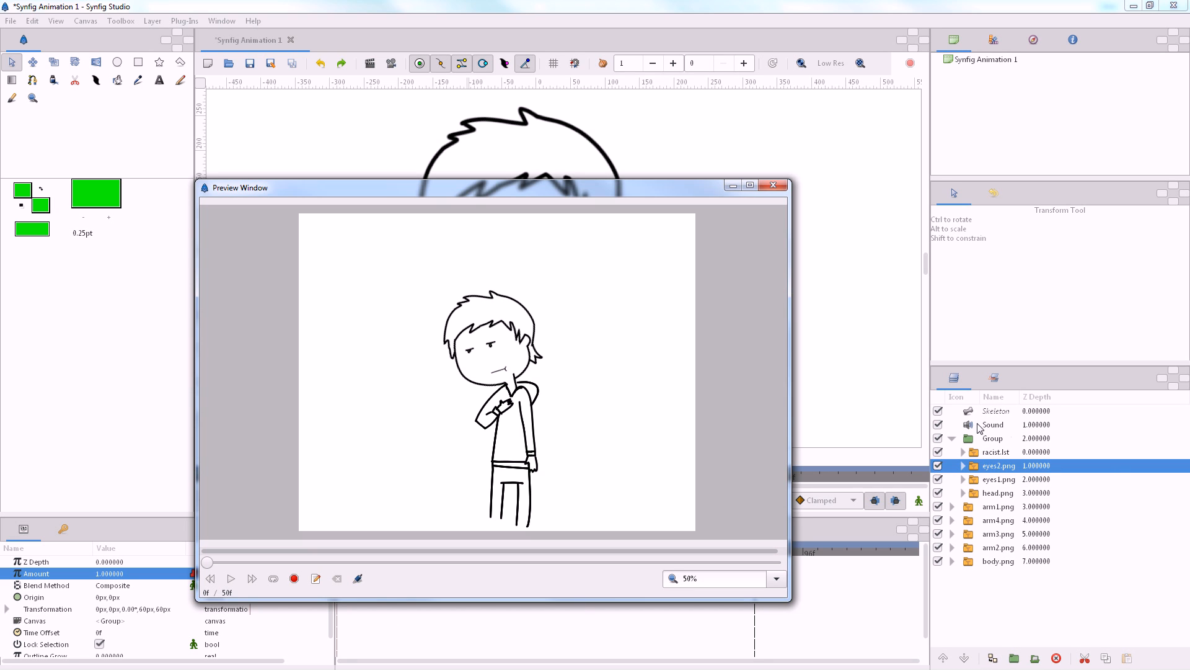
{"action": "left_click", "coordinate": [993, 424]}
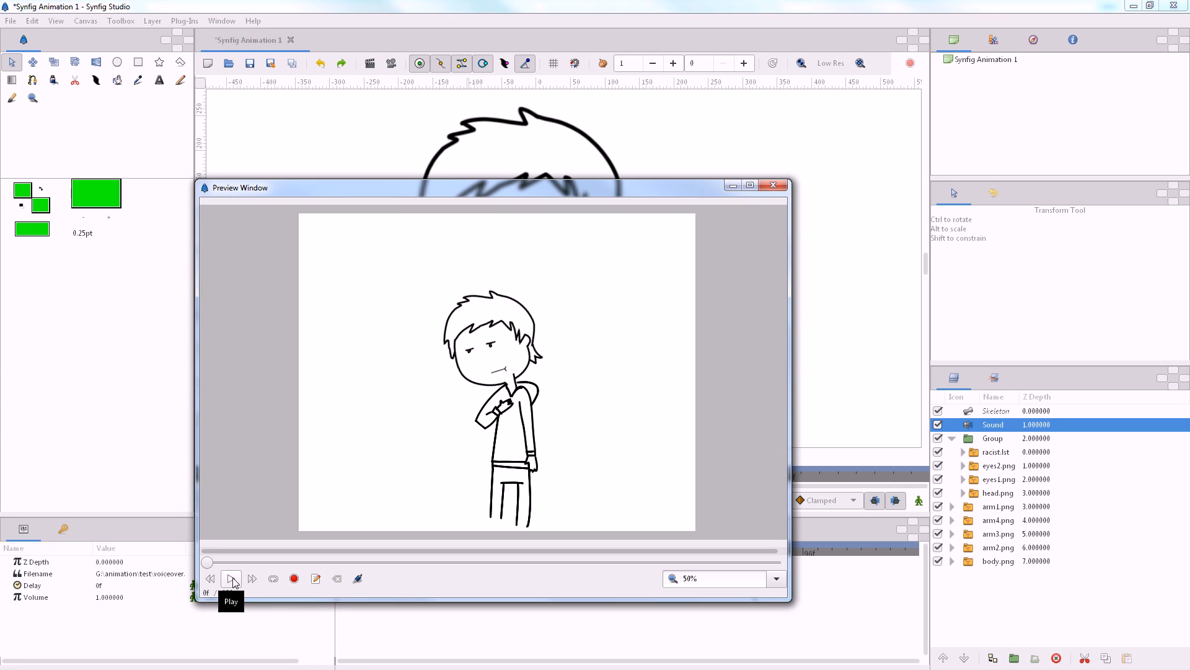
{"action": "left_click", "coordinate": [230, 578]}
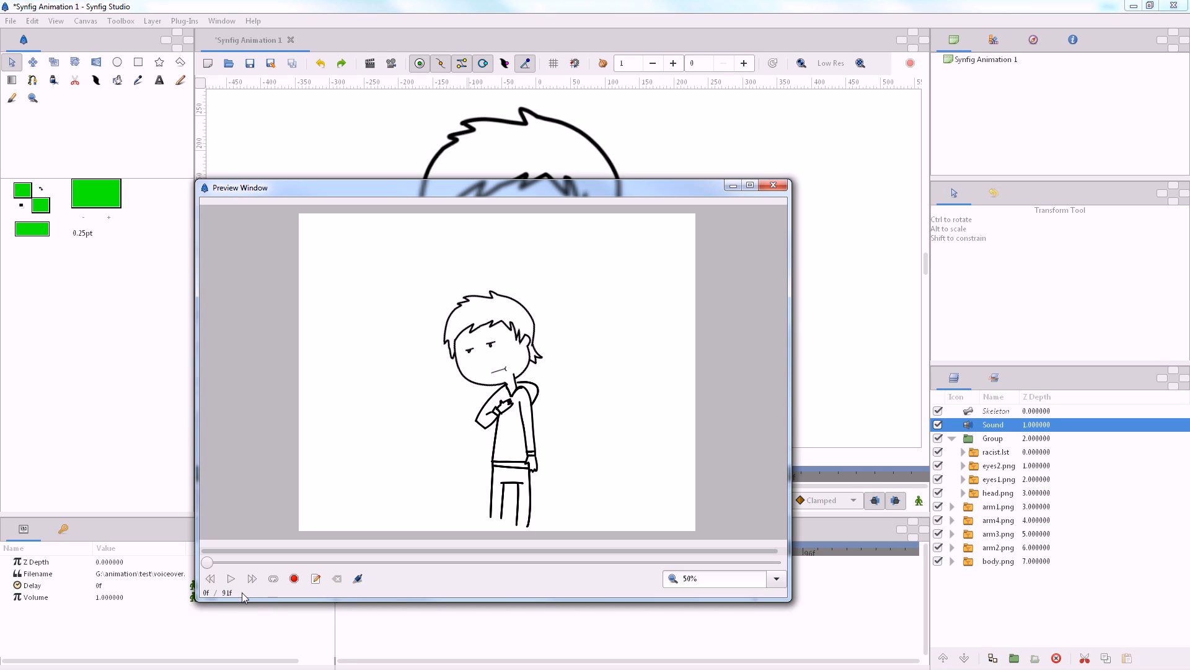
{"action": "left_click", "coordinate": [230, 578]}
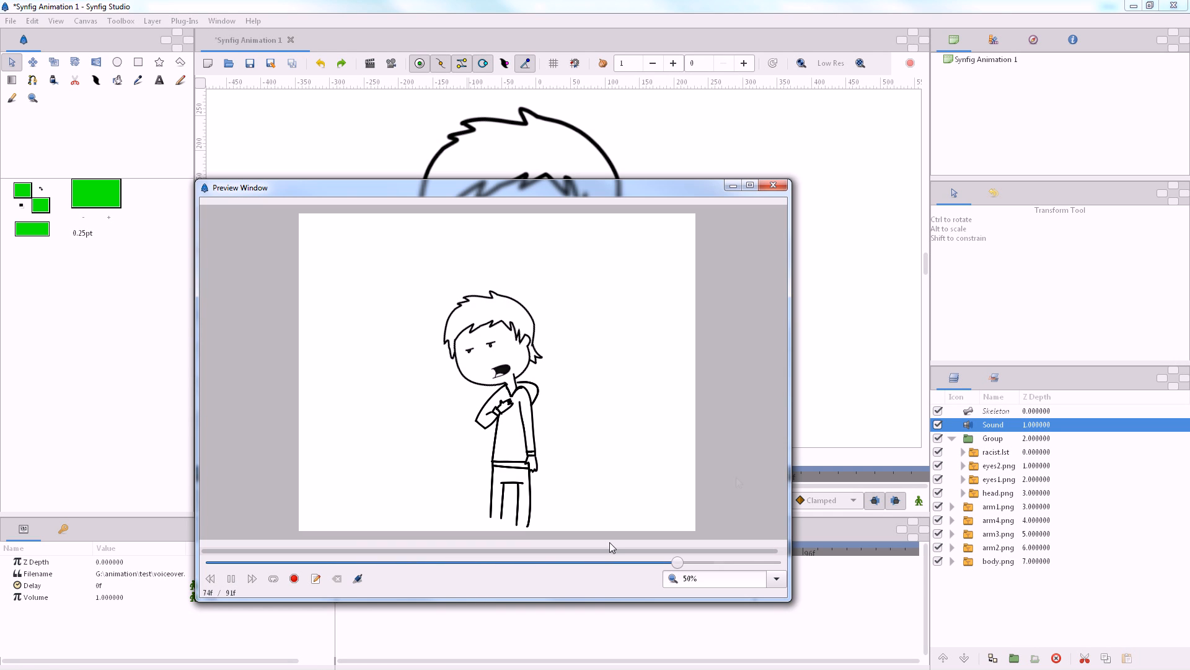
{"action": "left_click", "coordinate": [773, 185]}
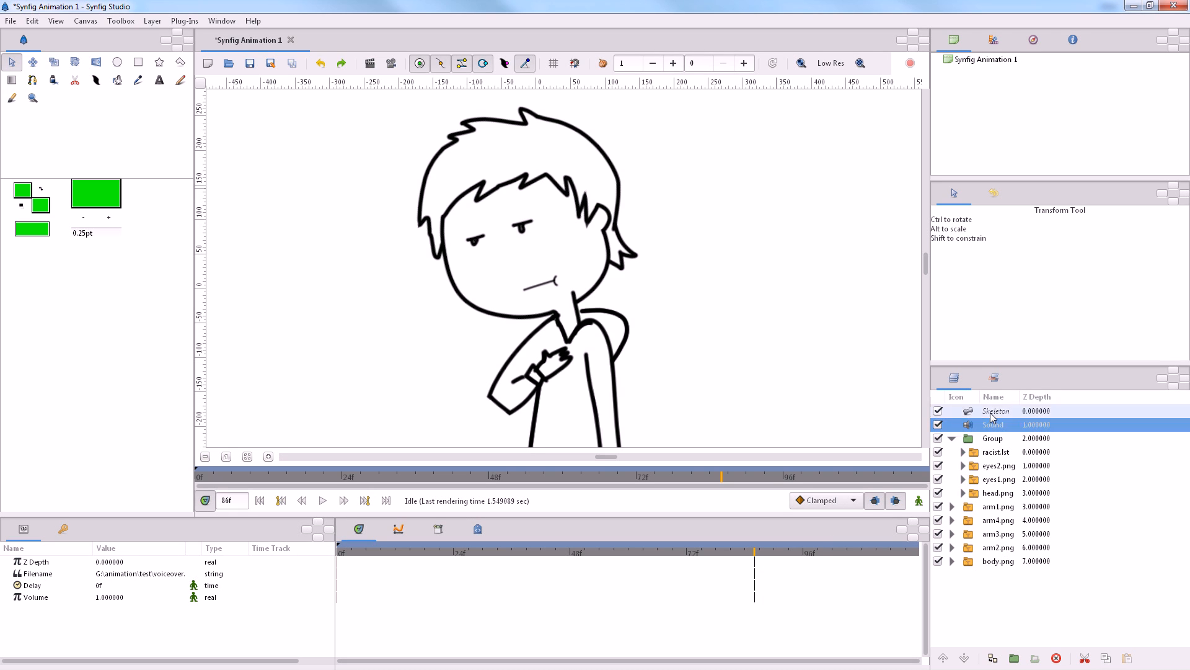
Rotate the Skeleton's Bone 4 to straighten the head, then enable Animation mode at a later frame
{"action": "left_click", "coordinate": [996, 410]}
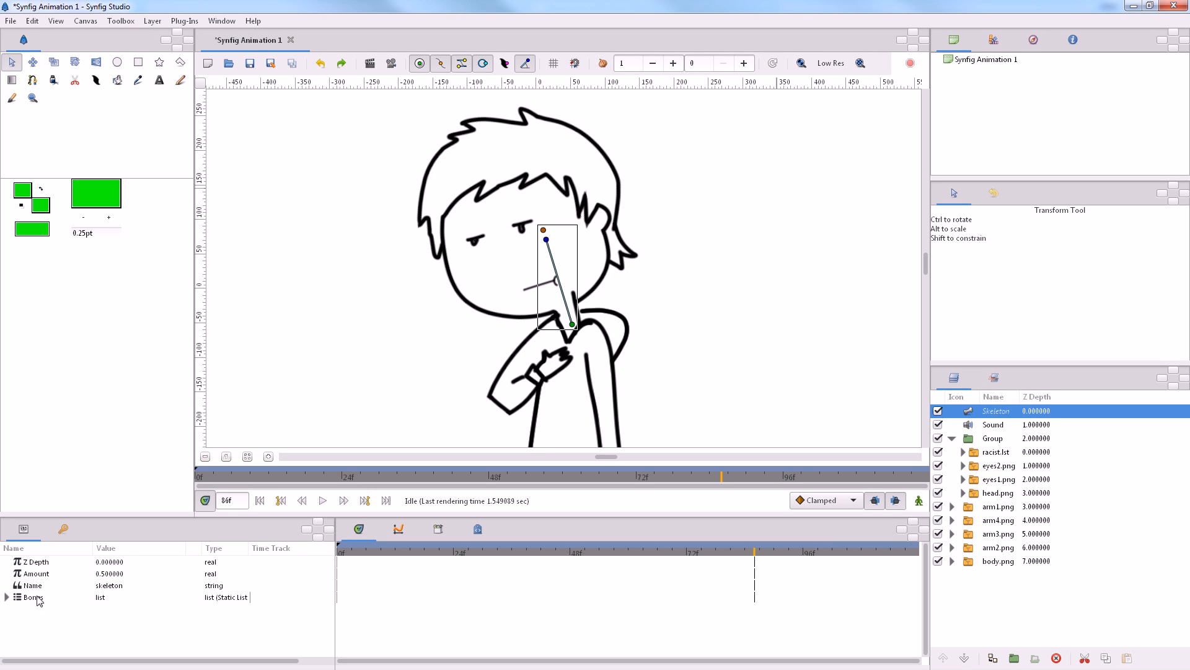
{"action": "left_click", "coordinate": [33, 596]}
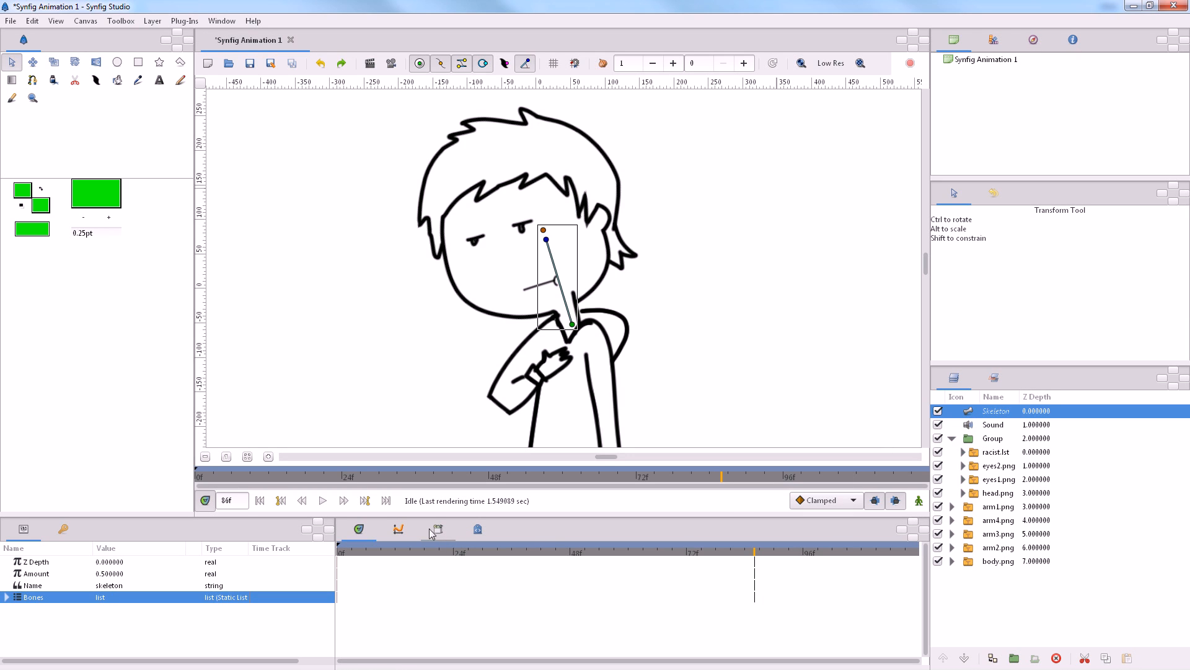
{"action": "left_click", "coordinate": [281, 501]}
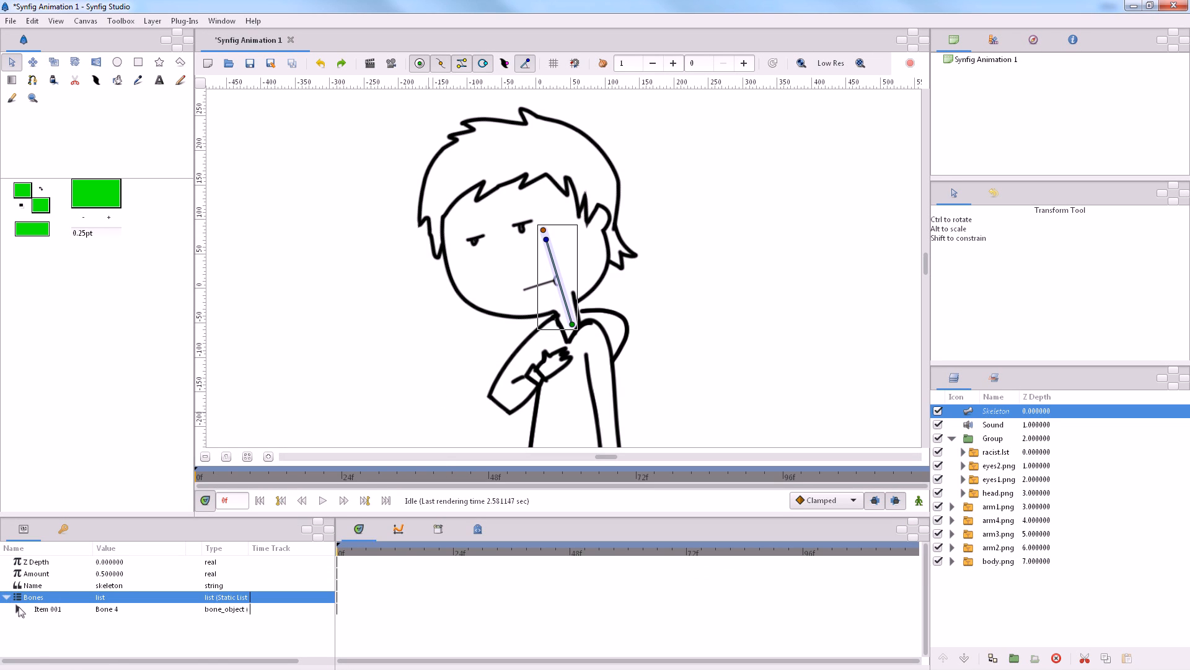
{"action": "left_click", "coordinate": [17, 608]}
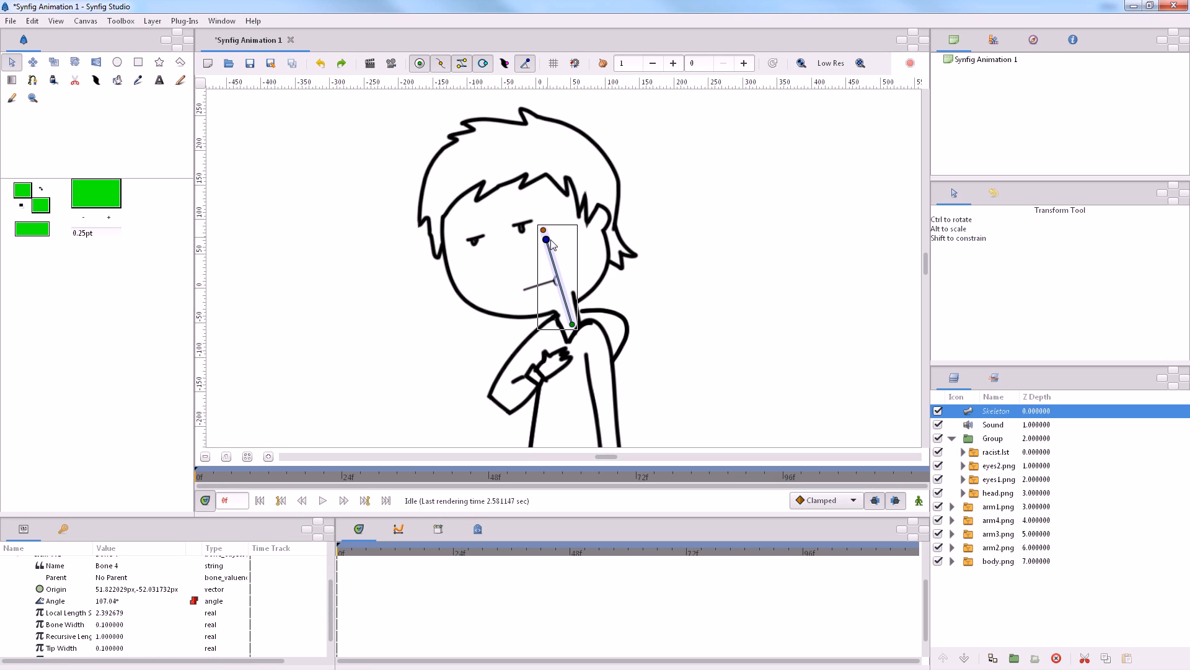
{"action": "left_click_drag", "start_coordinate": [545, 240], "coordinate": [574, 240]}
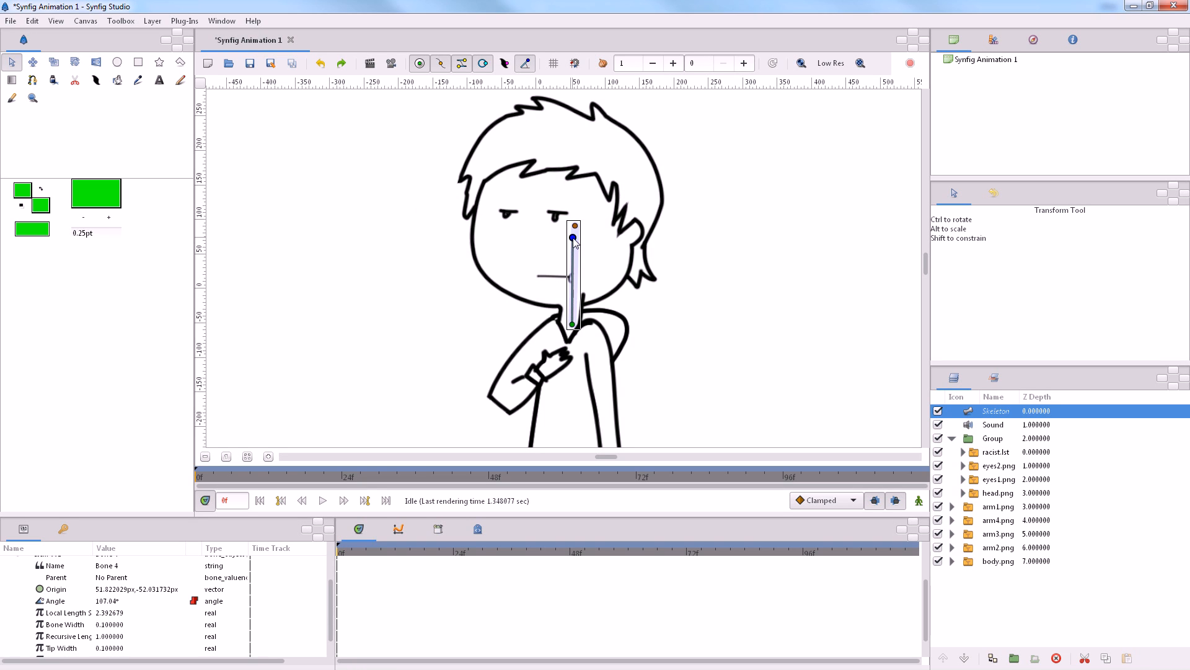
{"action": "left_click", "coordinate": [917, 500]}
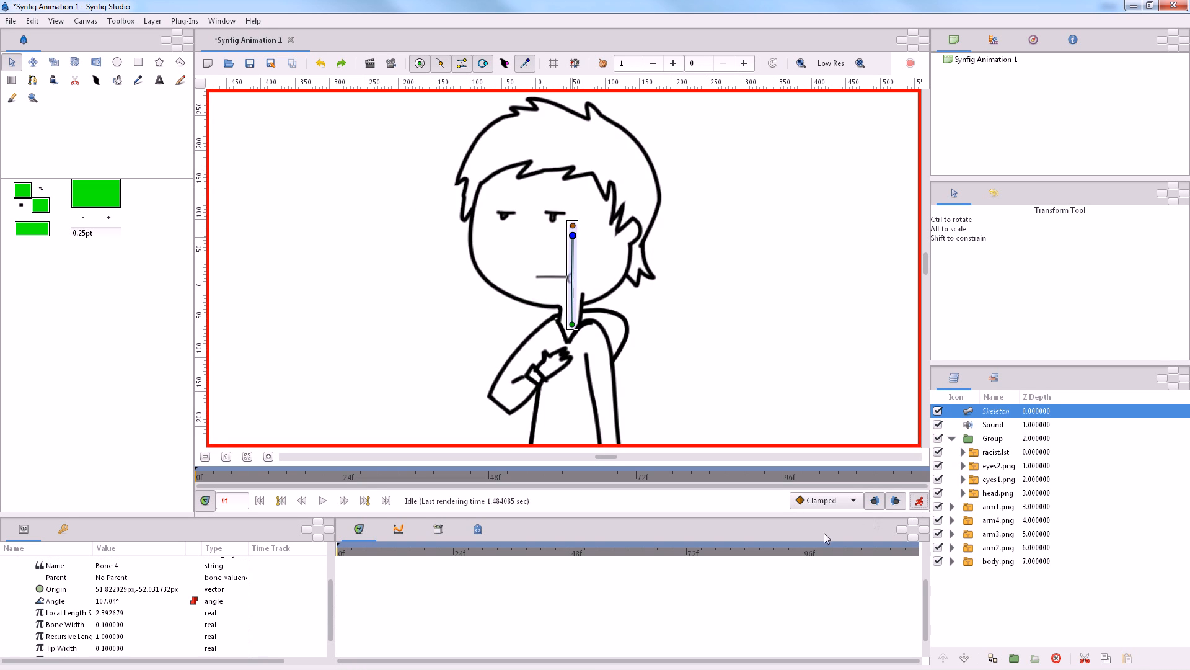
{"action": "mouse_move", "coordinate": [693, 569]}
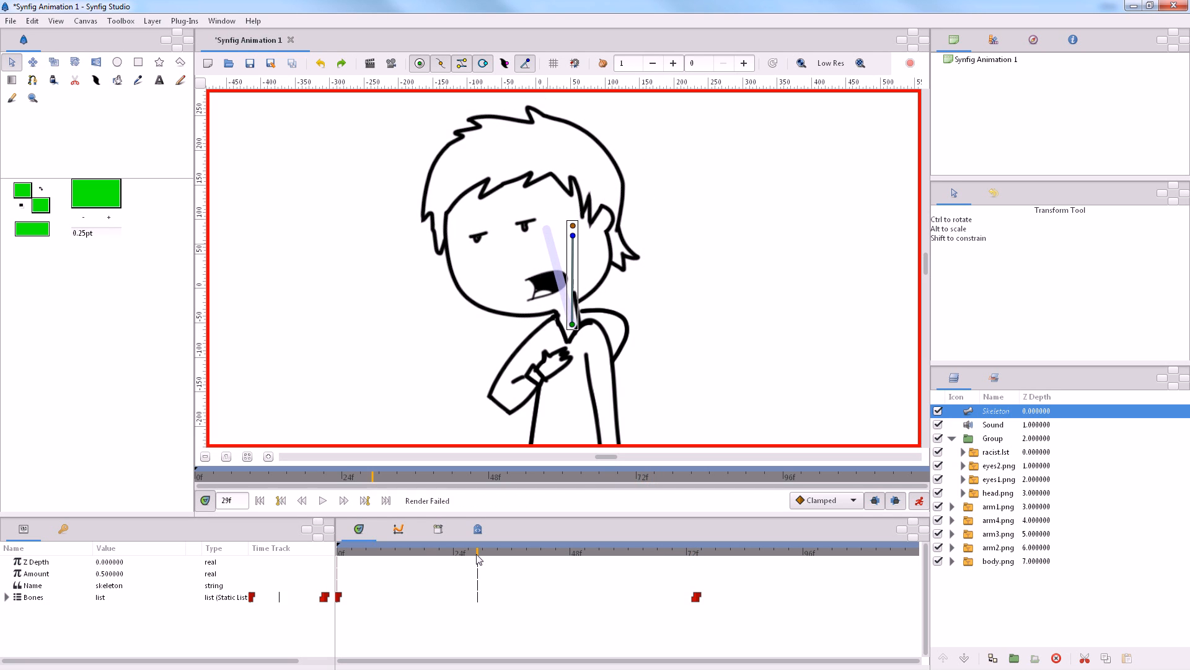
{"action": "left_click", "coordinate": [998, 533]}
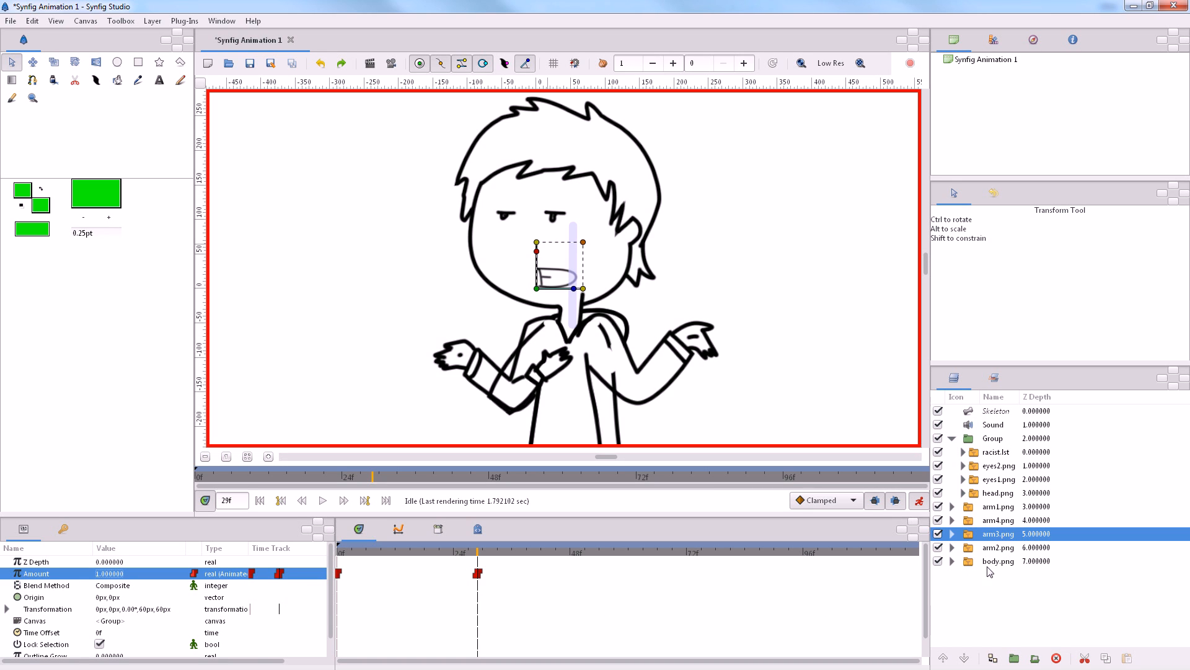
{"action": "mouse_move", "coordinate": [971, 535]}
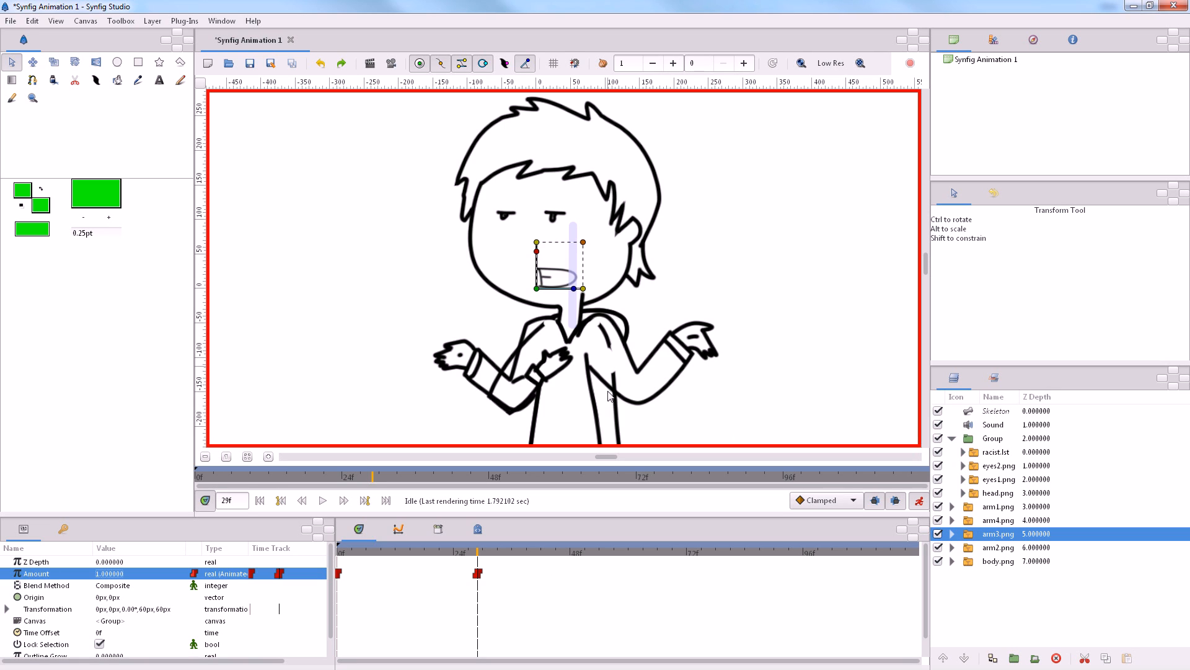
Set Amount waypoints of 0.000000 on the arm2.png and arm4.png layers to swap the arms
{"action": "left_click", "coordinate": [999, 548]}
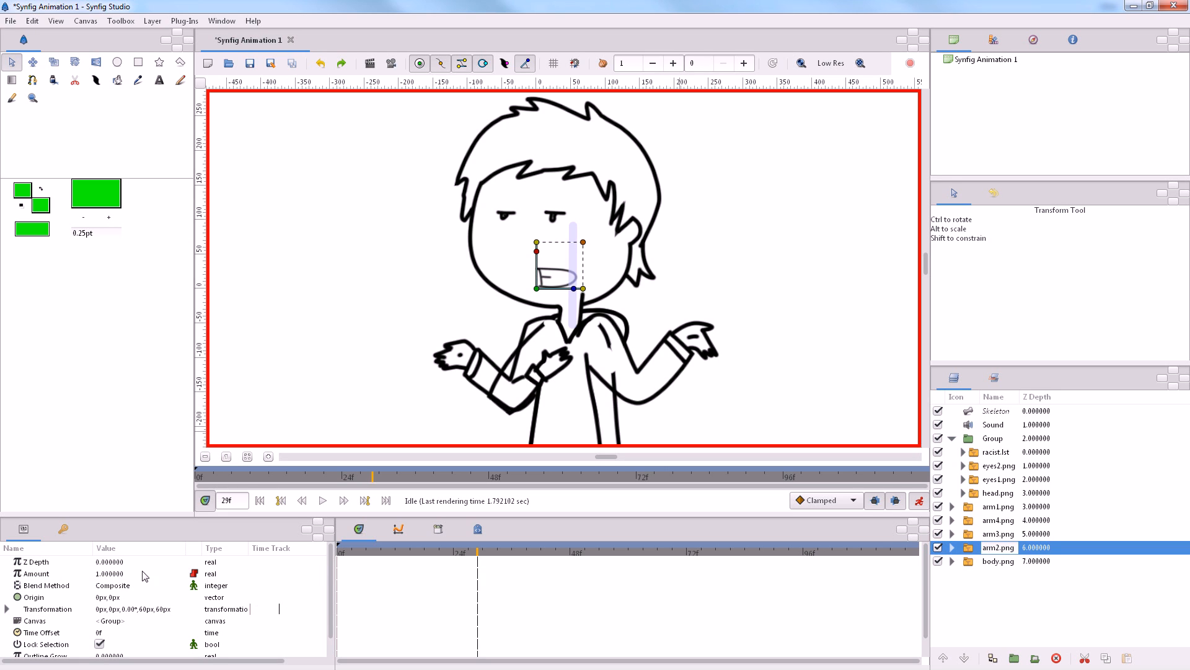
{"action": "left_click", "coordinate": [35, 573]}
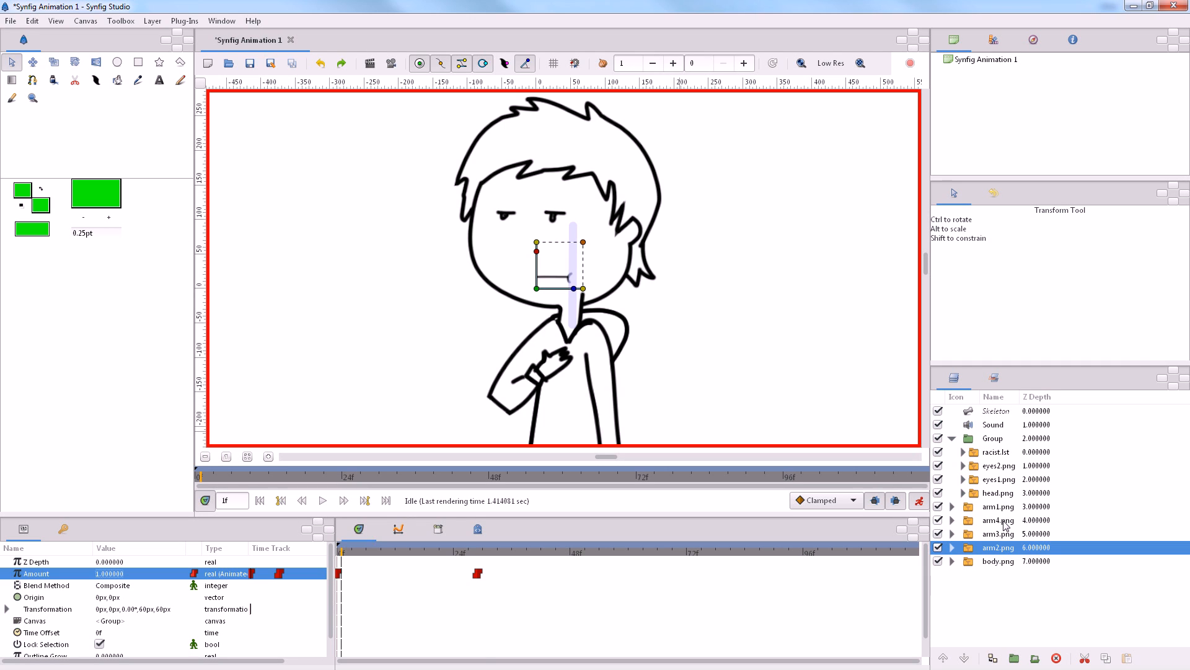
{"action": "left_click", "coordinate": [998, 520]}
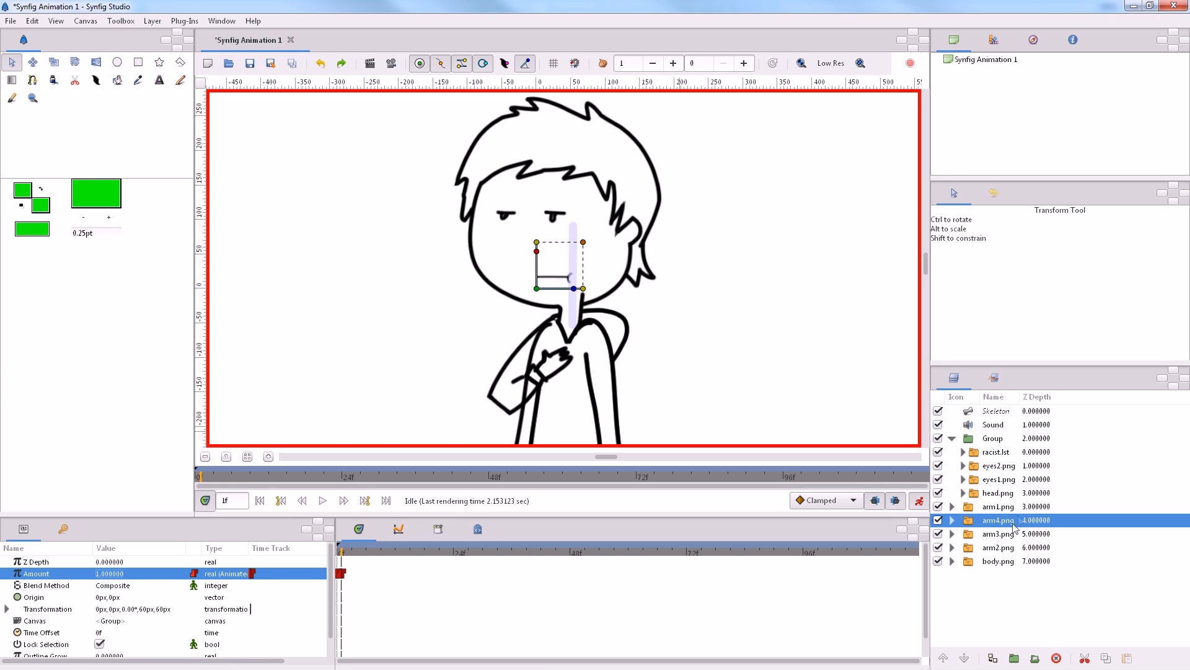
{"action": "left_click", "coordinate": [998, 548]}
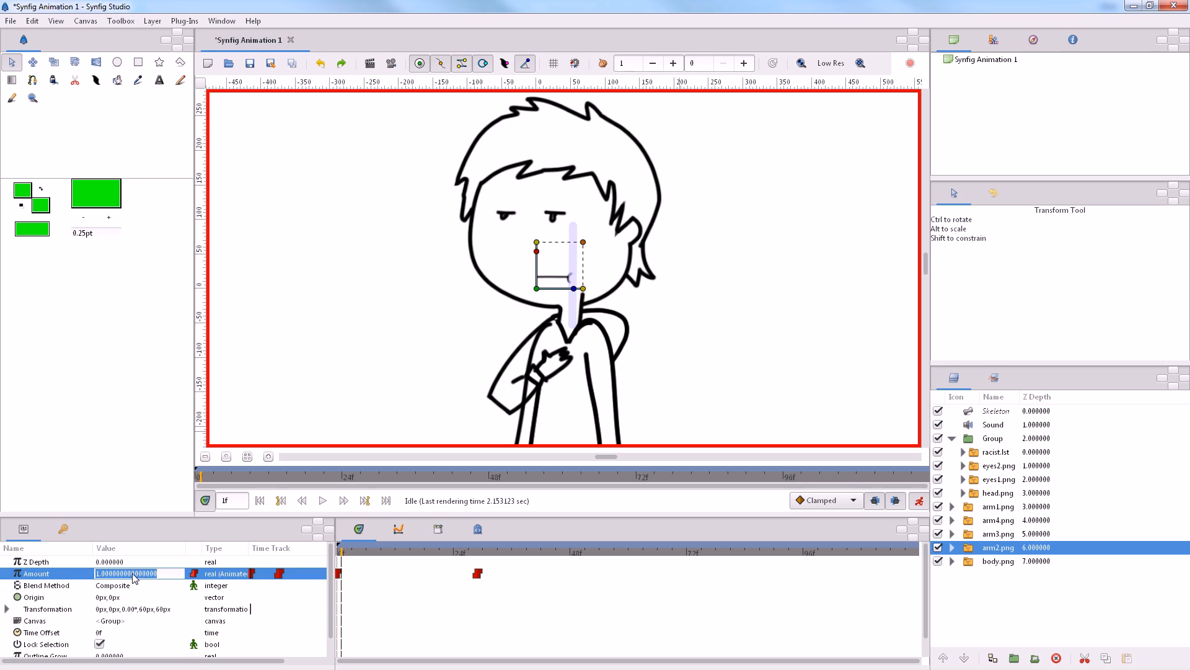
{"action": "type", "text": "0.000000"}
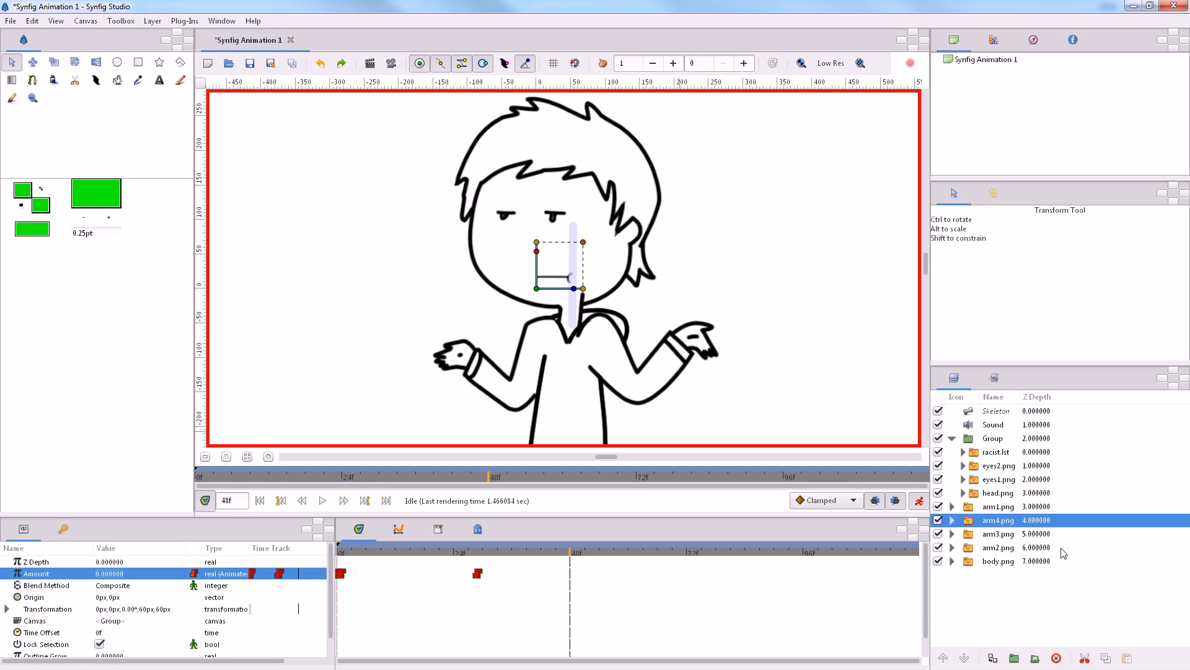
{"action": "left_click", "coordinate": [997, 533]}
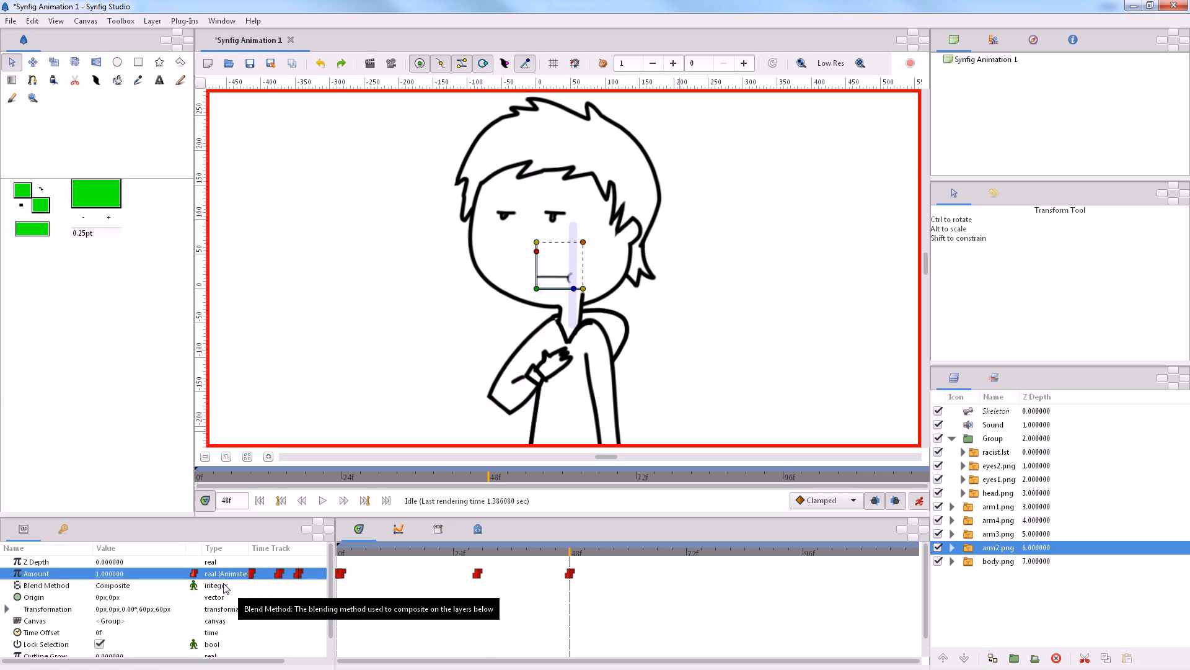
{"action": "mouse_move", "coordinate": [628, 440]}
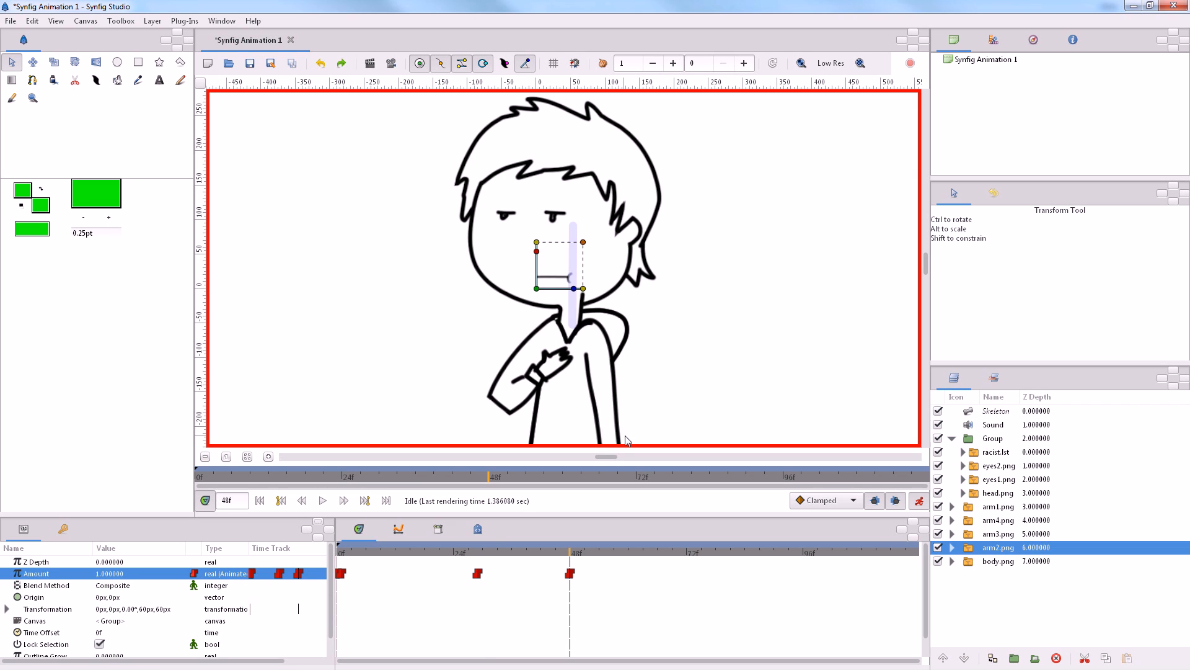
{"action": "mouse_move", "coordinate": [571, 552]}
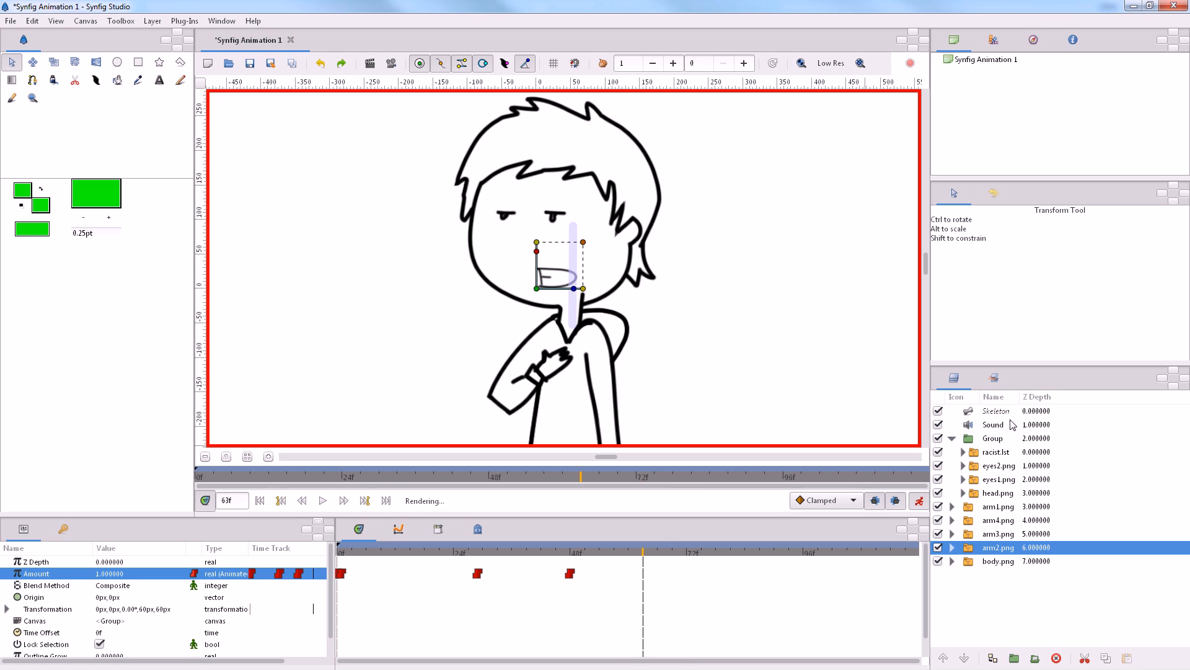
Sort the Layers panel by name and select the Skeleton layer at frame 75
{"action": "left_click", "coordinate": [998, 397]}
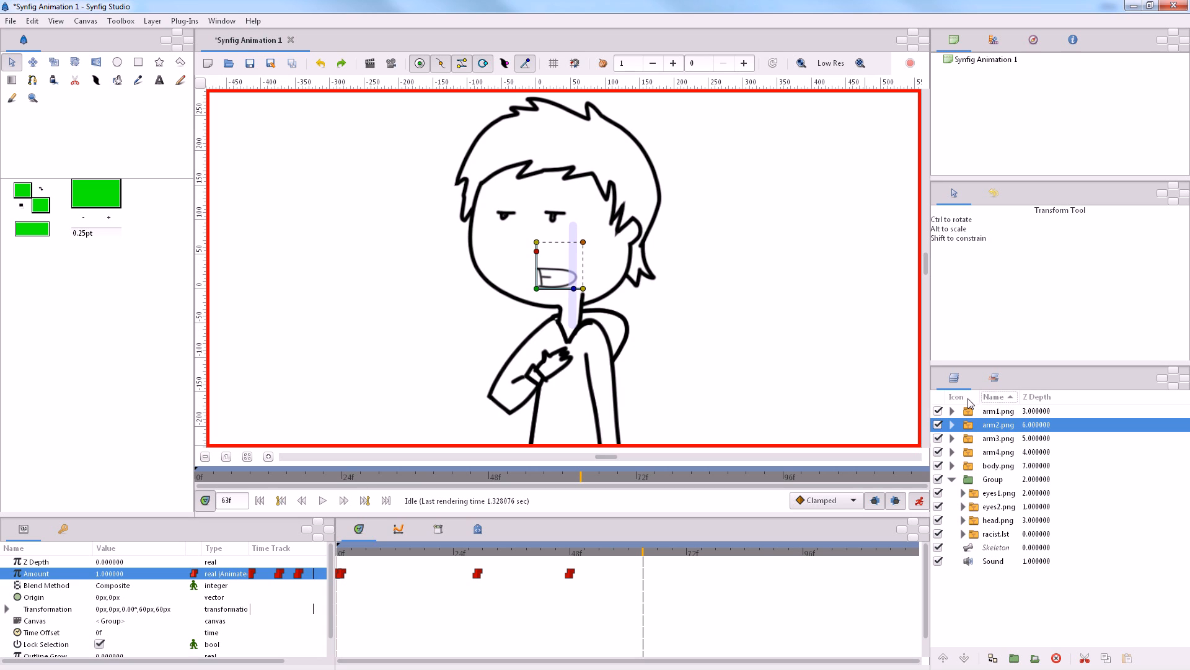
{"action": "left_click", "coordinate": [997, 396]}
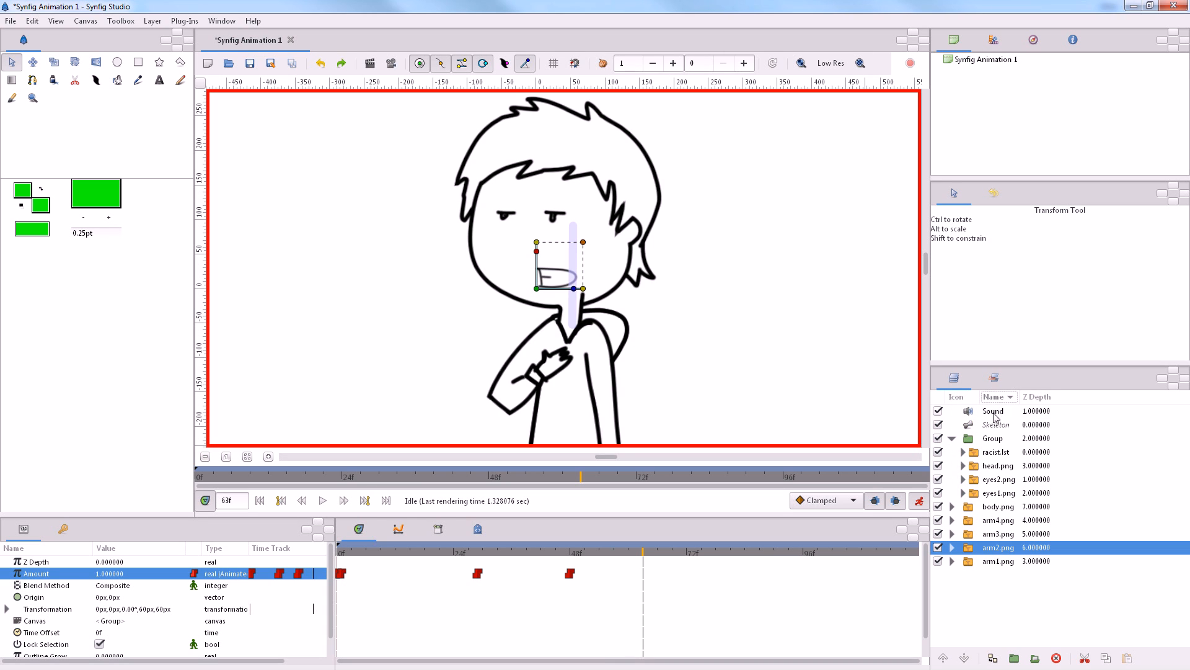
{"action": "left_click", "coordinate": [995, 424]}
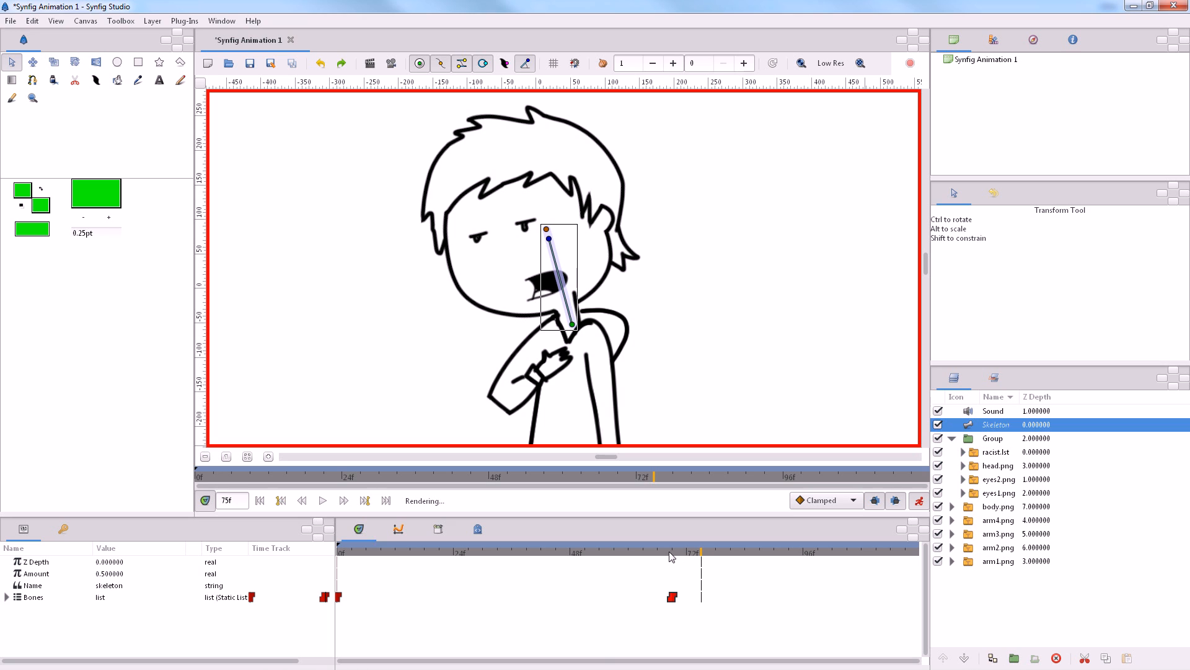
{"action": "left_click", "coordinate": [11, 20]}
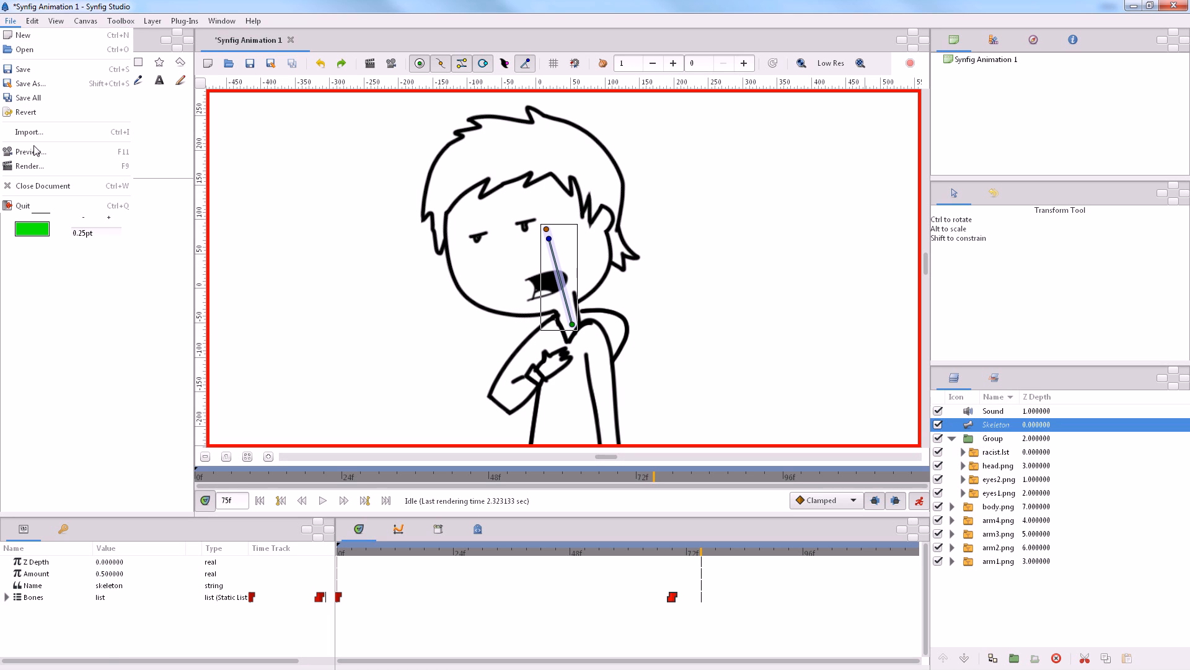
Start rendering the animation to Synfig Animation 1.wmv from the Render settings
{"action": "left_click", "coordinate": [29, 166]}
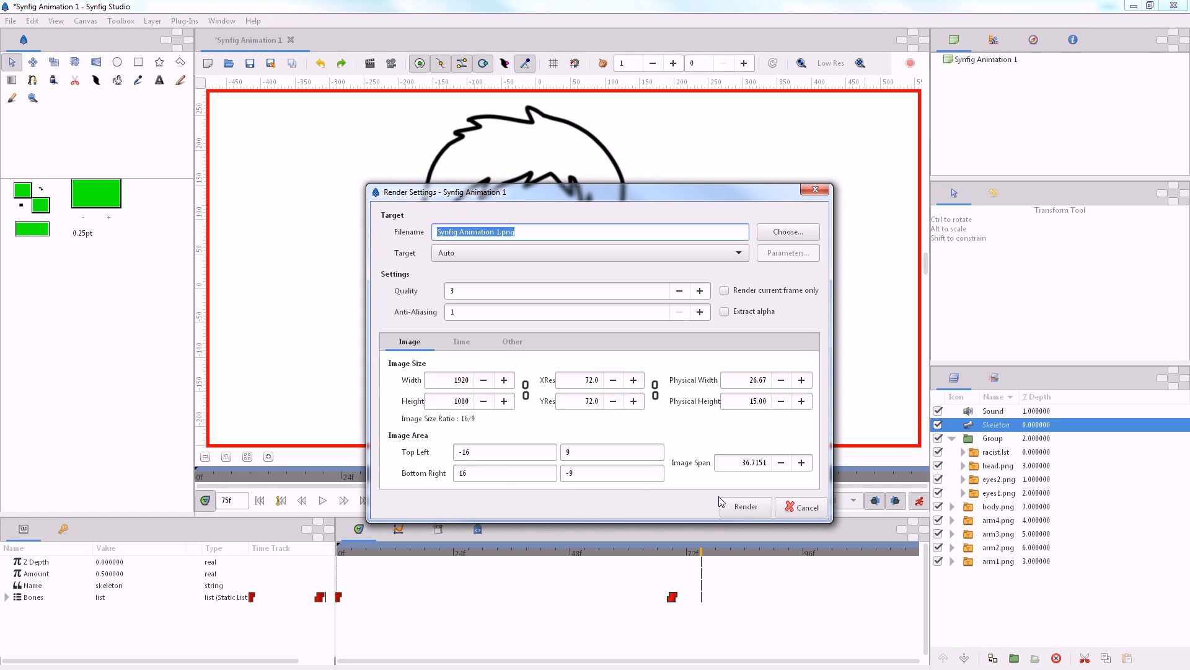
{"action": "left_click", "coordinate": [744, 507]}
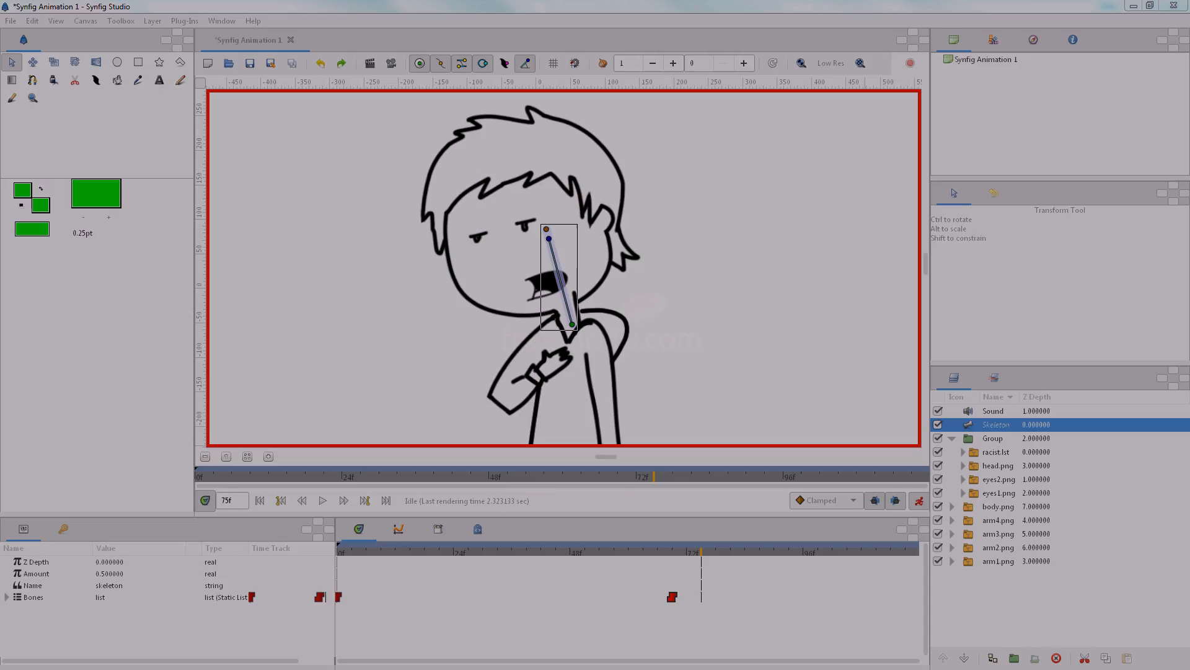
{"action": "left_click", "coordinate": [998, 507]}
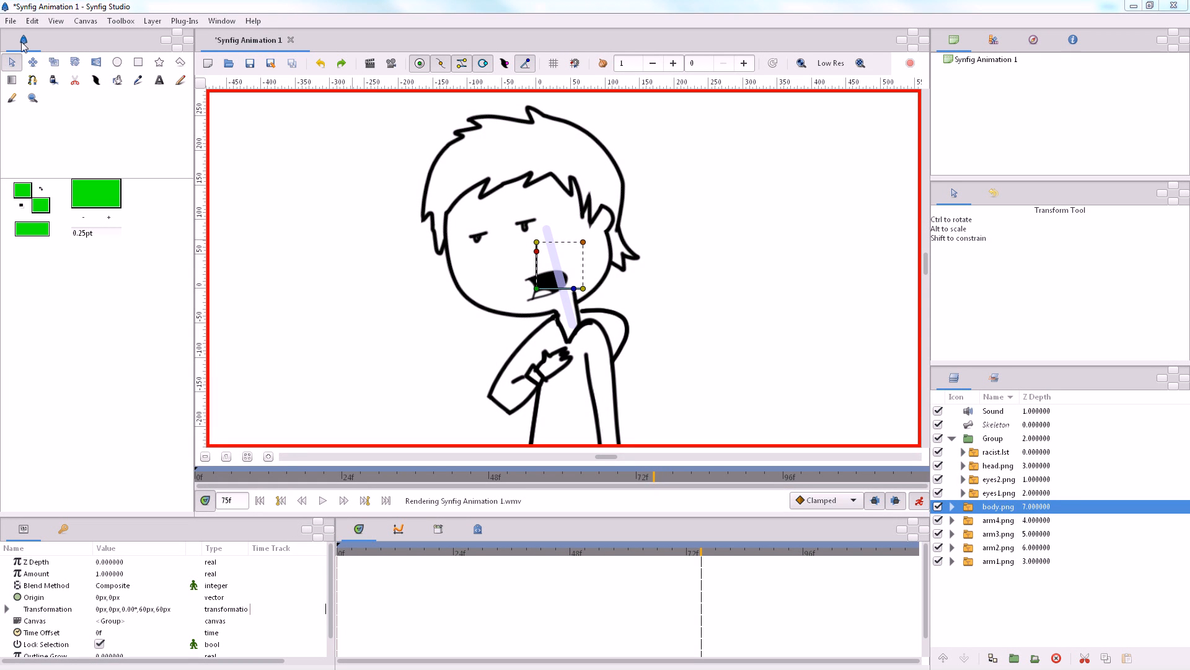
Save the project as Synfig Animation 1.wmv.sifz in the backup drive's animation\test folder
{"action": "left_click", "coordinate": [10, 20]}
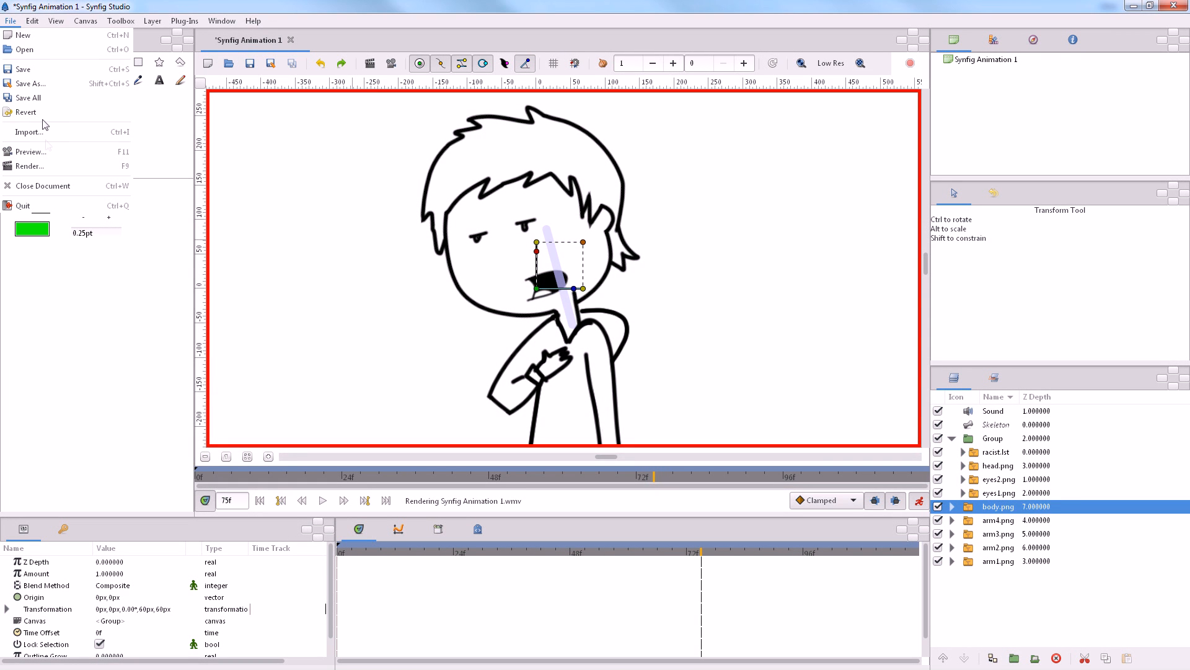
{"action": "mouse_move", "coordinate": [30, 83]}
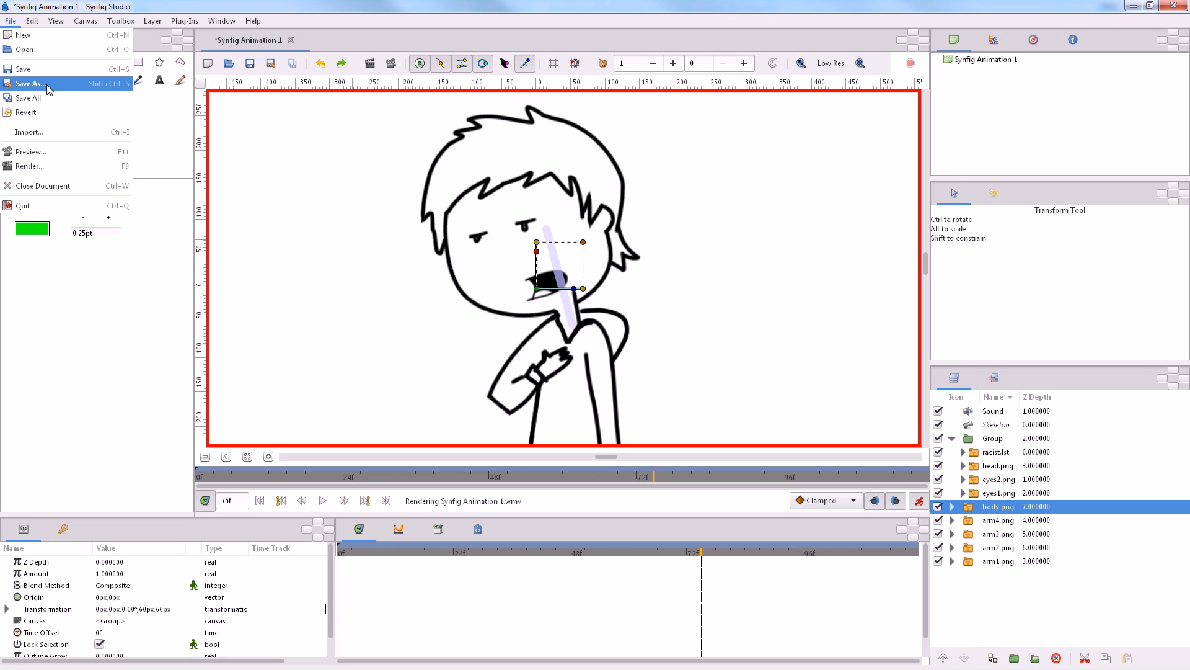
{"action": "left_click", "coordinate": [31, 84]}
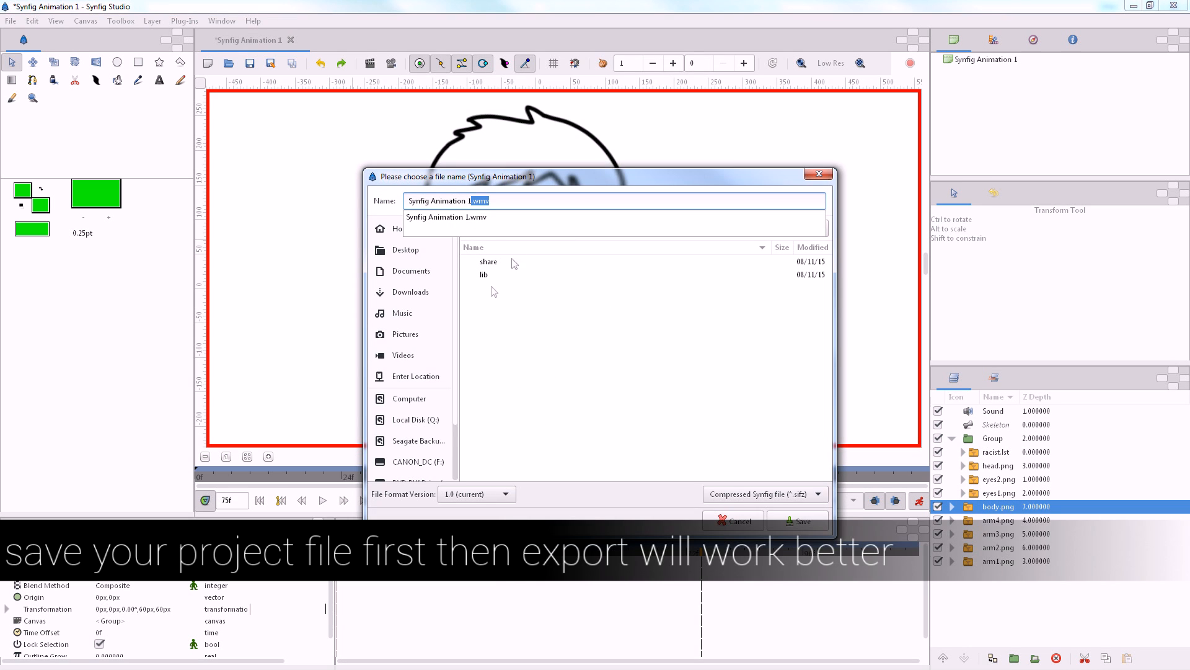
{"action": "mouse_move", "coordinate": [433, 442]}
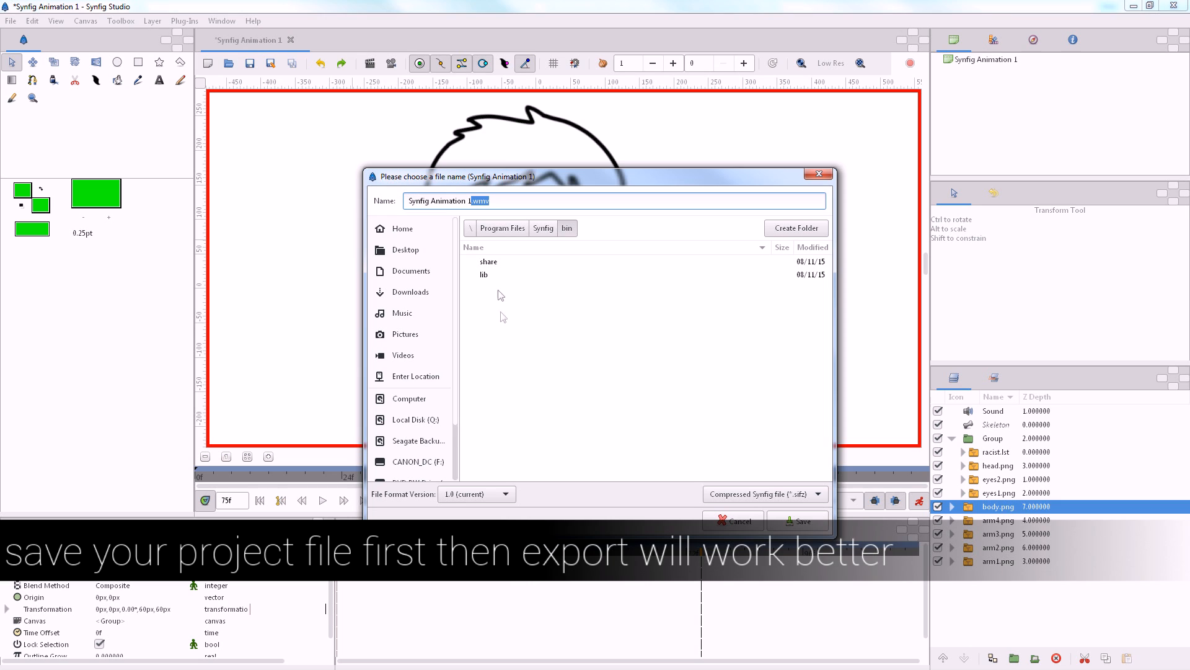
{"action": "left_click", "coordinate": [415, 440]}
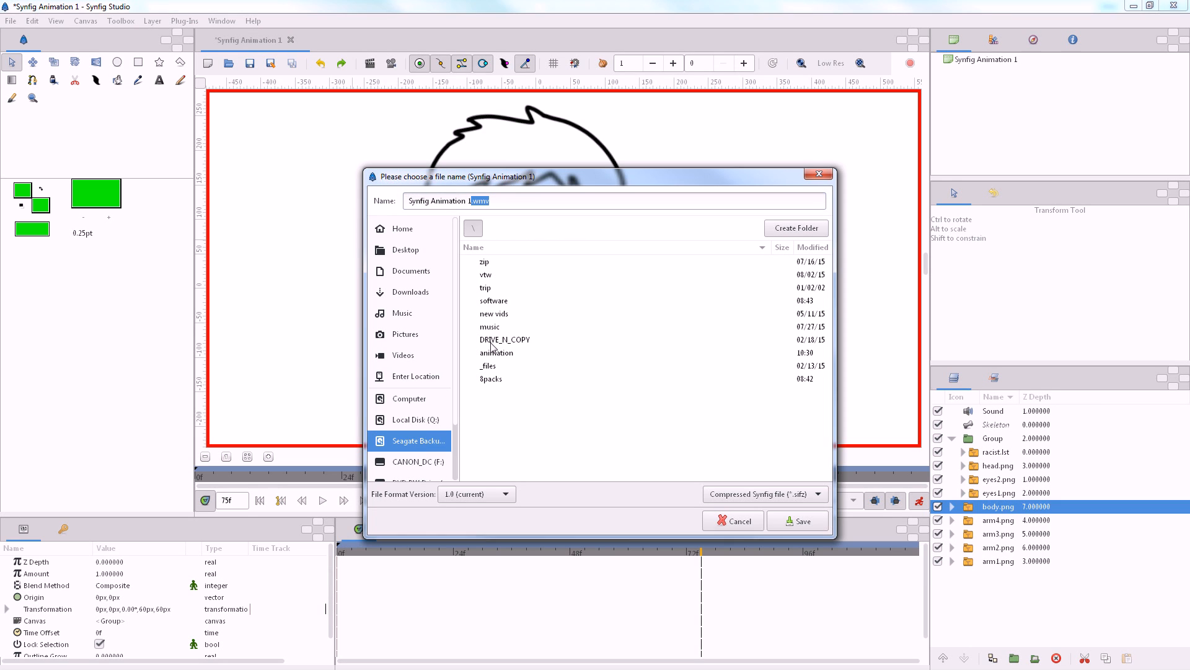
{"action": "mouse_move", "coordinate": [500, 314]}
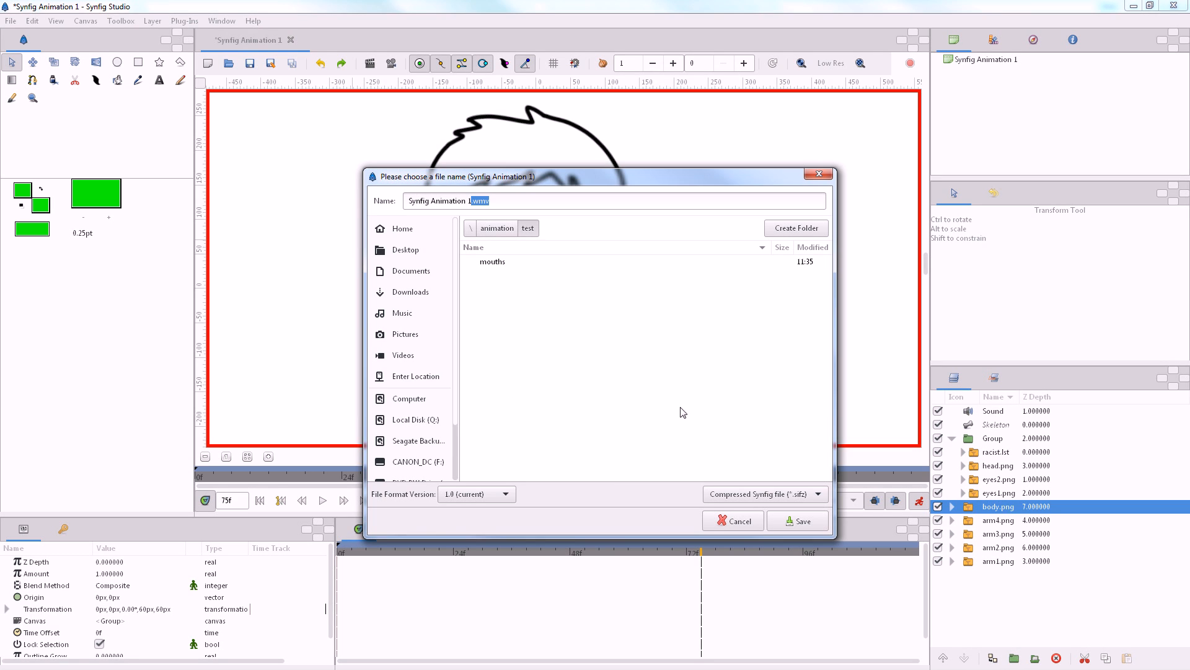
{"action": "left_click", "coordinate": [798, 520]}
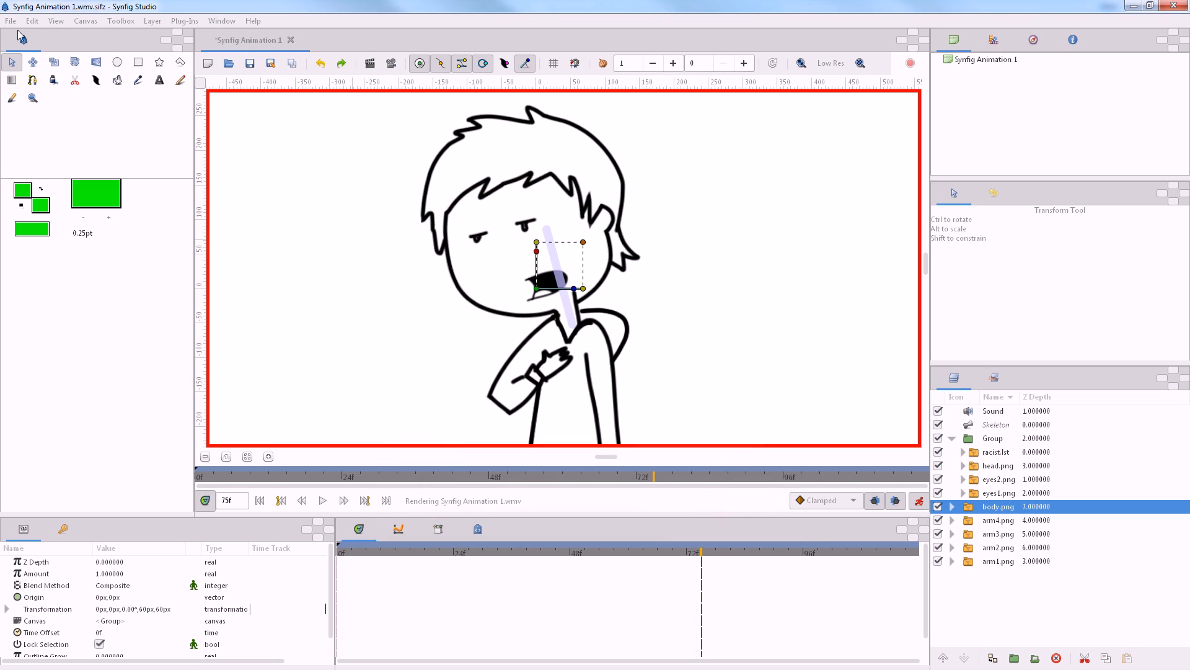
{"action": "left_click", "coordinate": [10, 20]}
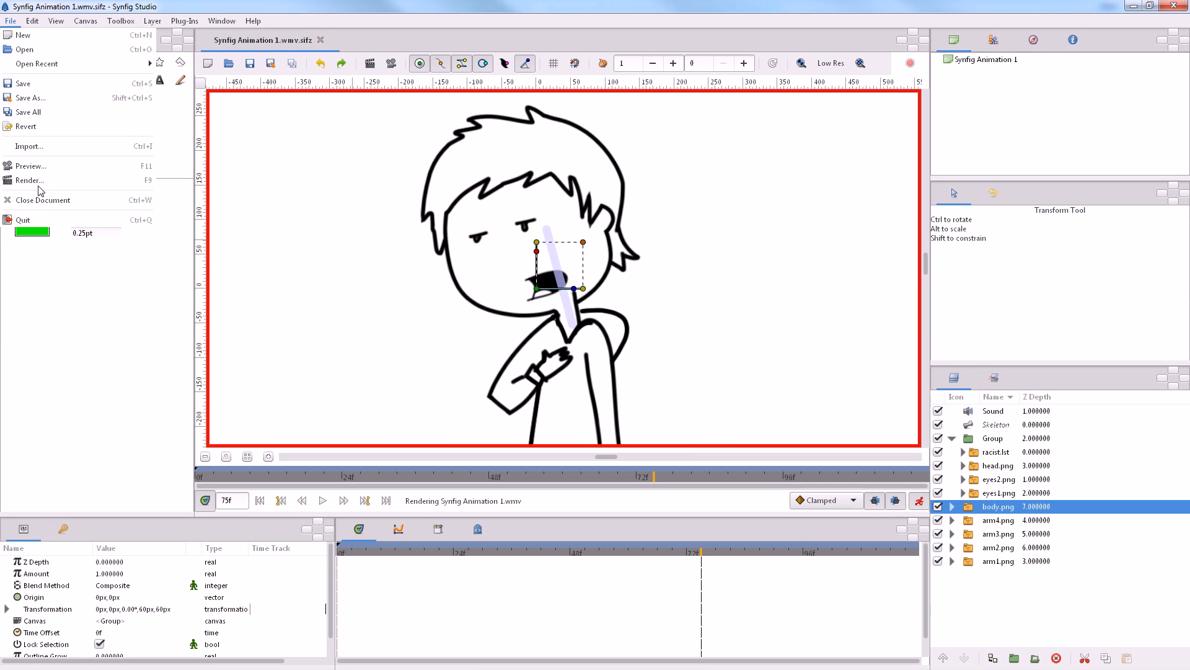
Render using ffmpeg with Windows Media Video 8 to G:/animation/test/Synfig Animation 1.wmv
{"action": "left_click", "coordinate": [29, 180]}
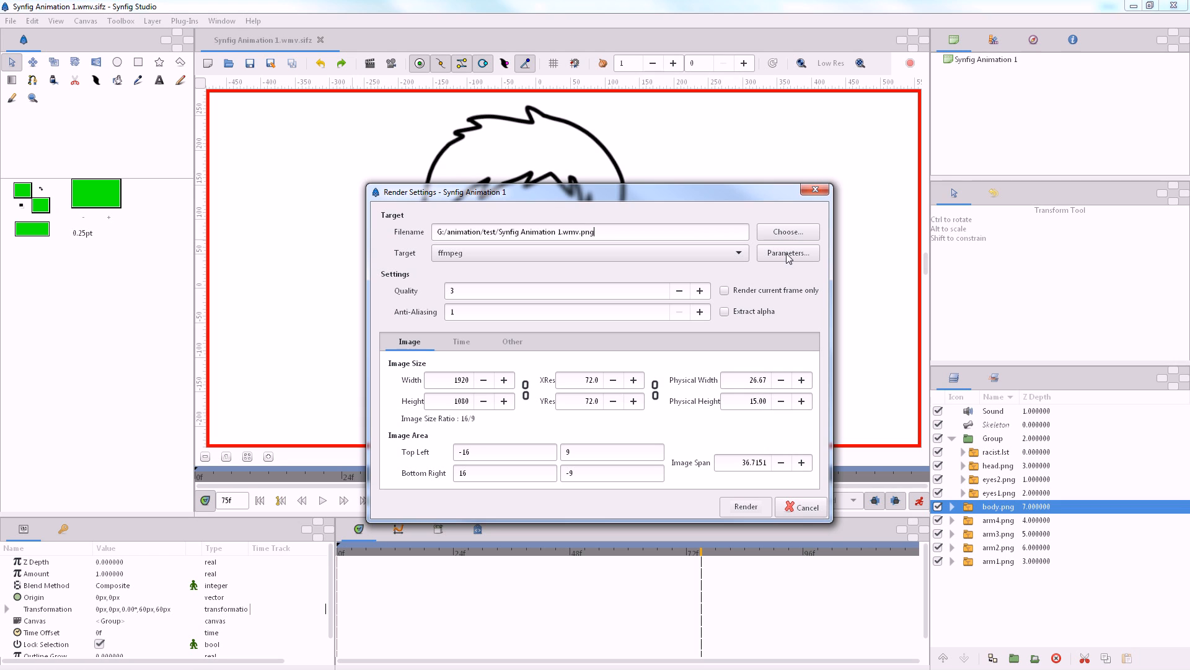
{"action": "left_click", "coordinate": [787, 253]}
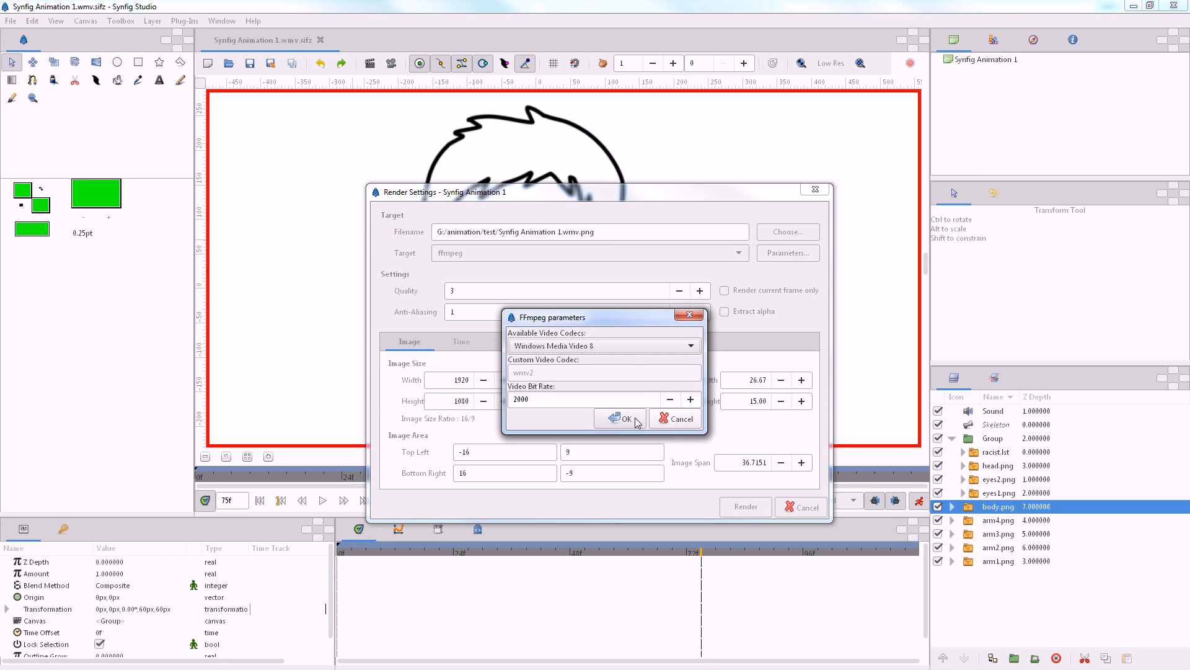
{"action": "left_click", "coordinate": [622, 419]}
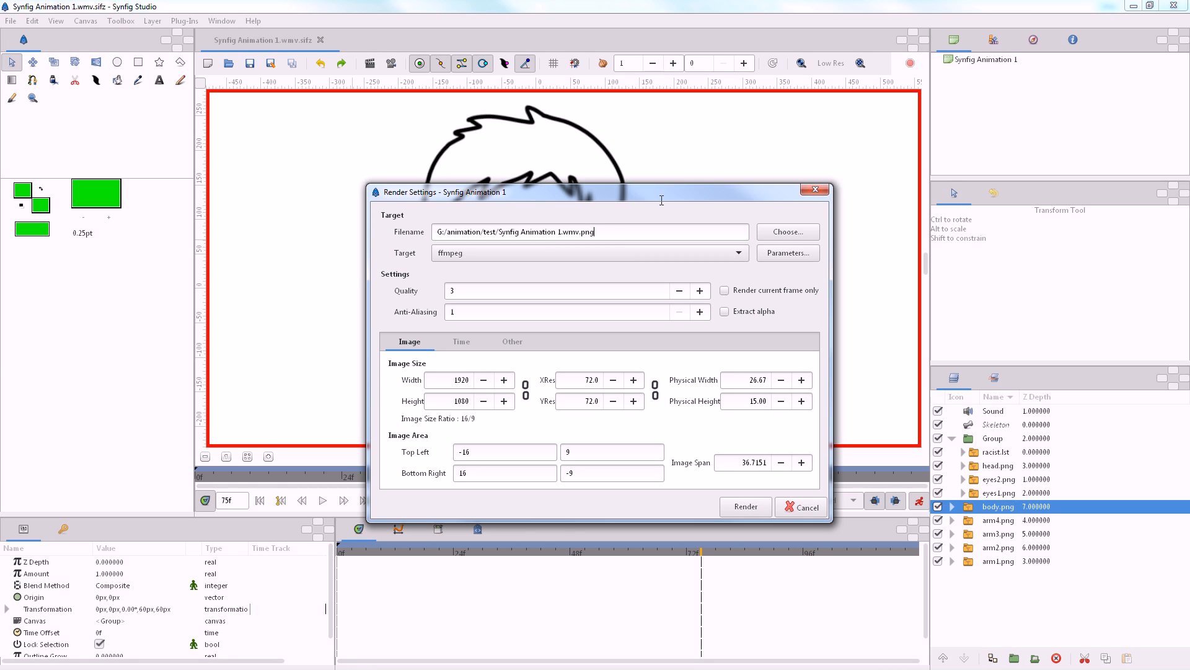
{"action": "key", "text": "BackSpace"}
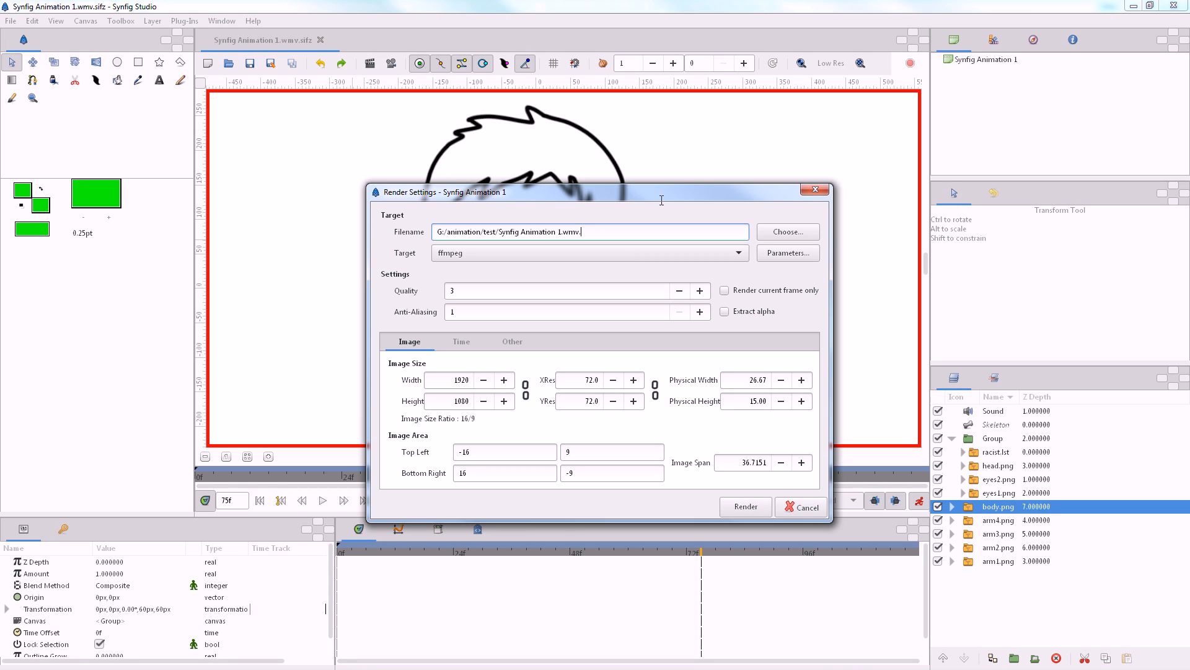
{"action": "type", "text": "wmv"}
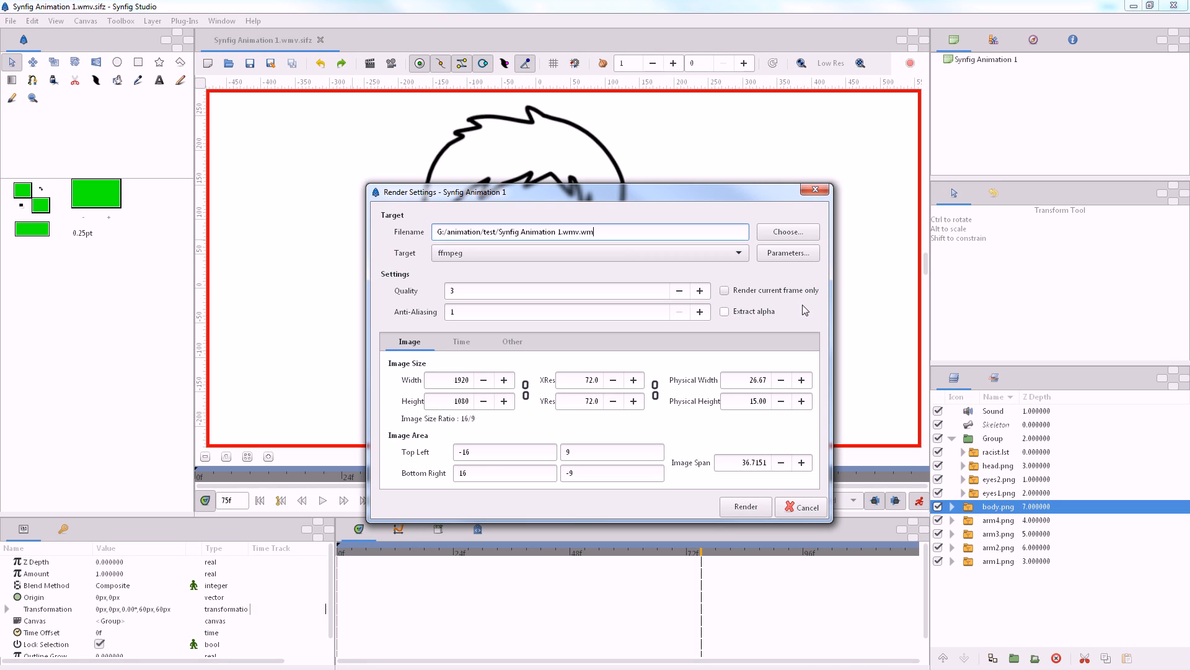
{"action": "key", "text": "BackSpace"}
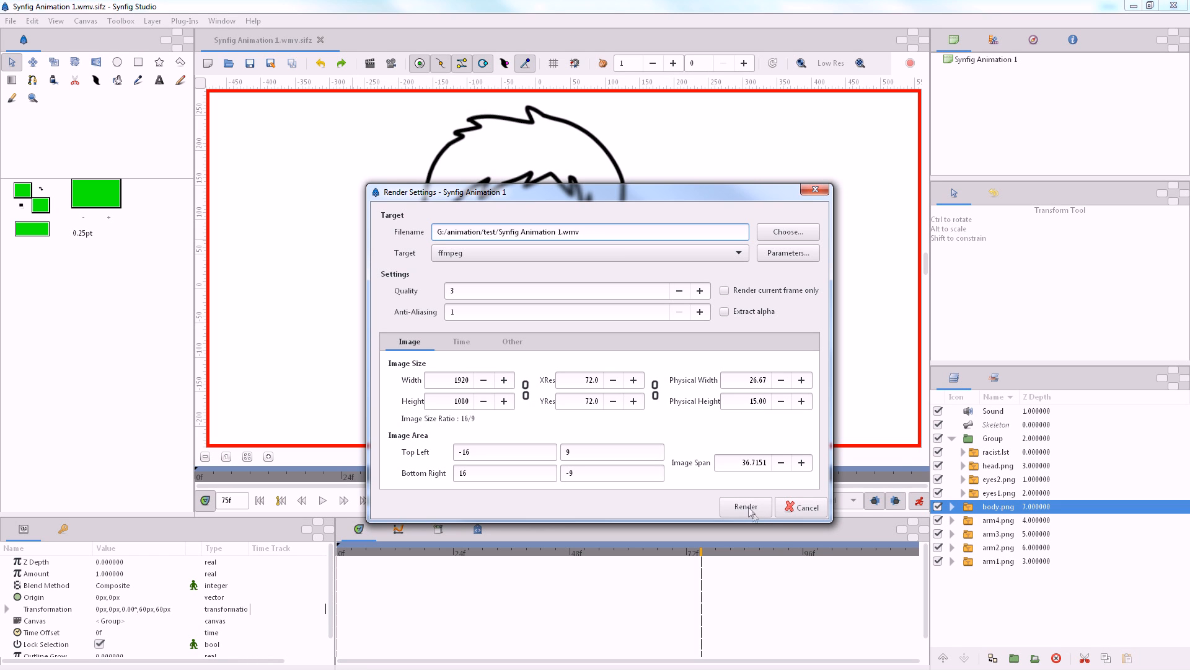
{"action": "left_click", "coordinate": [744, 506]}
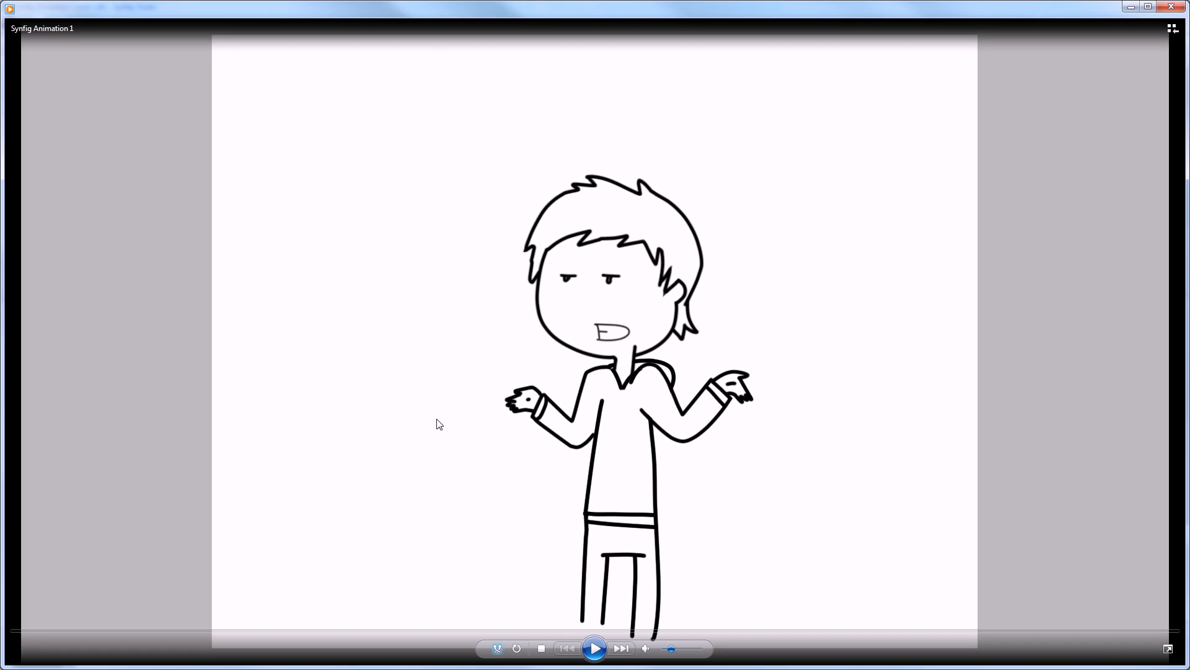
Start playback of the Synfig Animation 1 video in Windows Media Player
{"action": "left_click", "coordinate": [594, 648]}
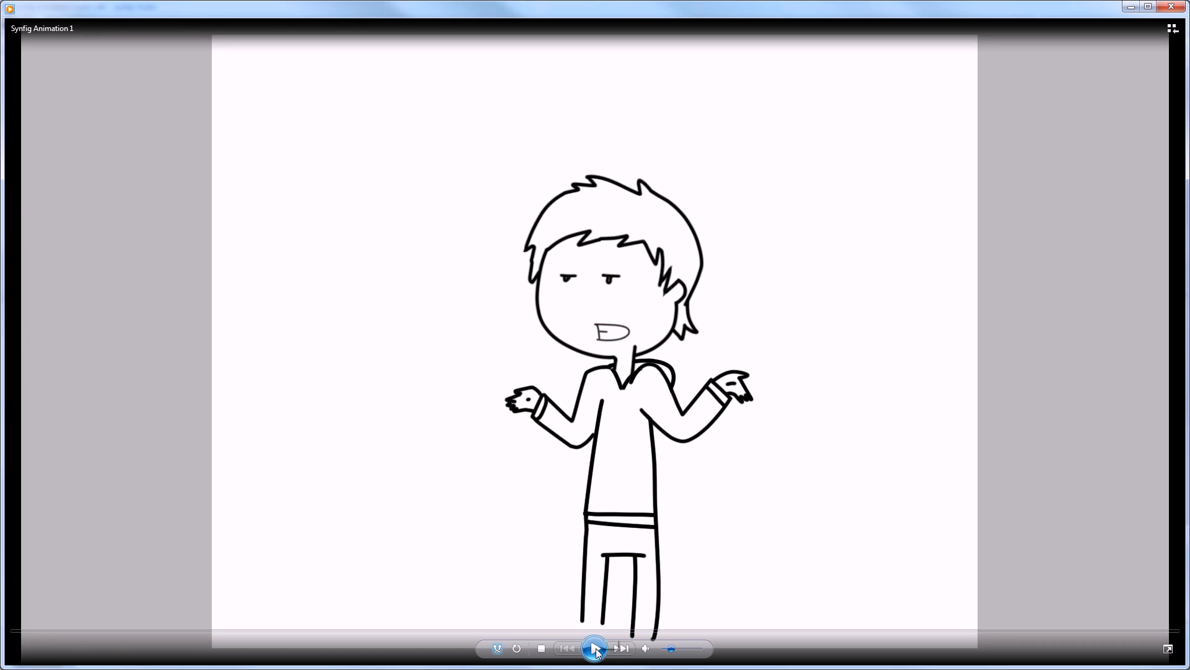
{"action": "left_click", "coordinate": [595, 648]}
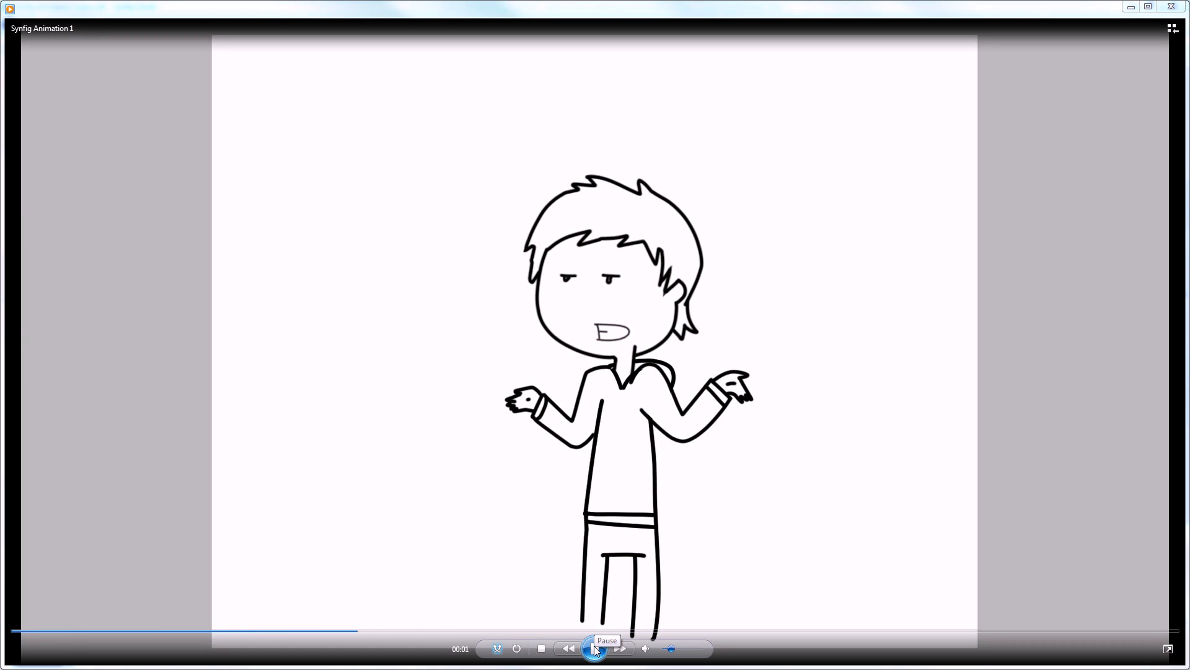